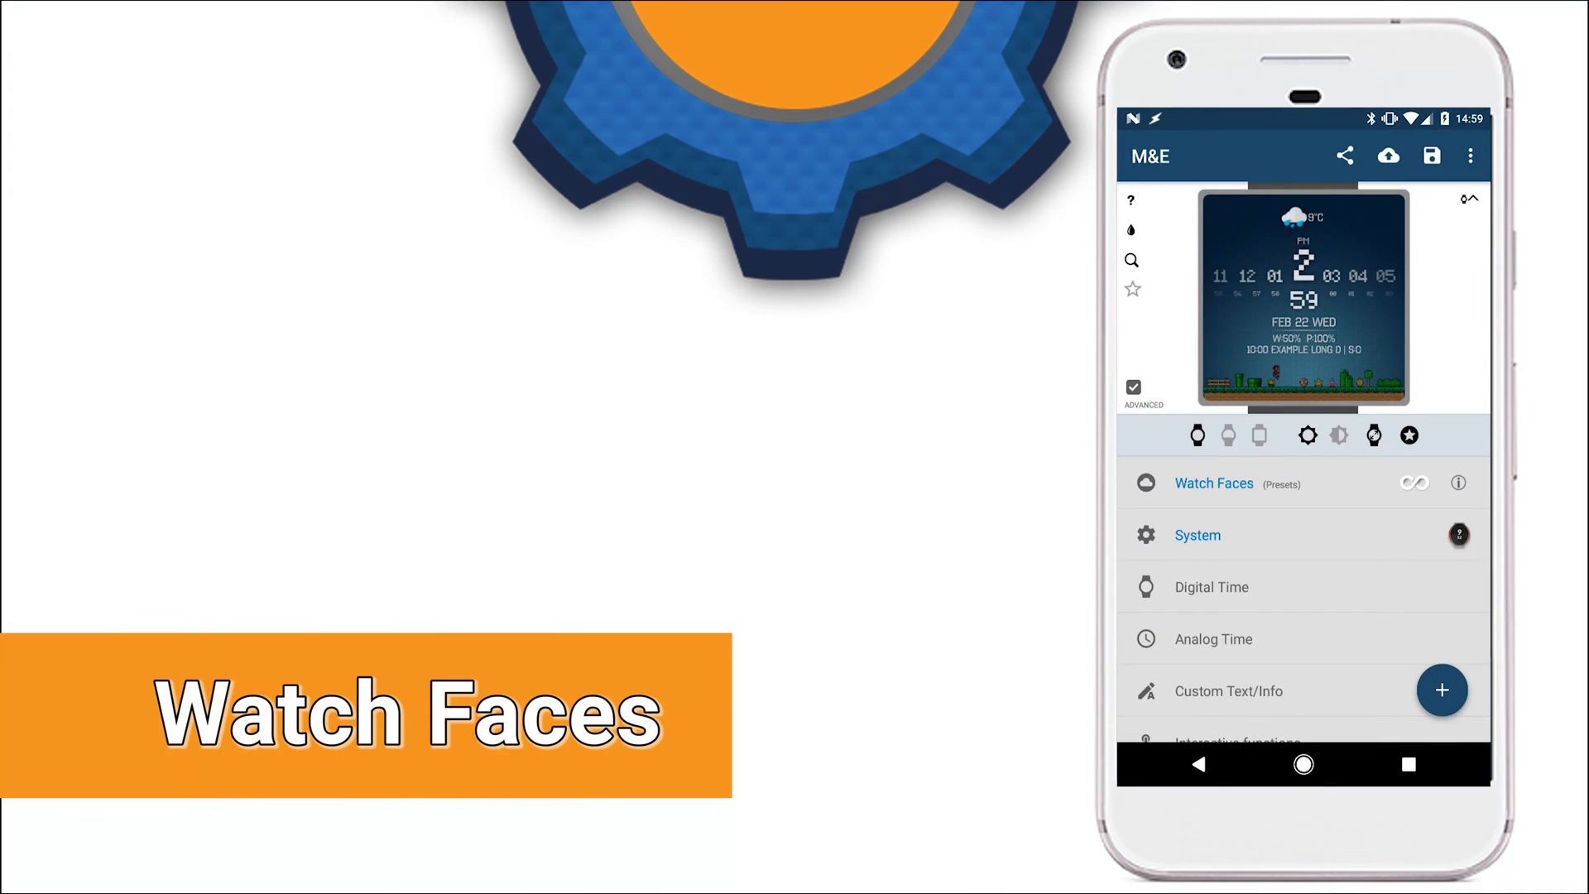
Apply the saved analog TASKER preset from the preset list to the watch face
left_click(1214, 484)
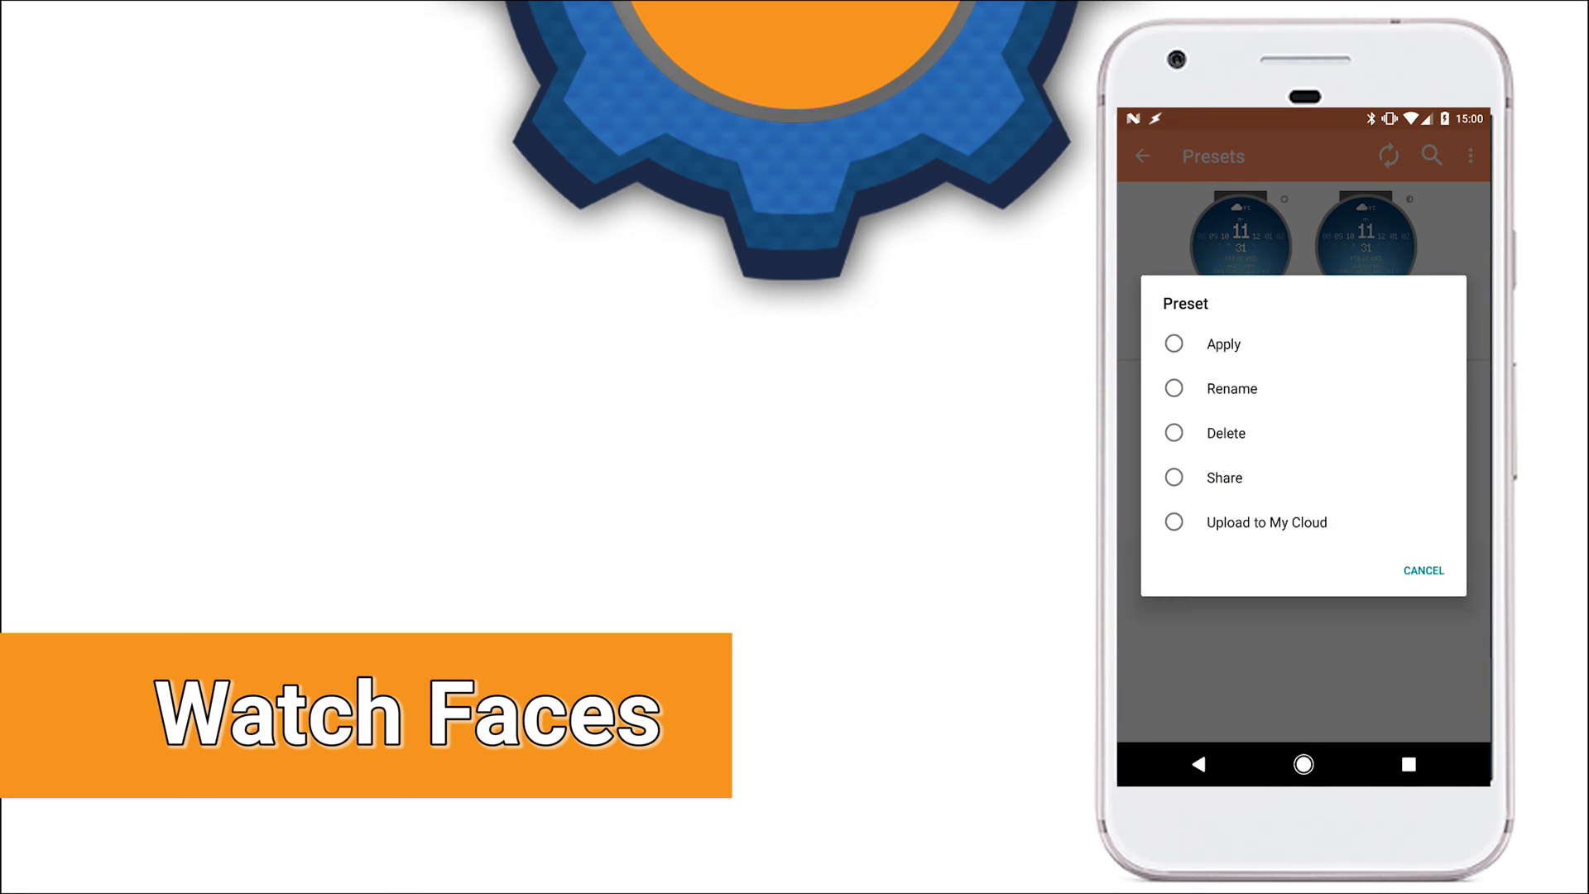
left_click(1222, 342)
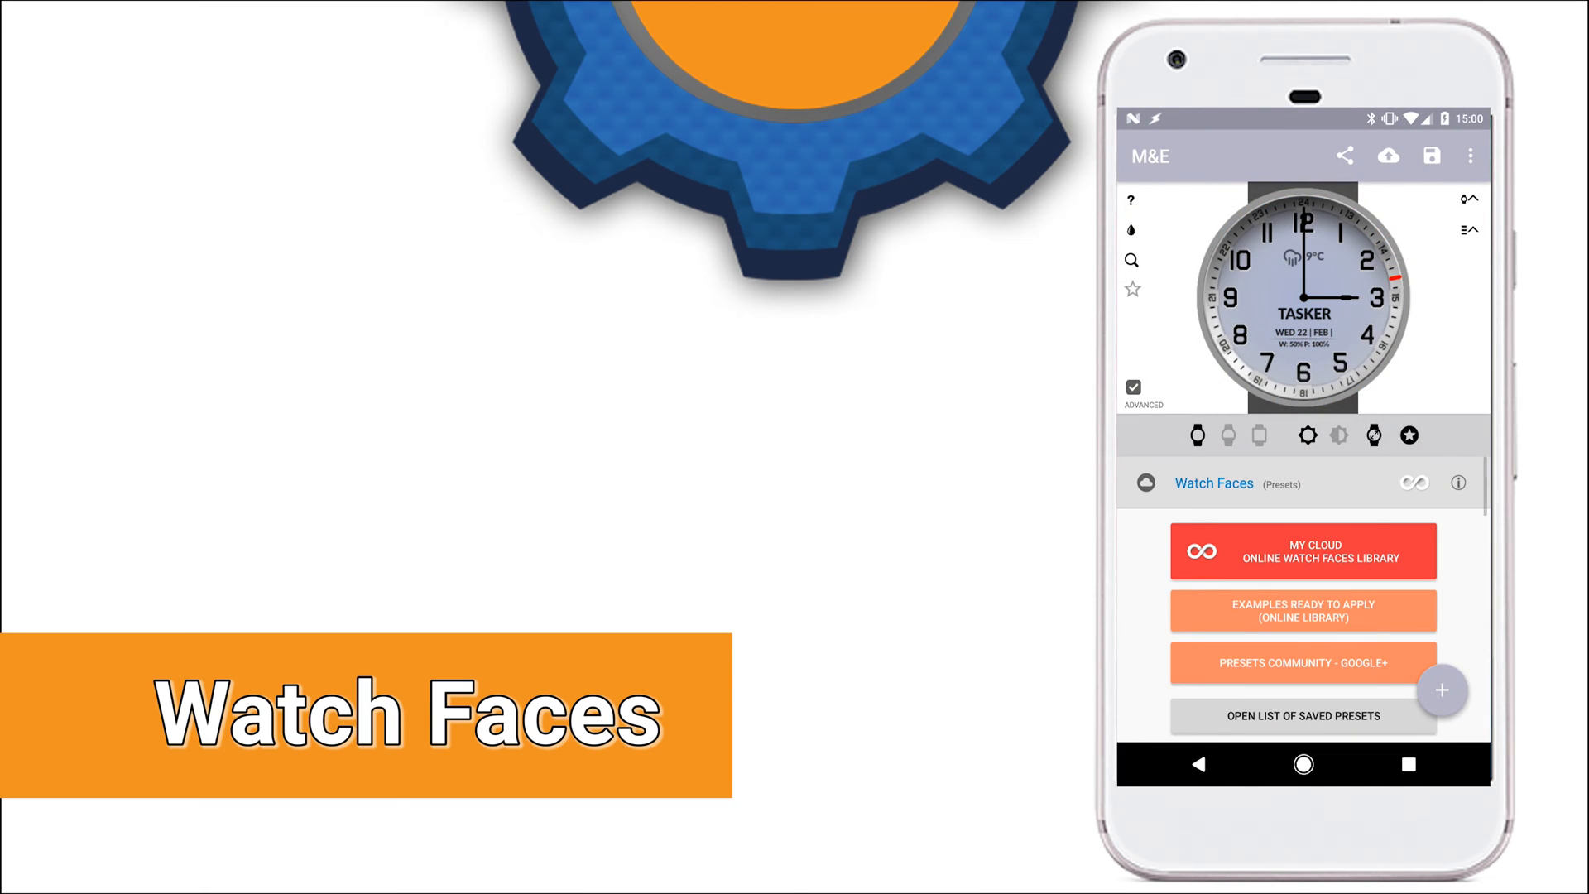
Sign in to Google in the Watch Faces section to enable cloud presets
scroll("down", 3)
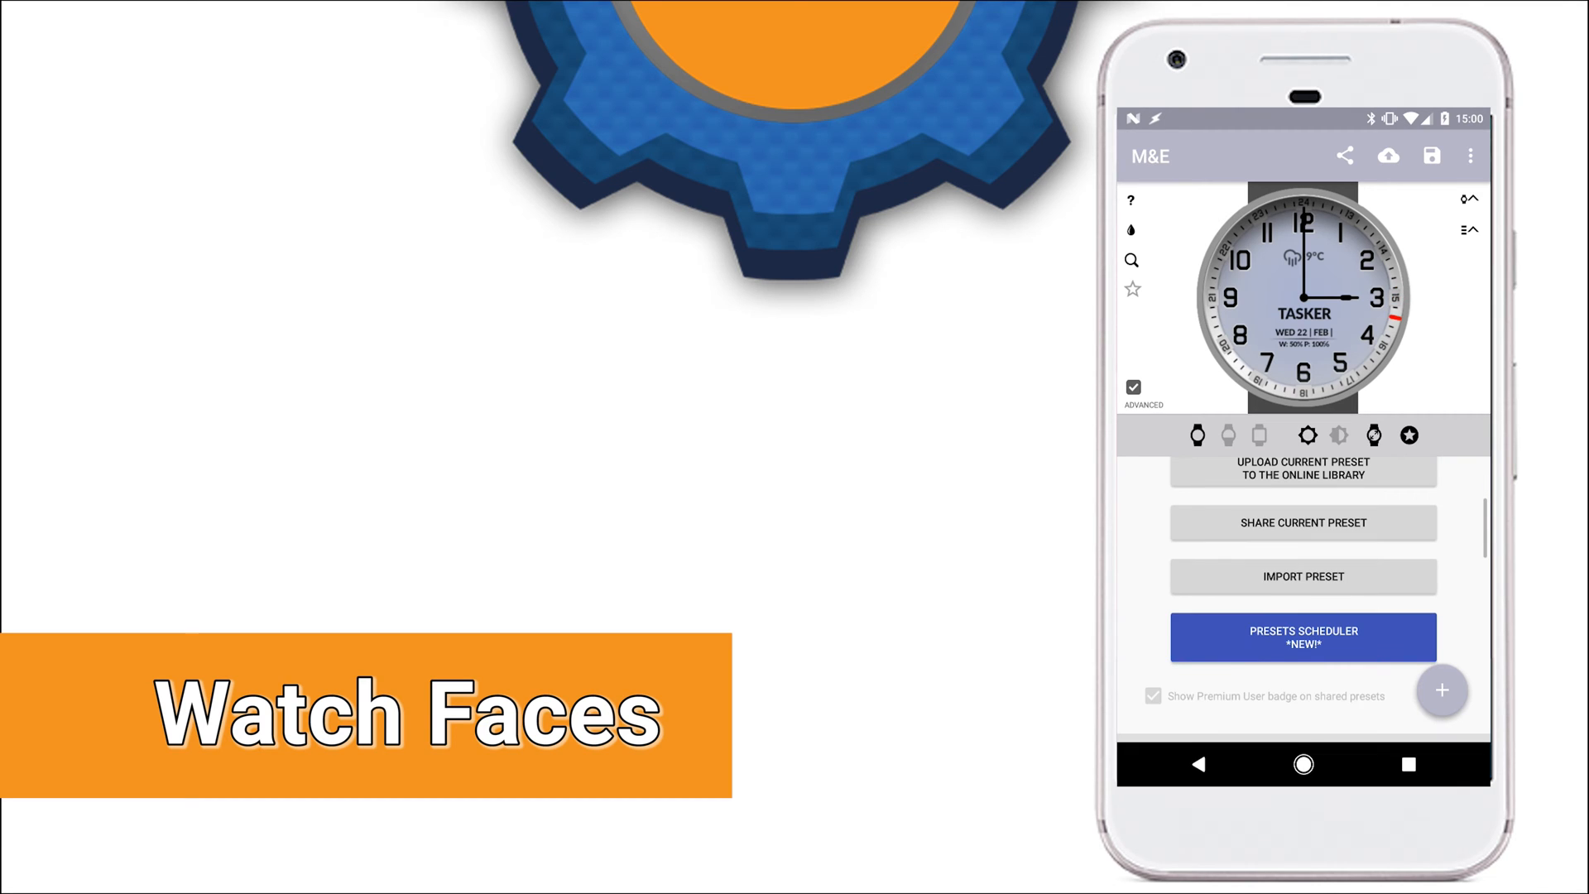
scroll("down", 3)
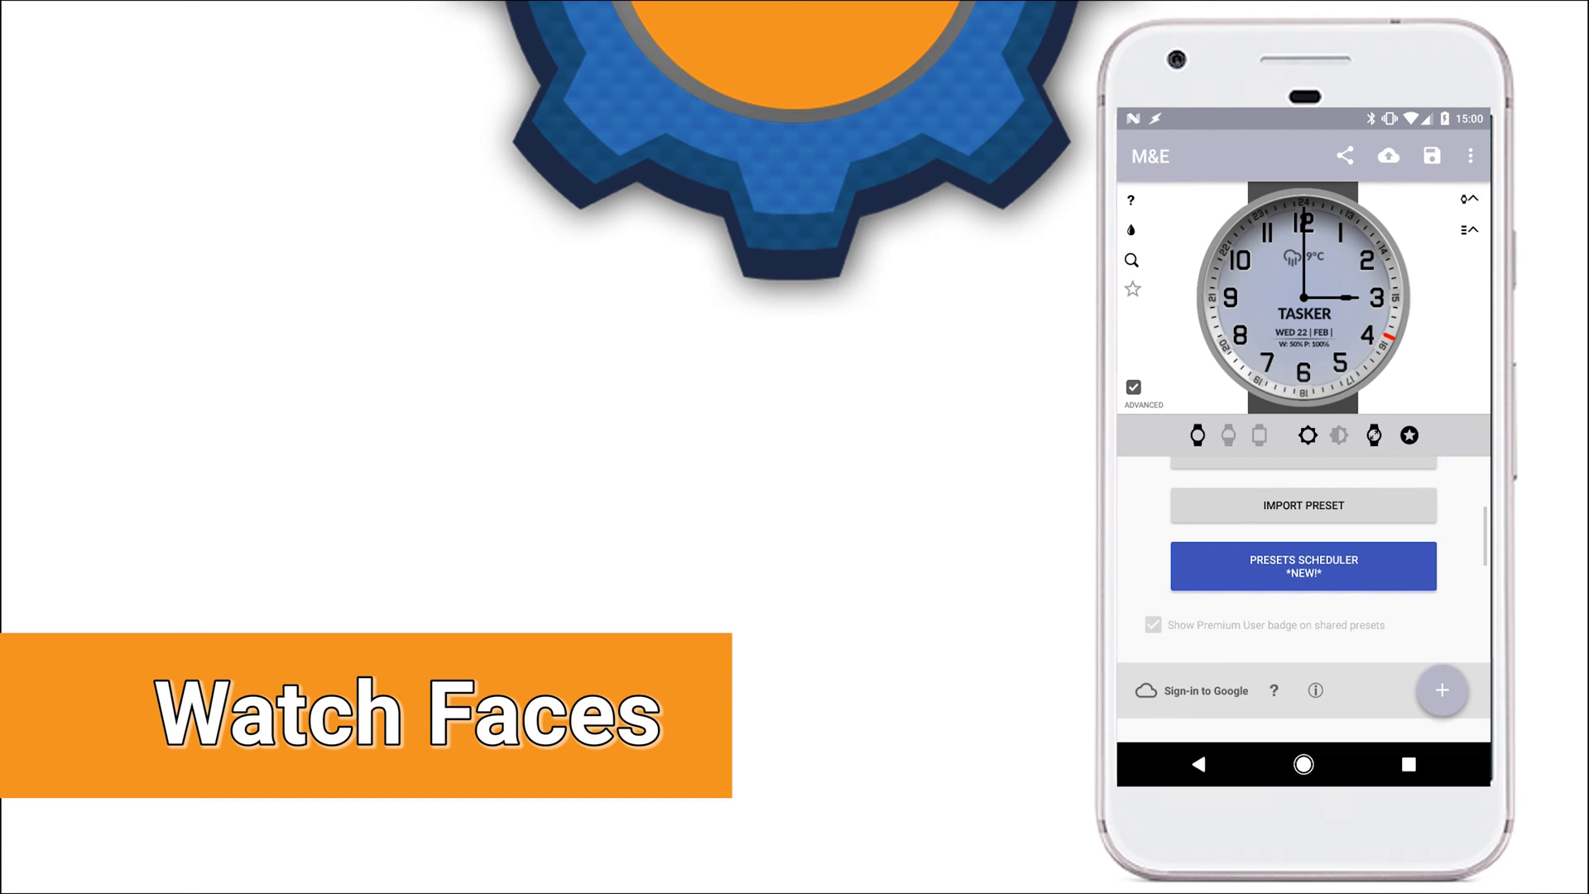
left_click(1206, 690)
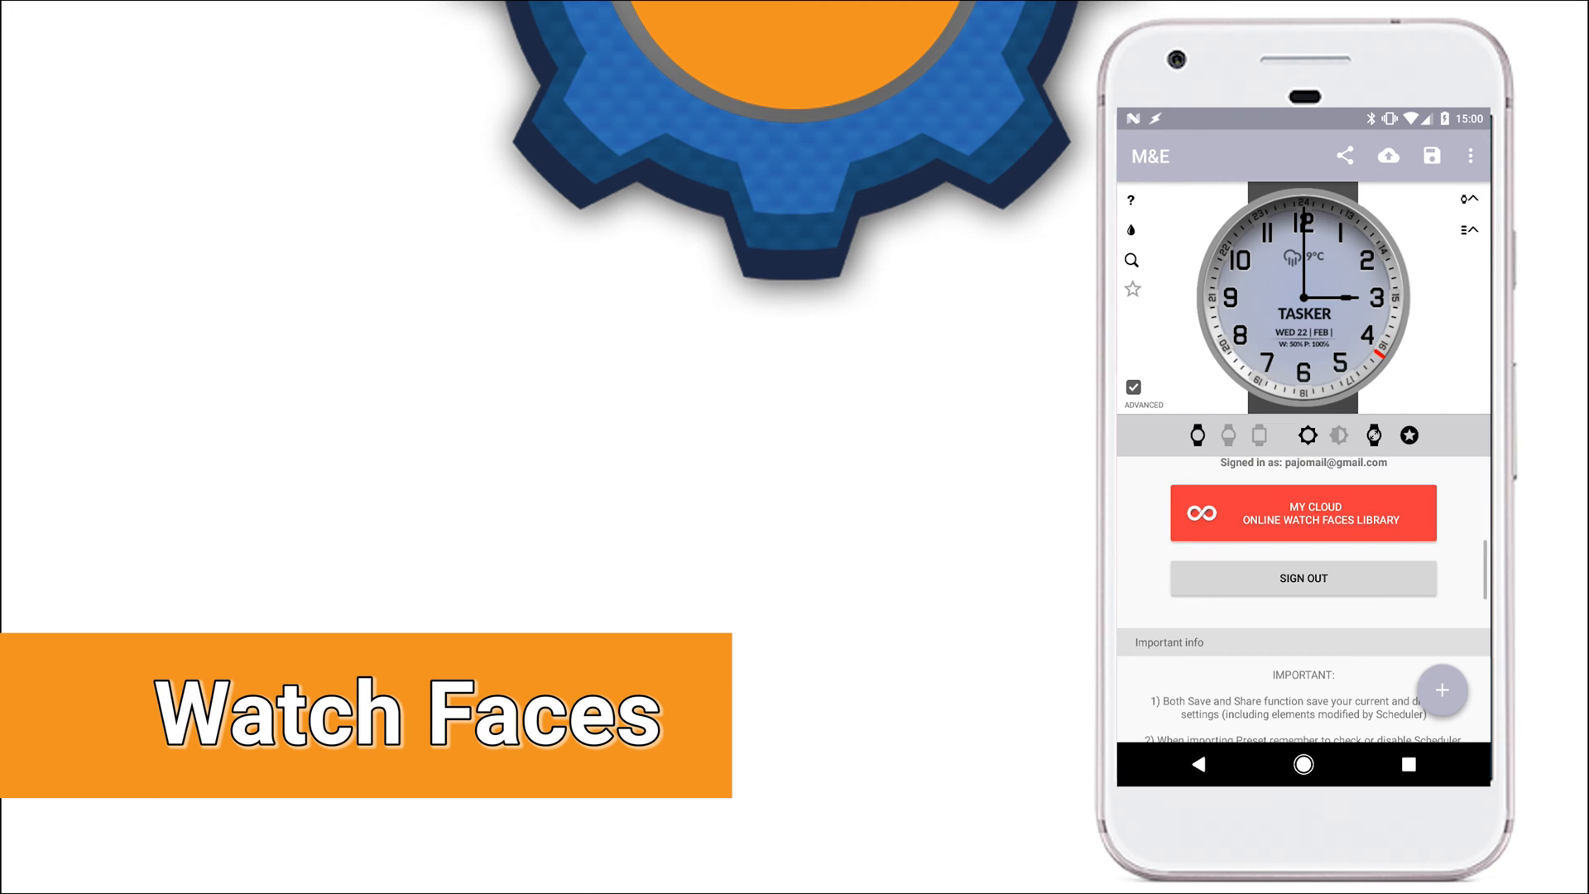
scroll("down", 3)
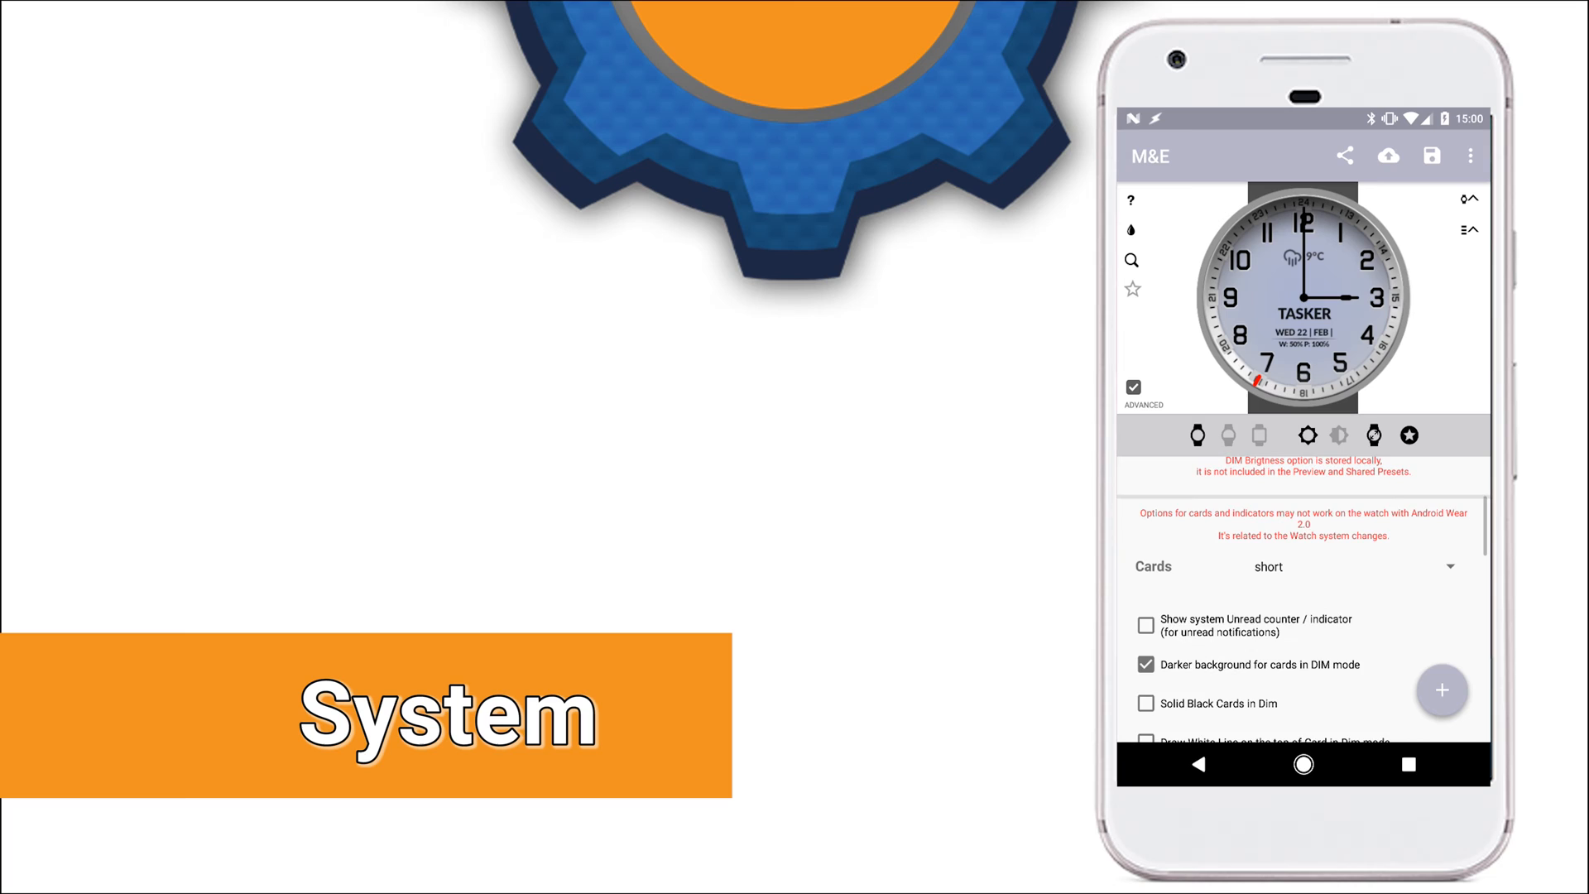
Scroll through the System settings: Cards, Custom Screen-Off time and Tweaks
scroll("down", 3)
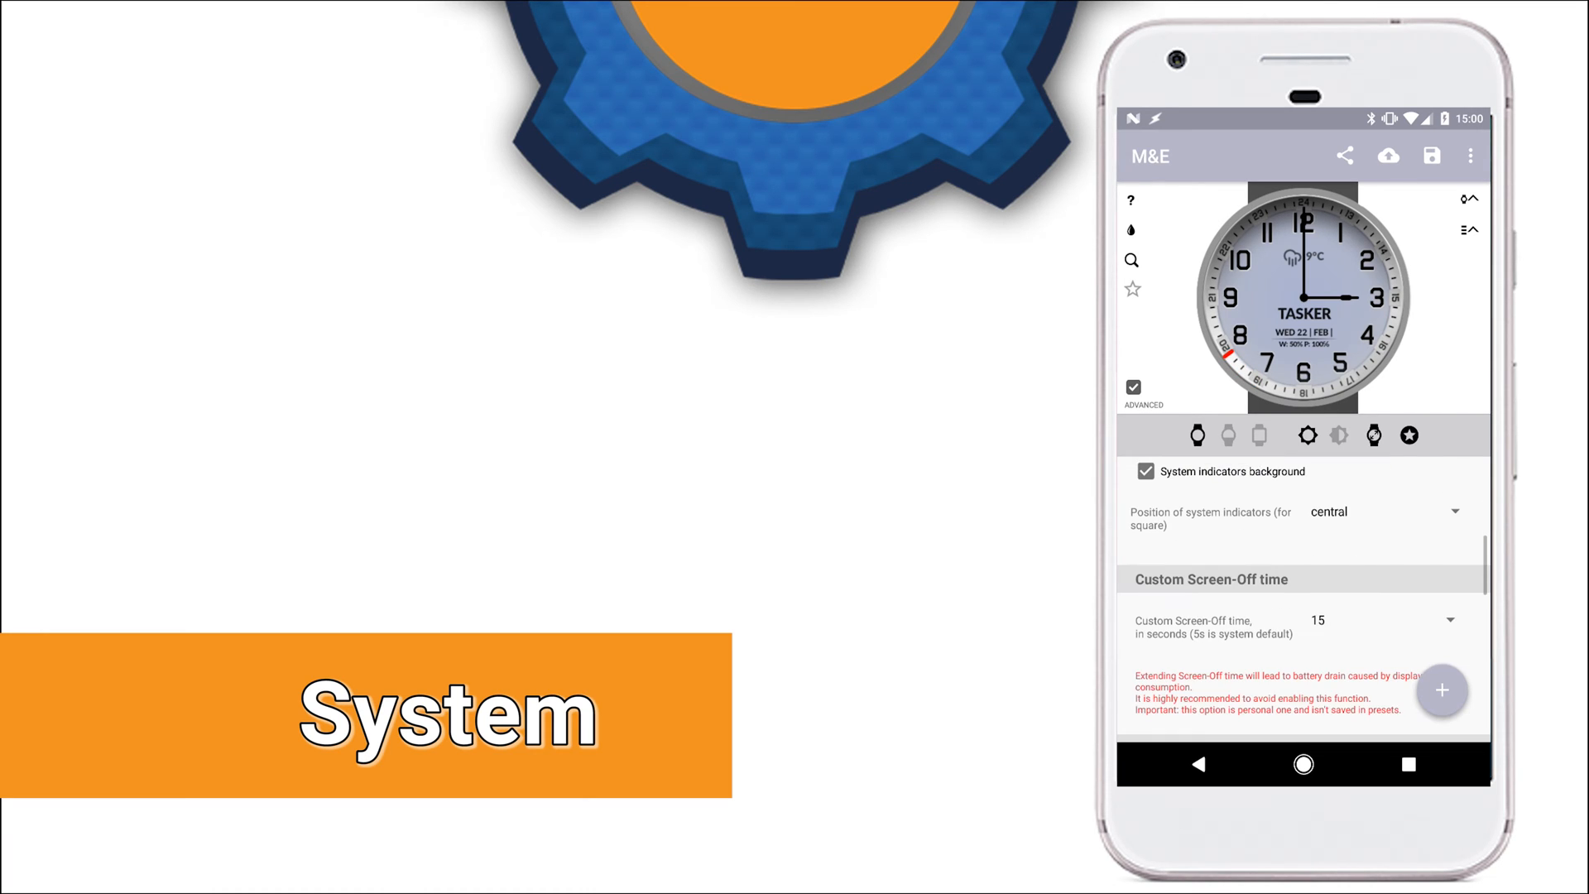
scroll("down", 3)
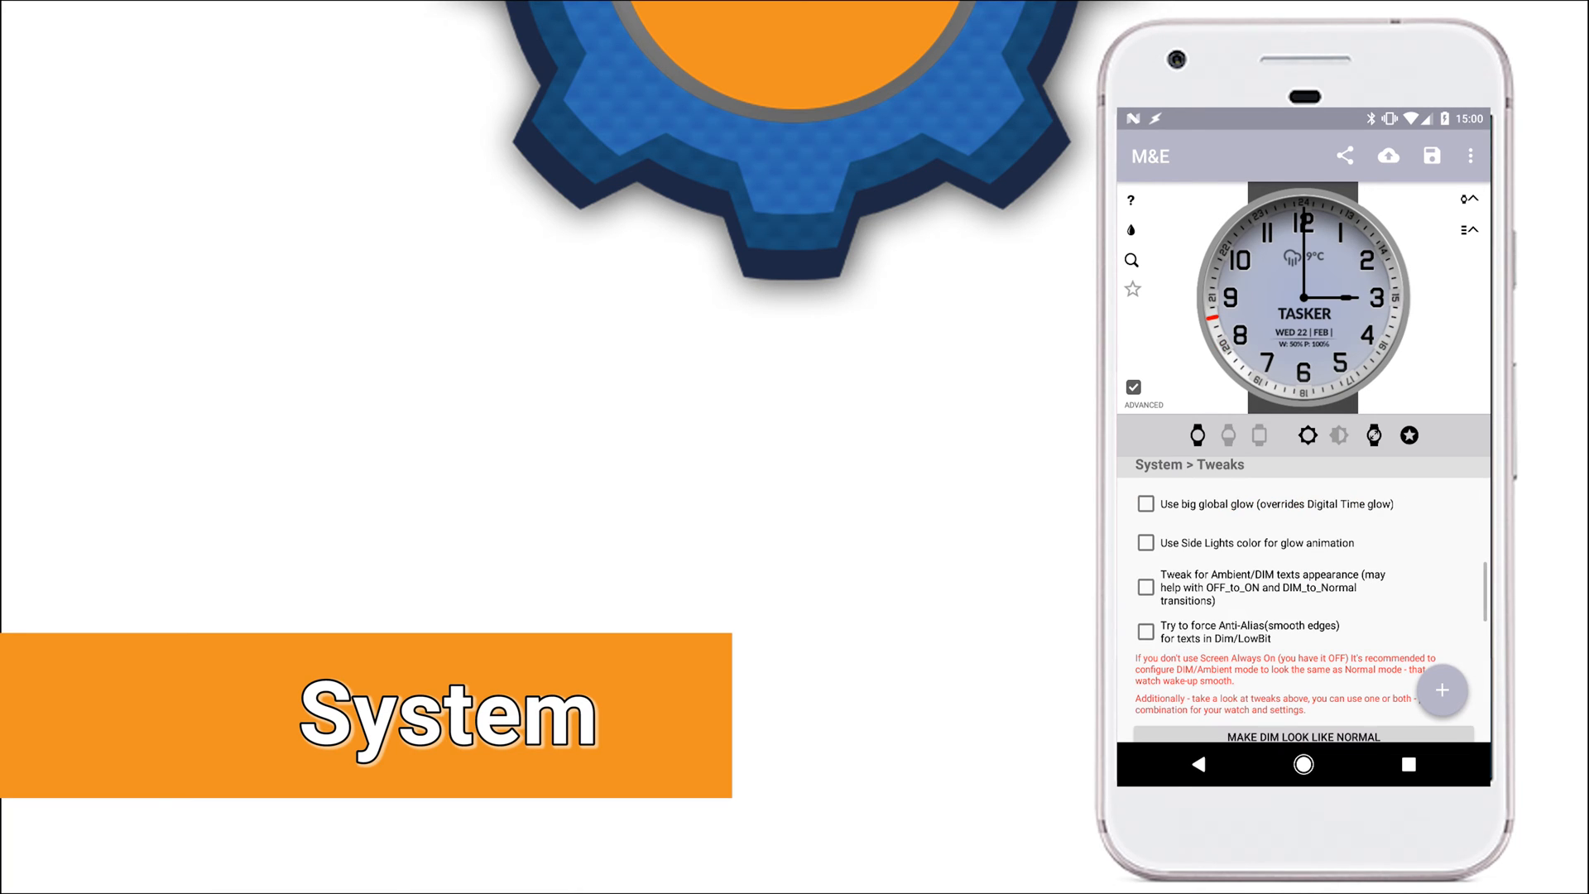
scroll("down", 3)
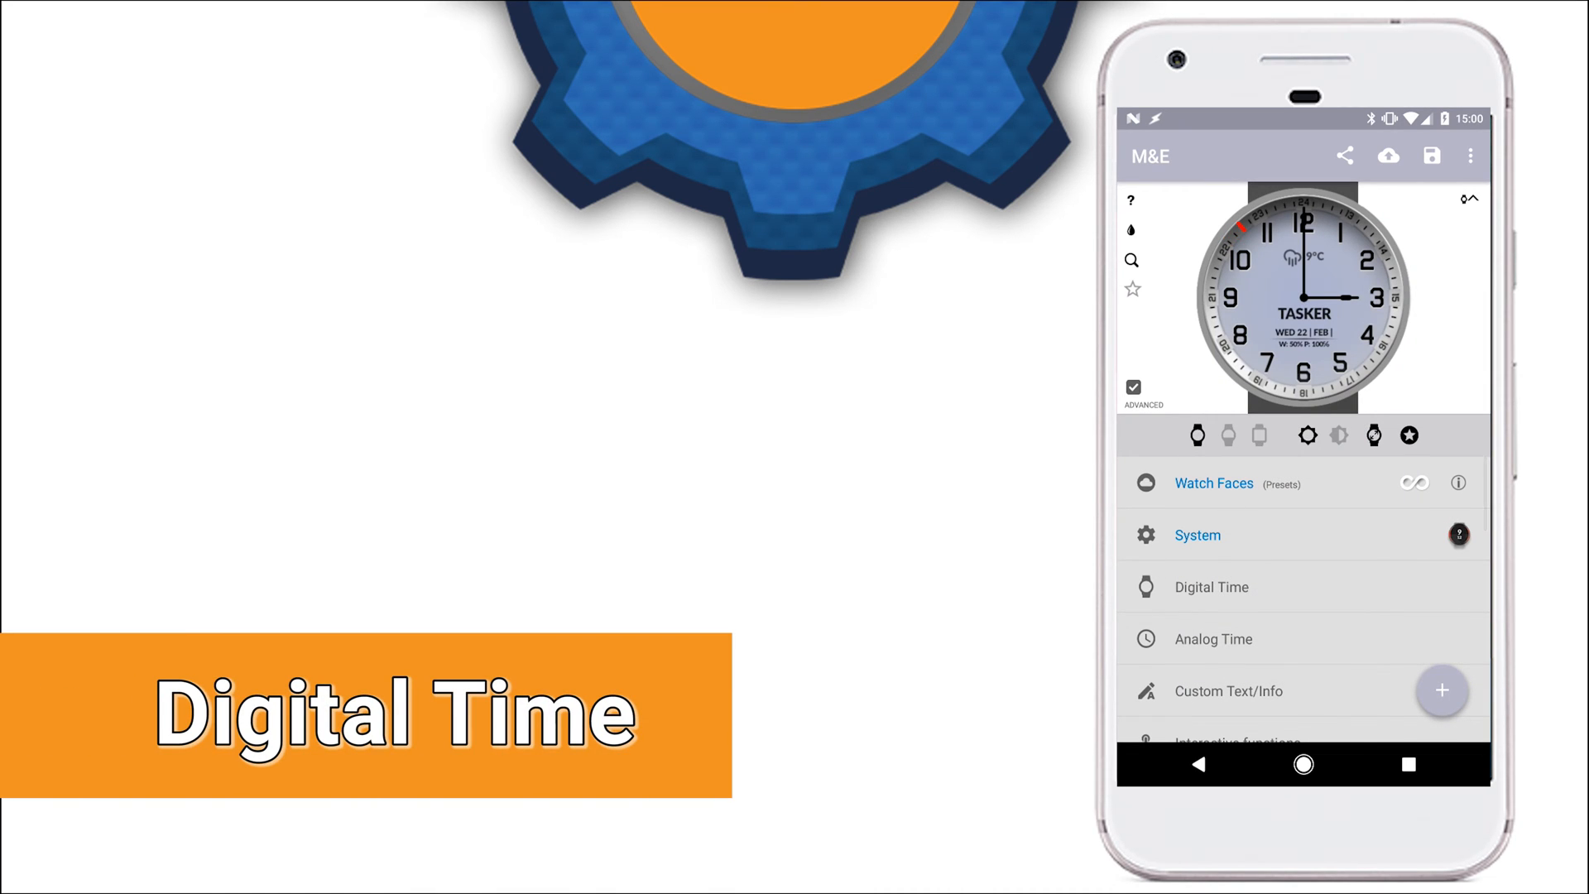
Browse Digital Time settings, toggling Normal Mode display on and off, down to Custom position
left_click(1208, 586)
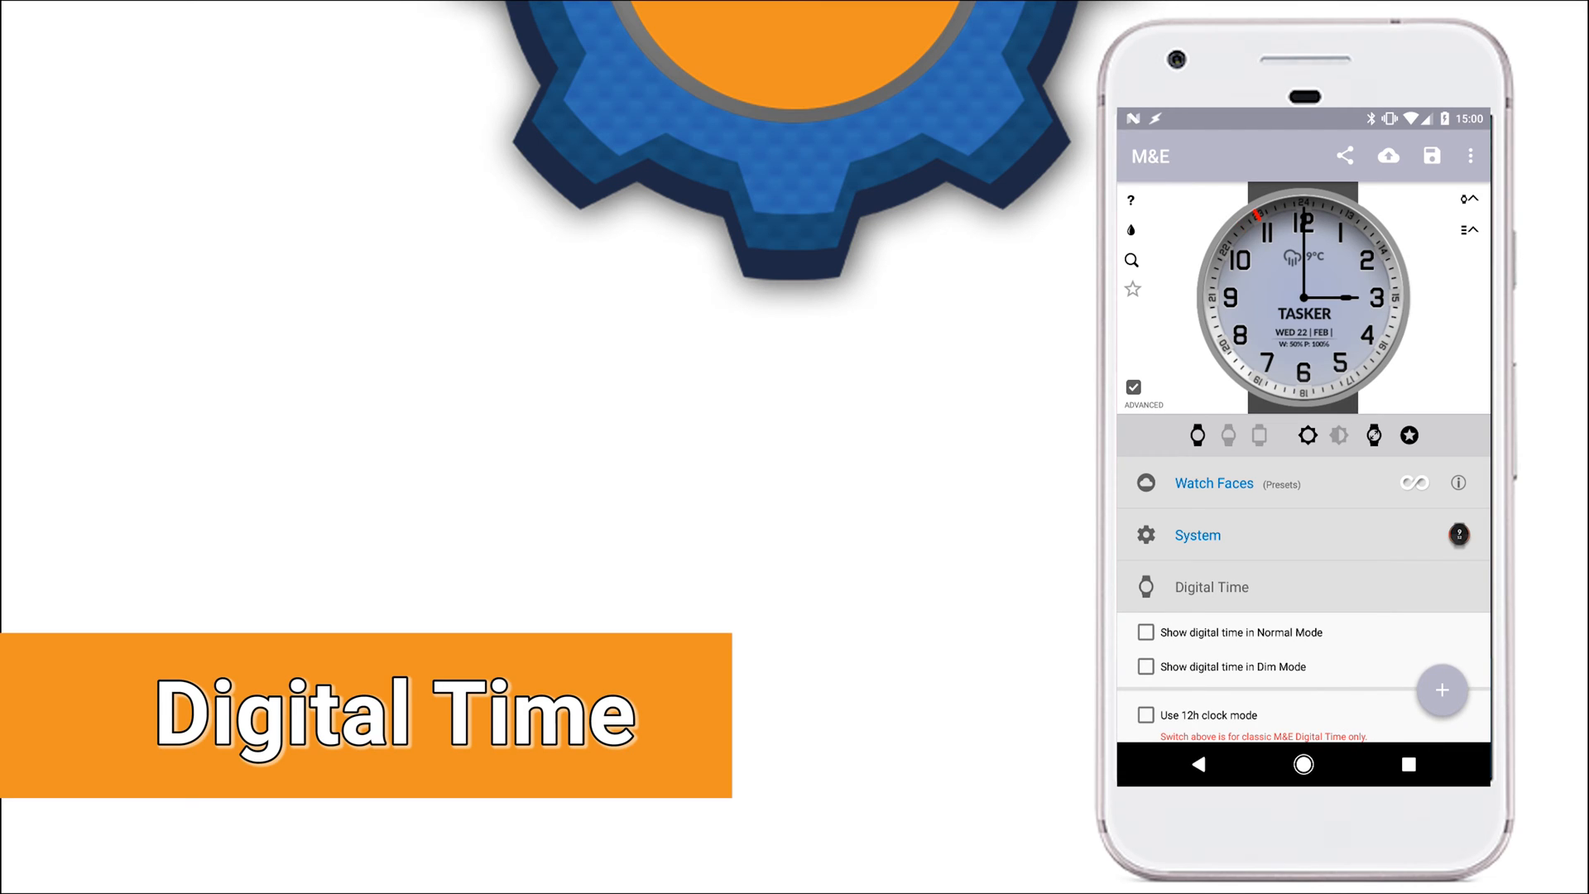
left_click(1146, 633)
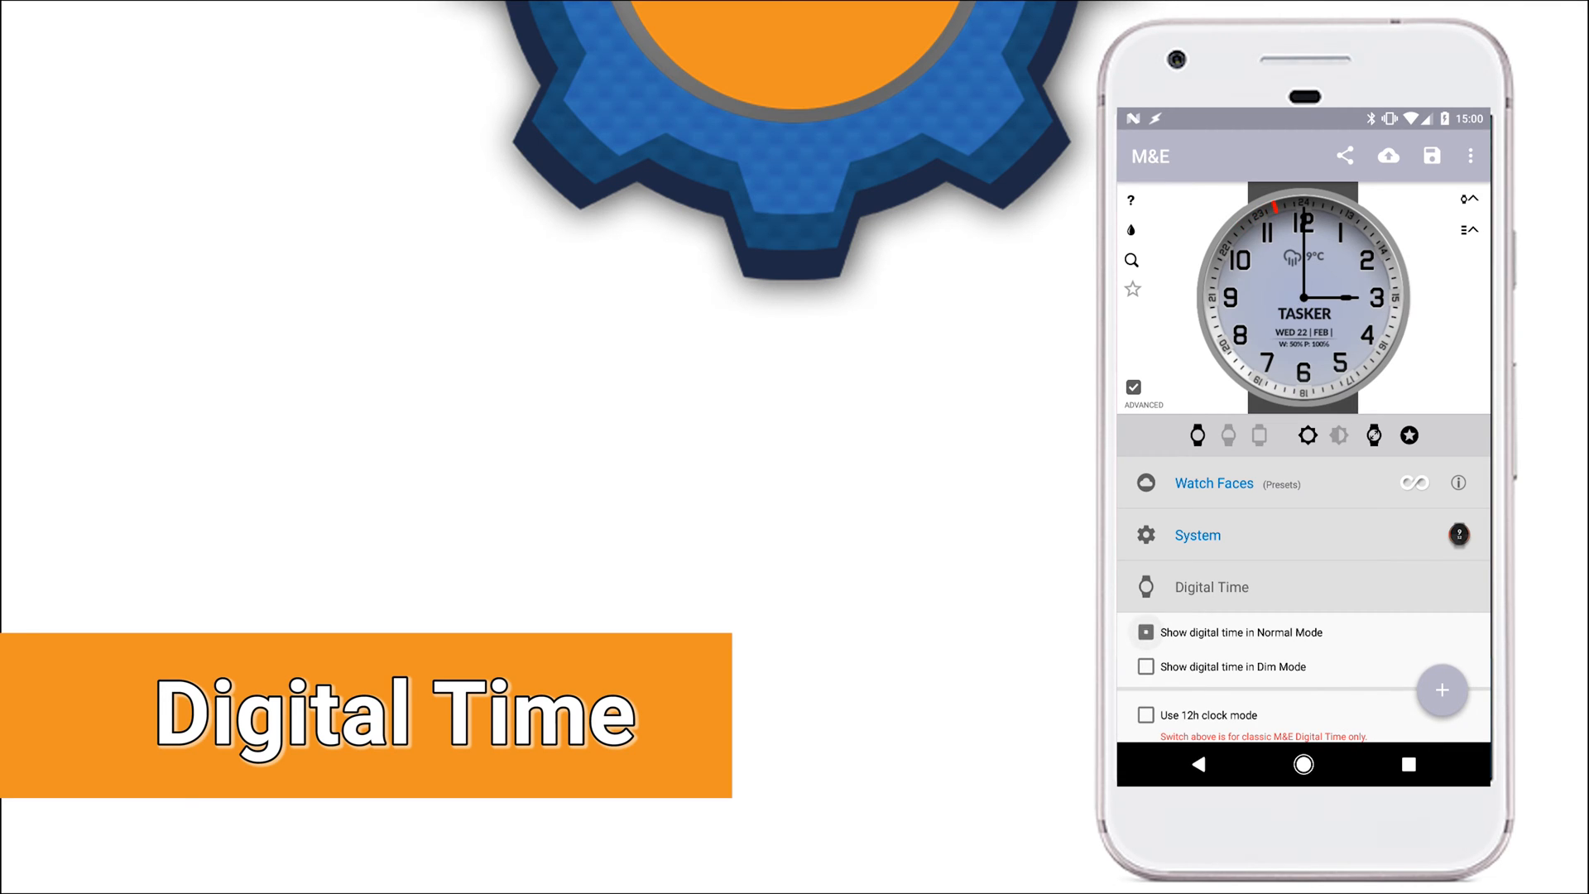
left_click(1146, 633)
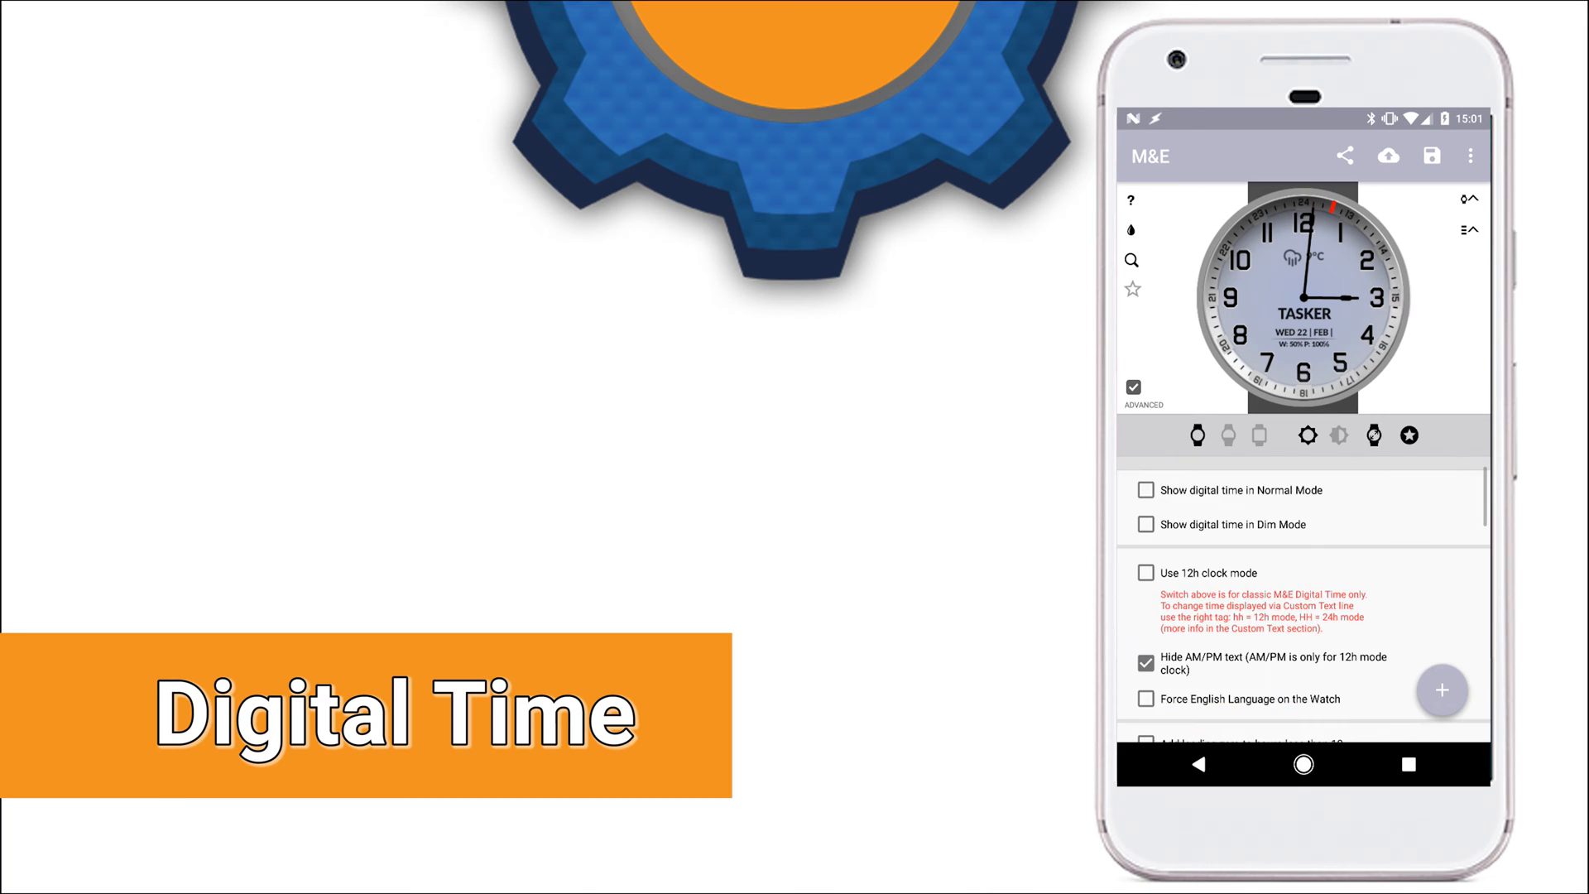
scroll("down", 3)
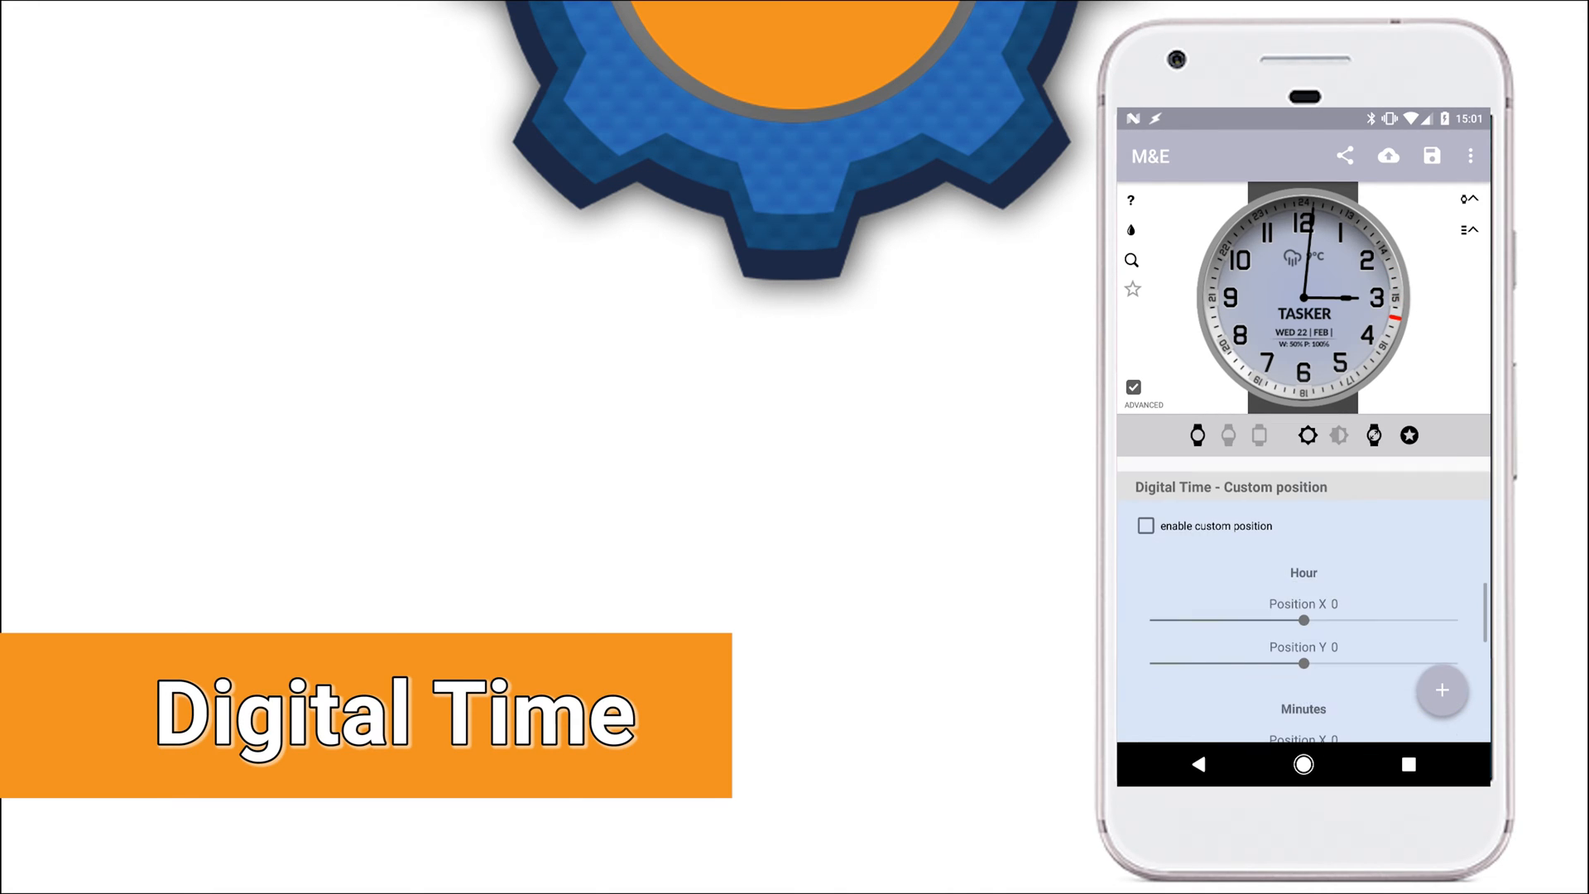
scroll("down", 3)
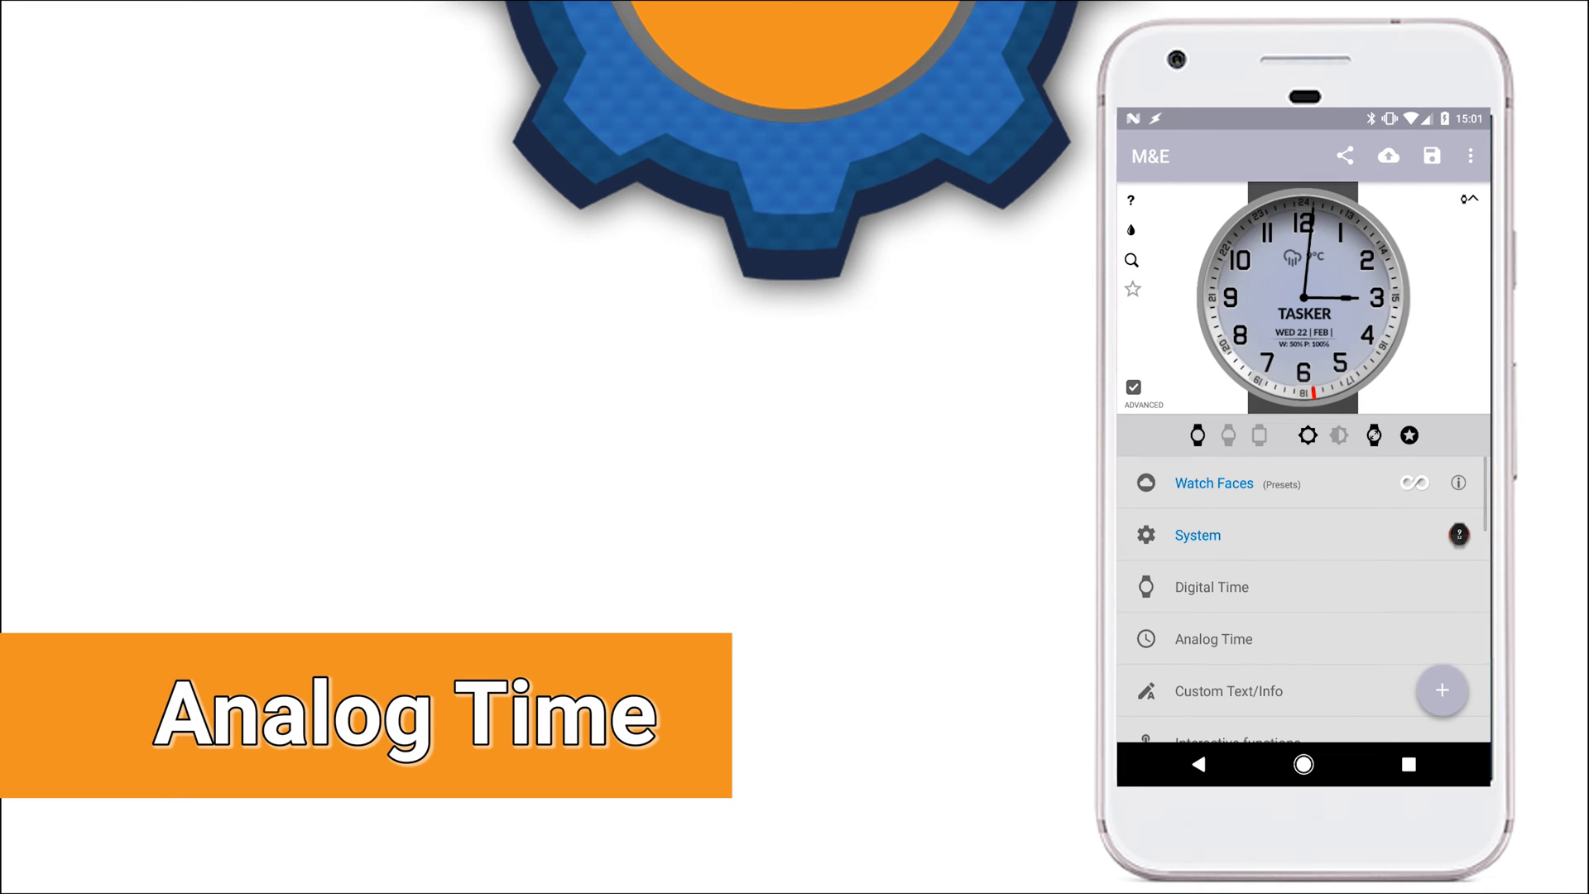
Browse Analog Time settings through hand checkboxes, Position, Additional Hands and length sliders
left_click(1212, 639)
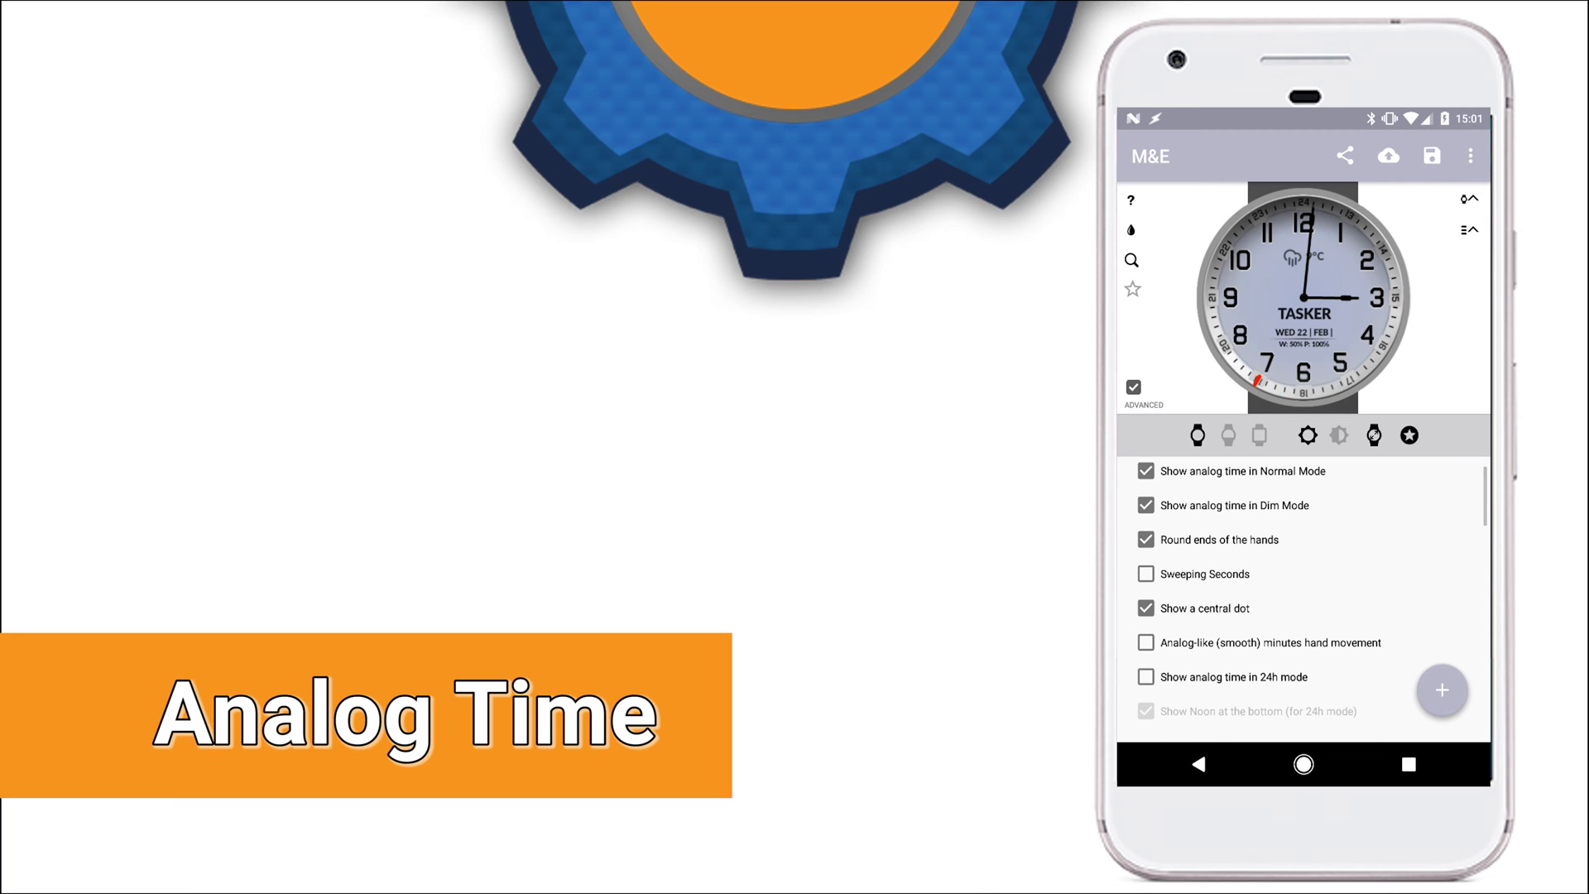
scroll("down", 3)
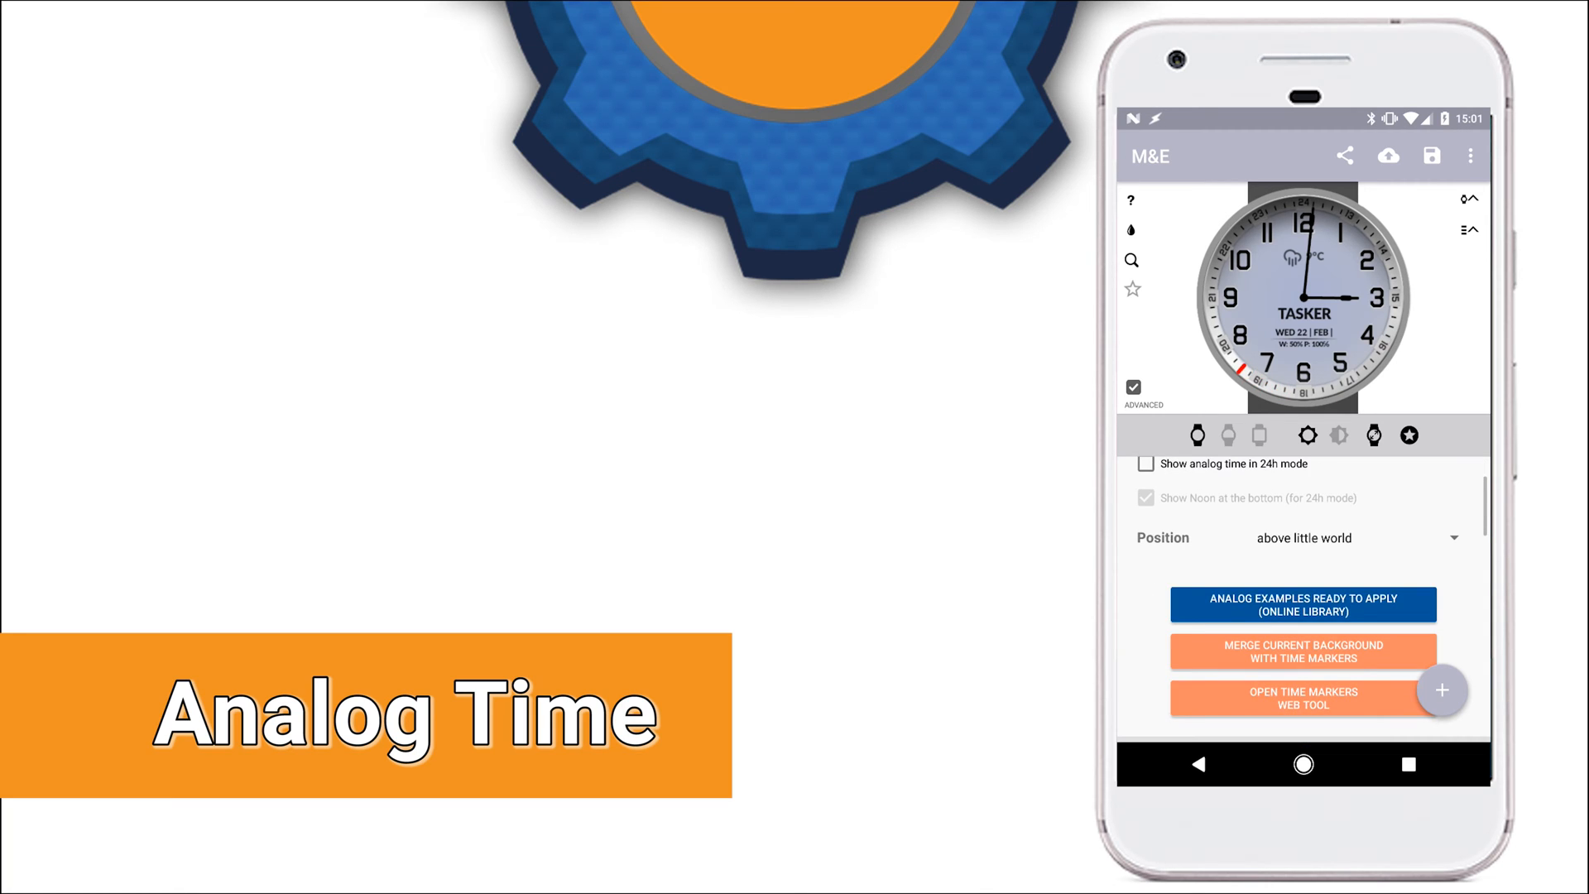
scroll("down", 3)
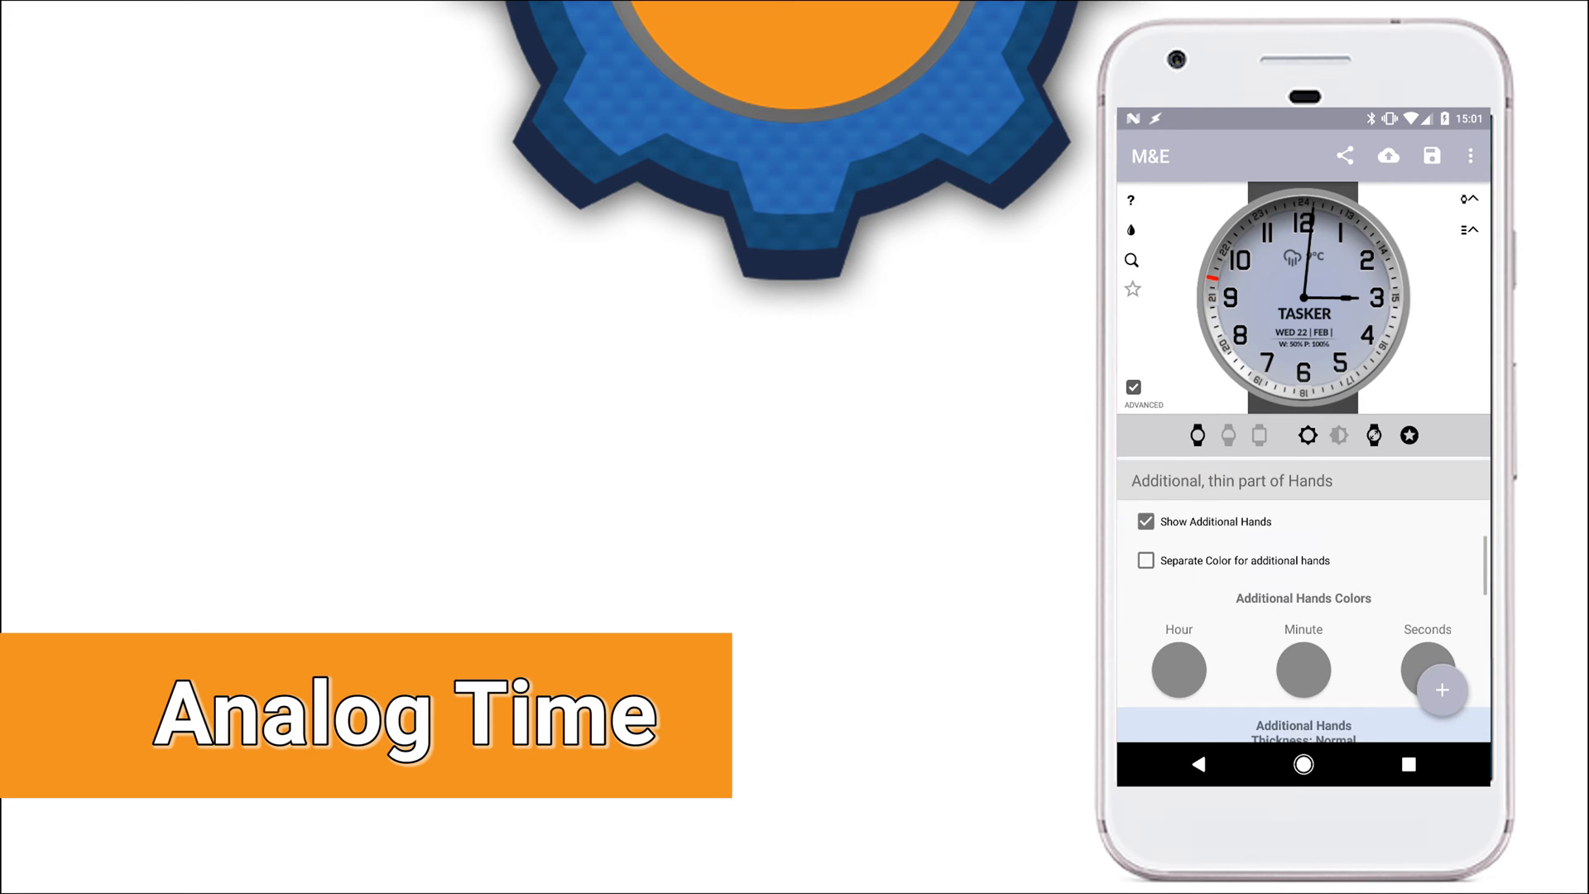
scroll("down", 3)
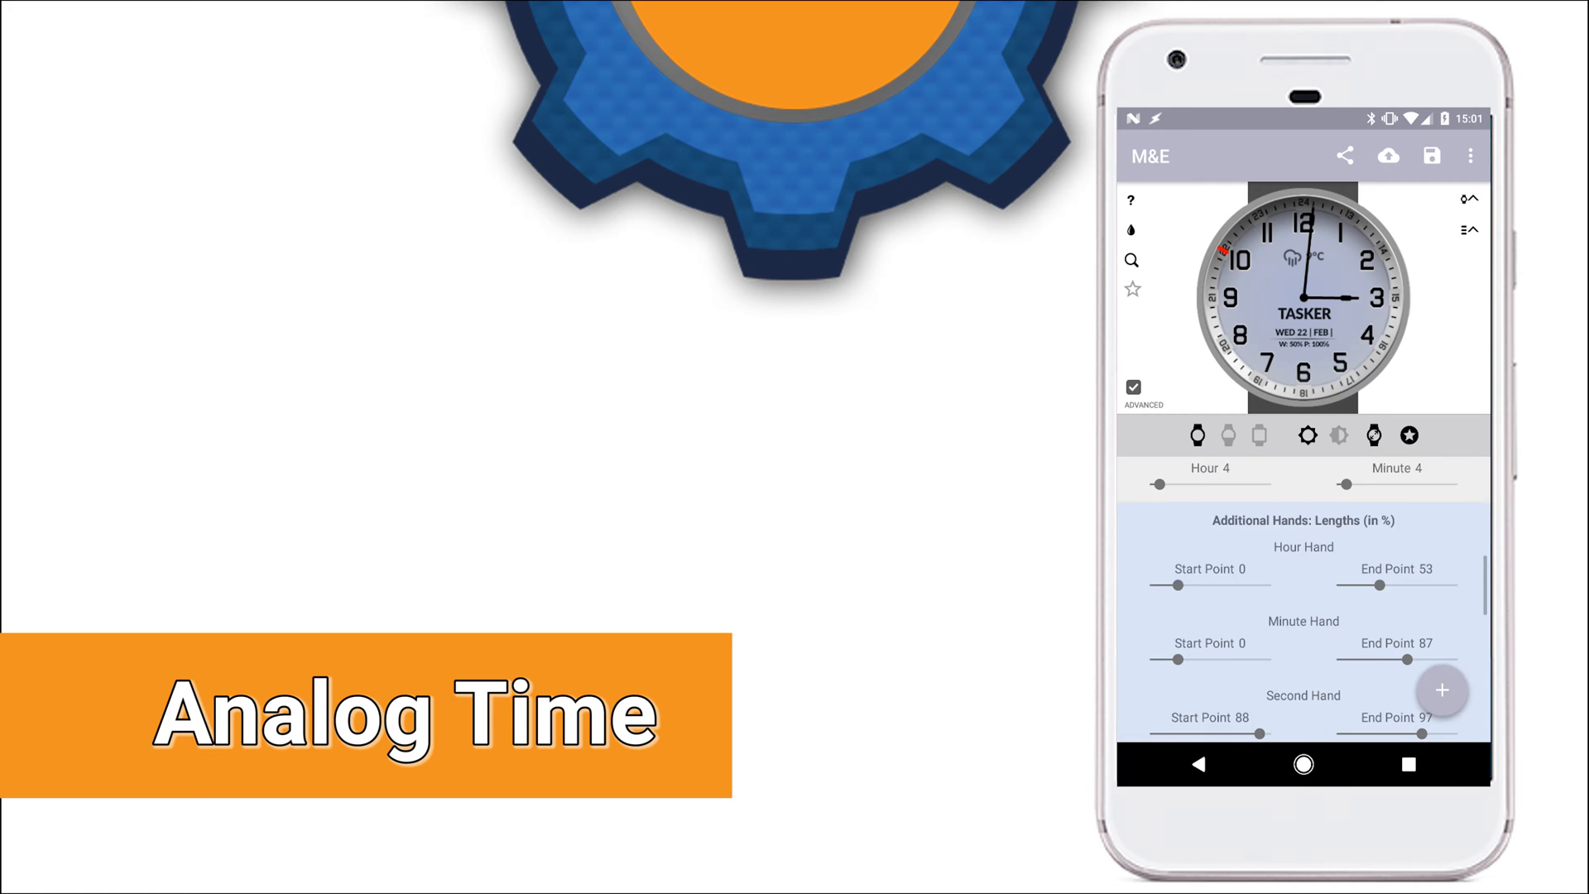
scroll("down", 3)
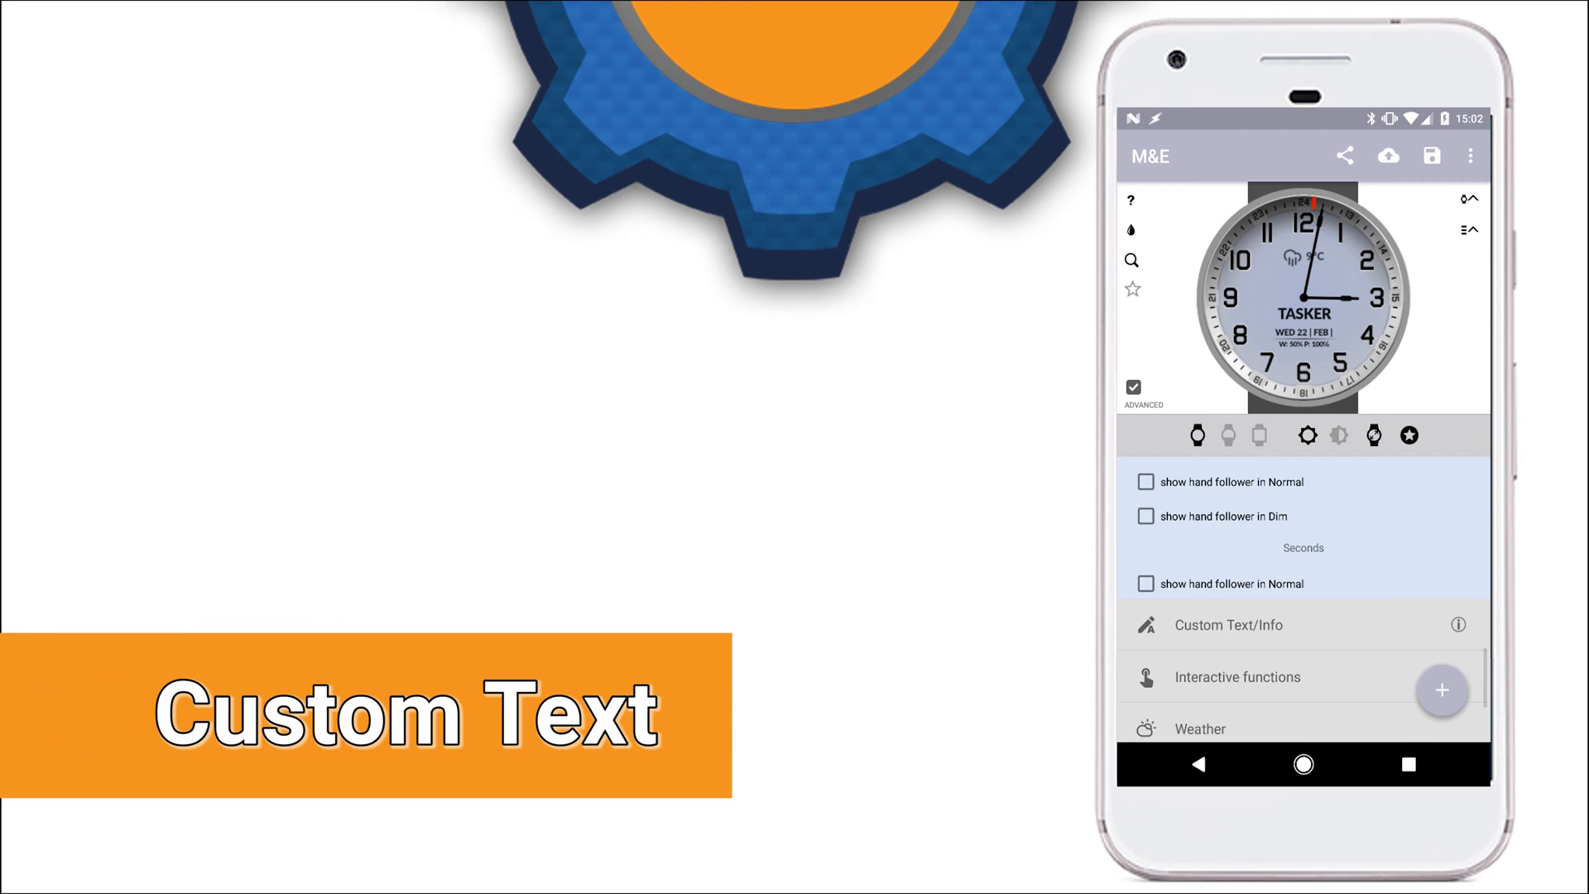
View the Custom Text/Info tag reference via the info icon
left_click(1442, 691)
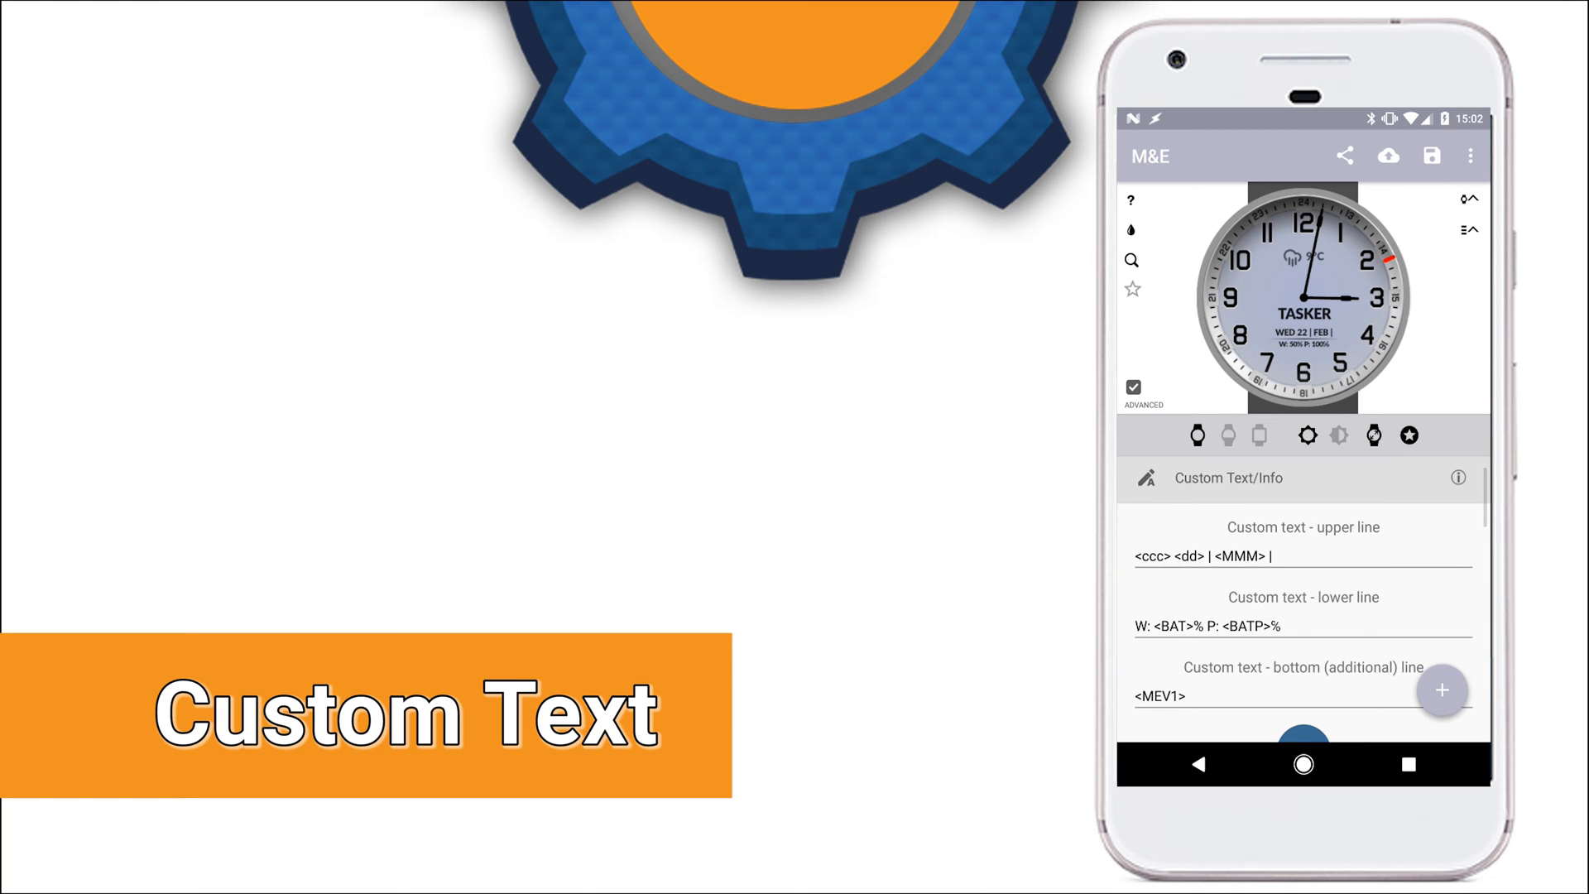
left_click(1457, 477)
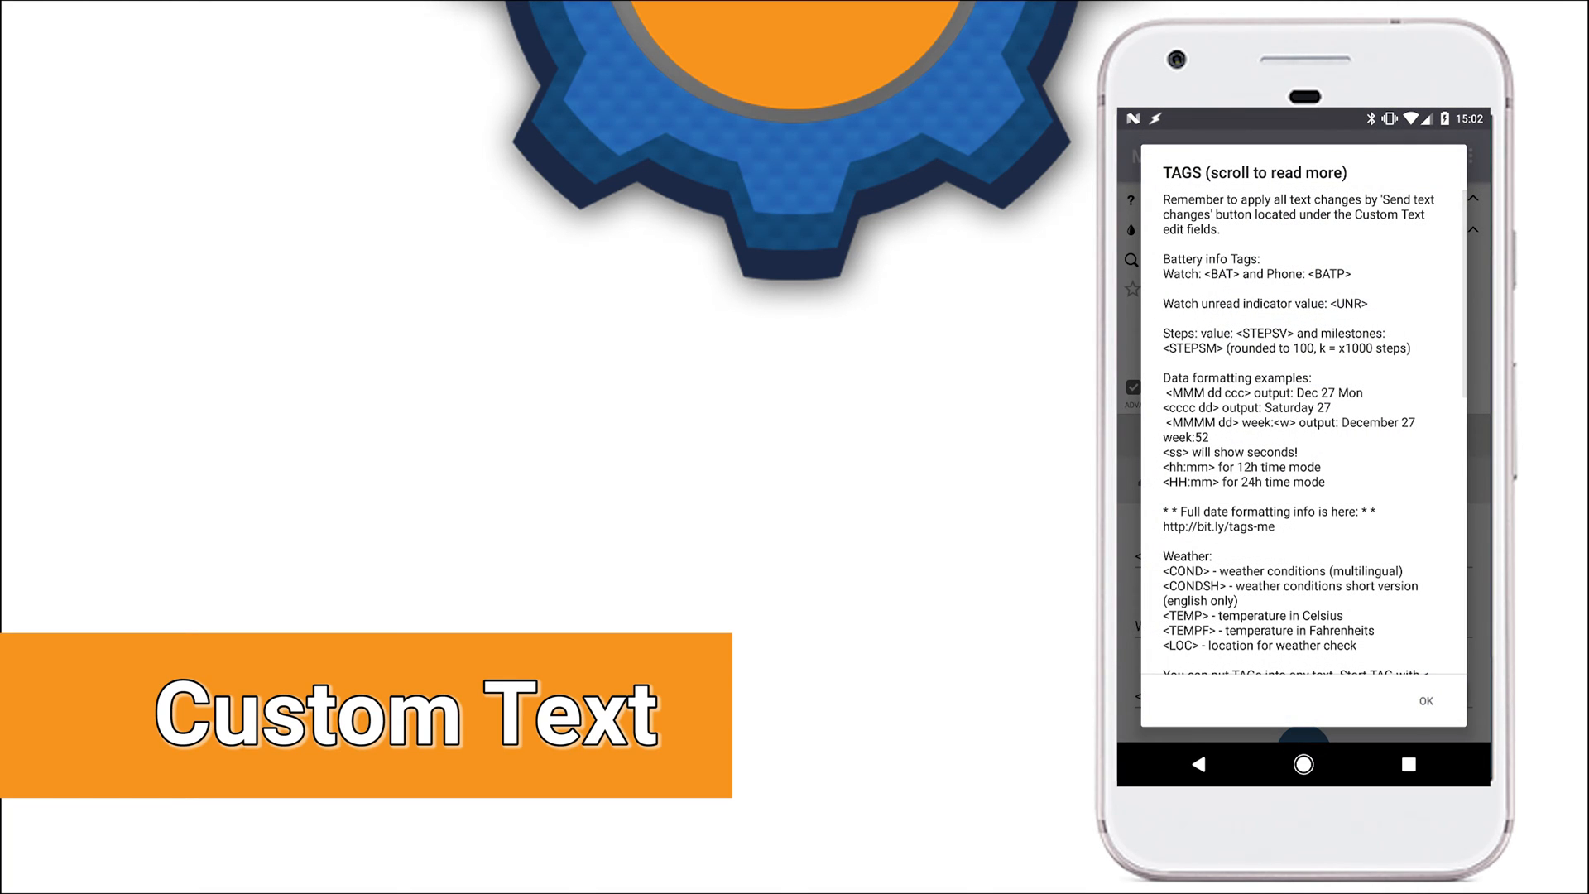
scroll("down", 3)
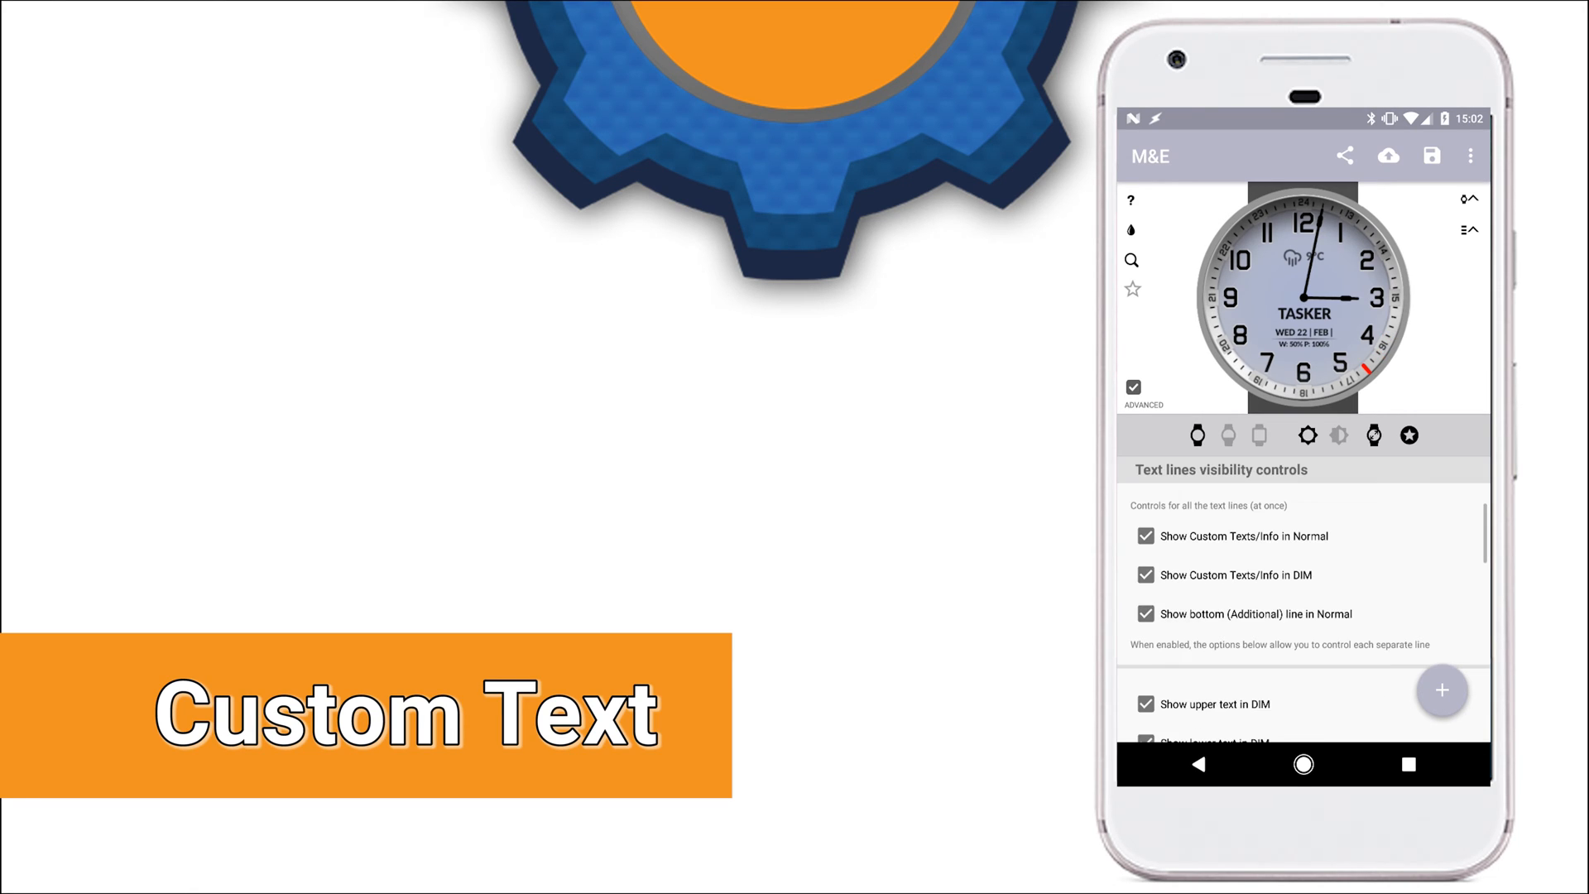
Browse the Custom Text/Info visibility, size and timezone options
scroll("down", 3)
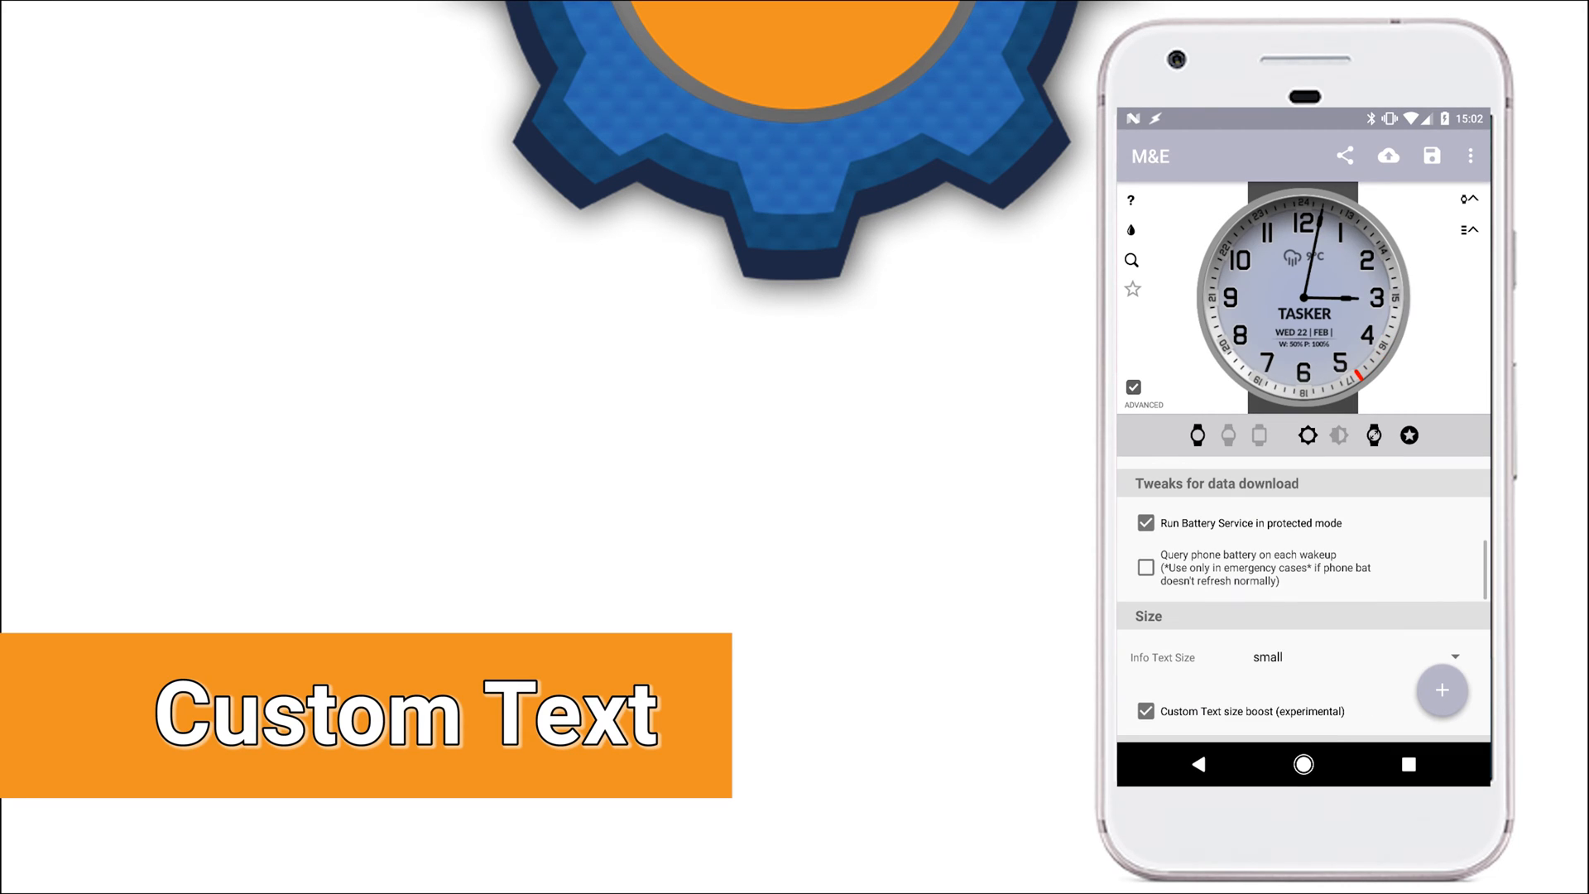
scroll("down", 3)
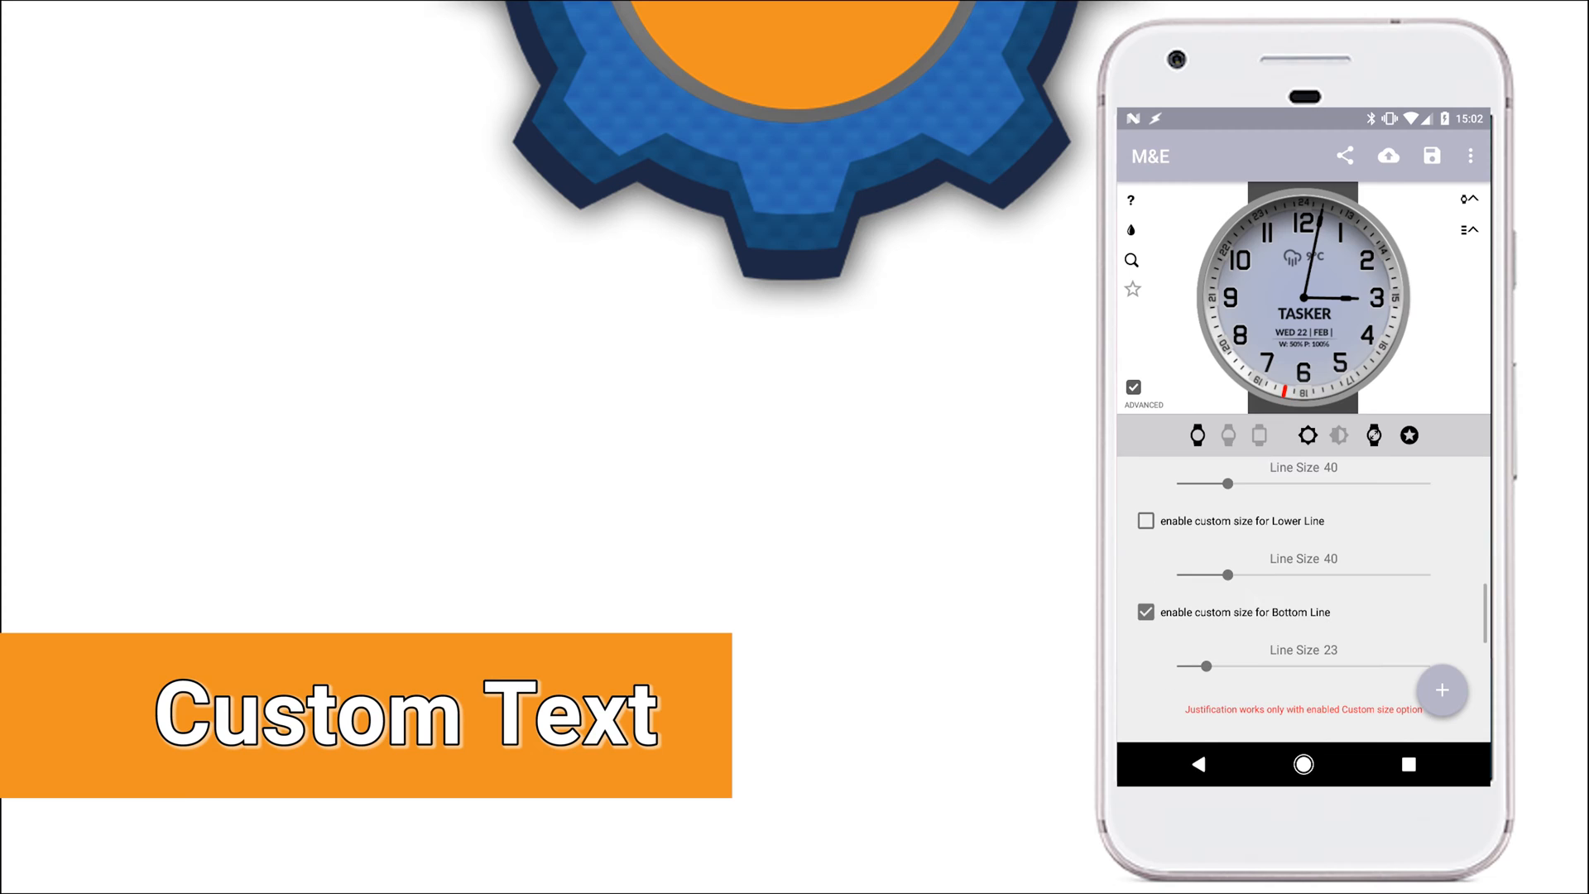
scroll("down", 3)
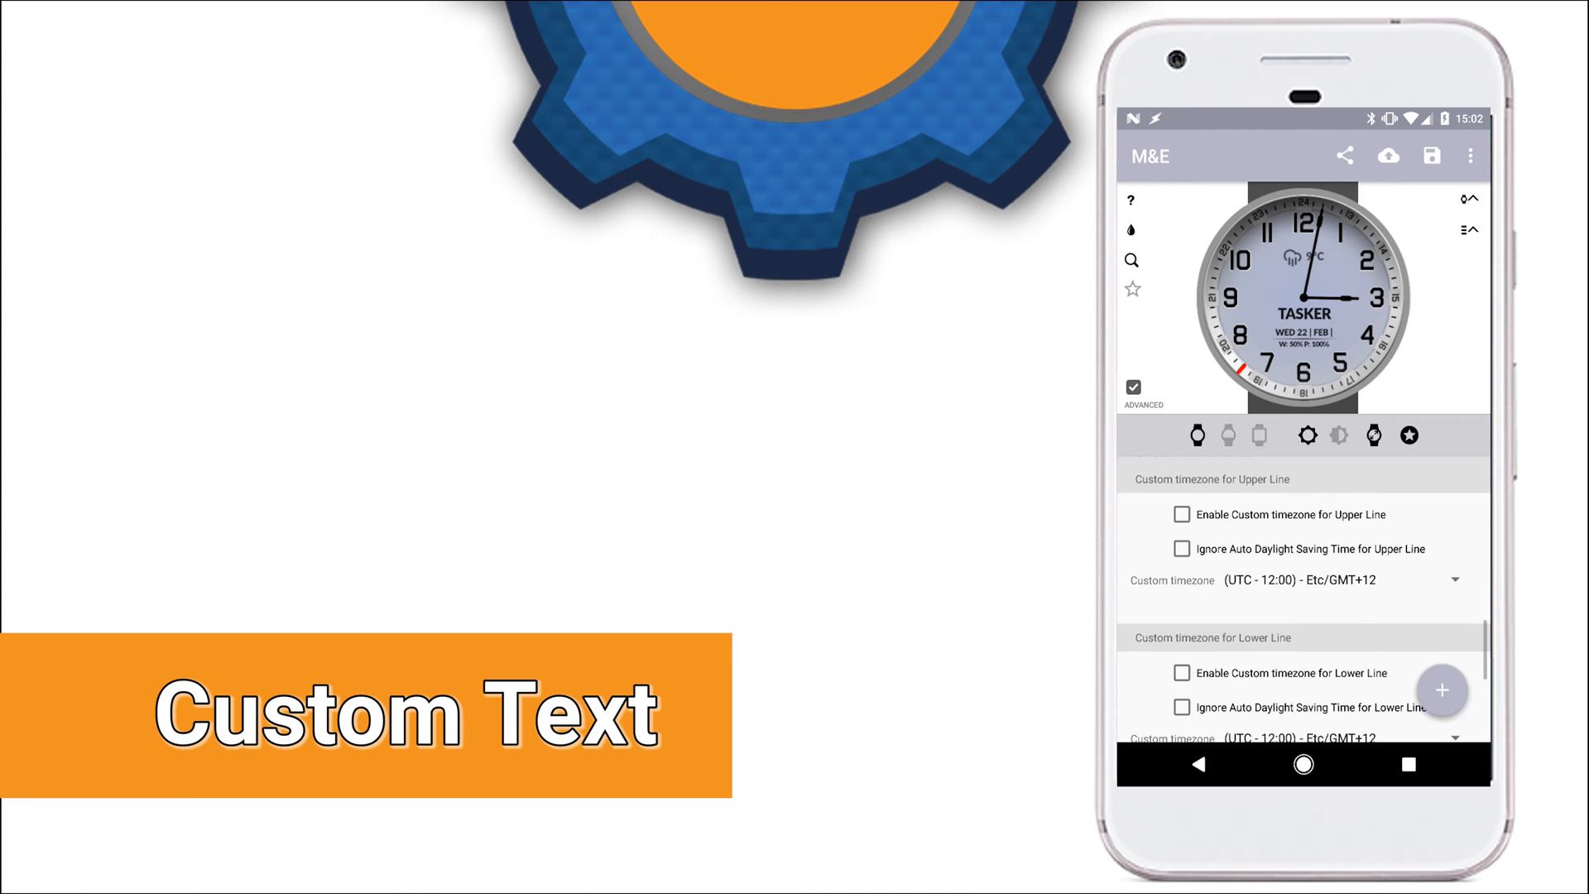
scroll("down", 3)
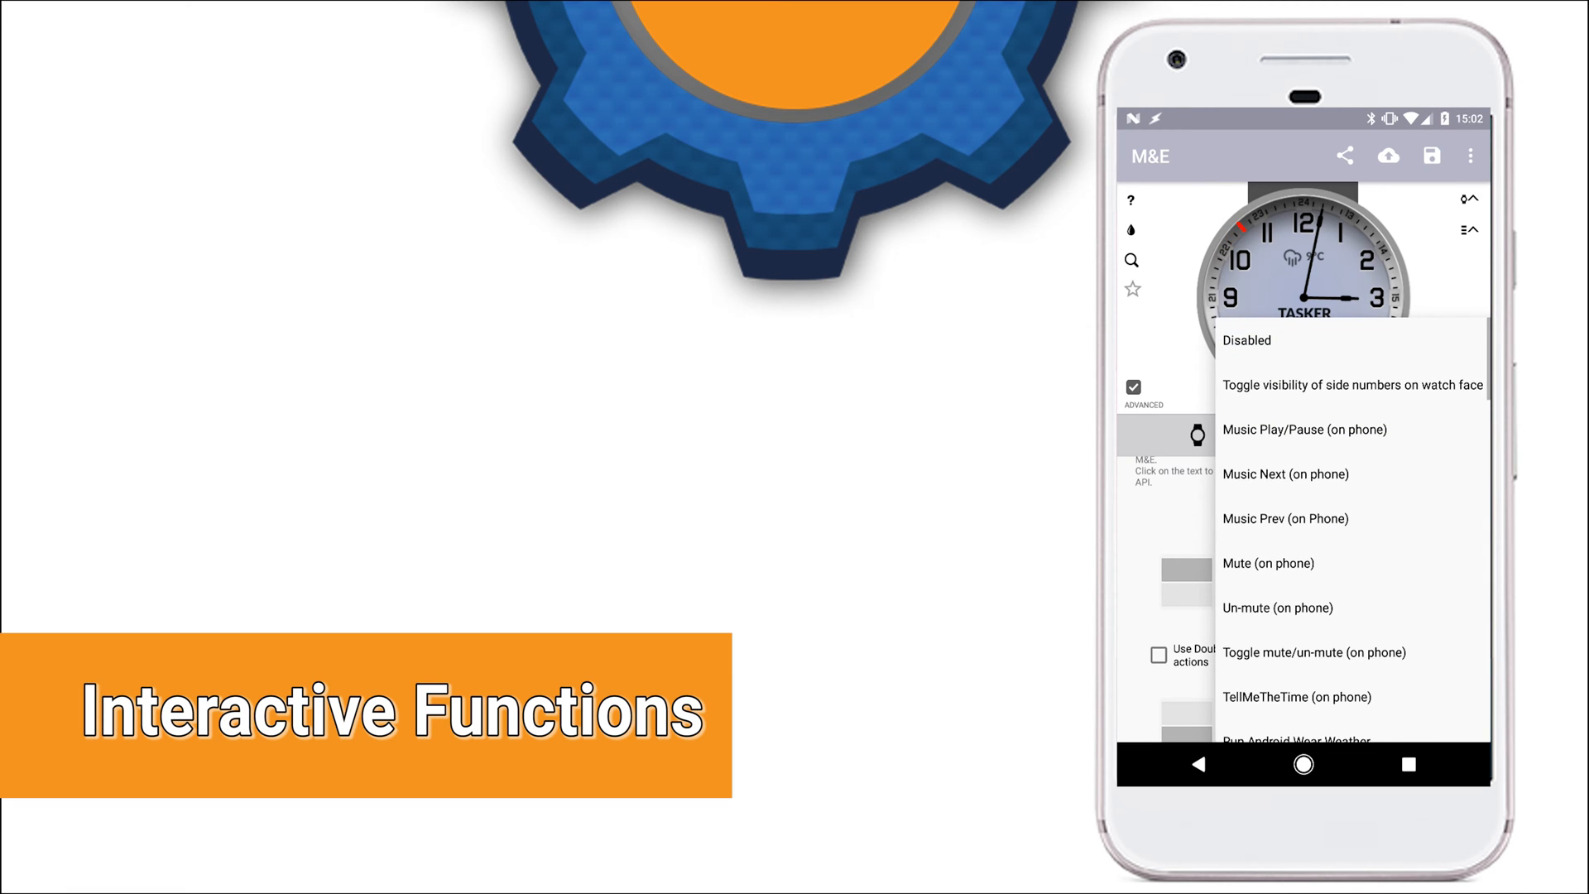
Scroll through the list of actions available for watch face taps
scroll("down", 3)
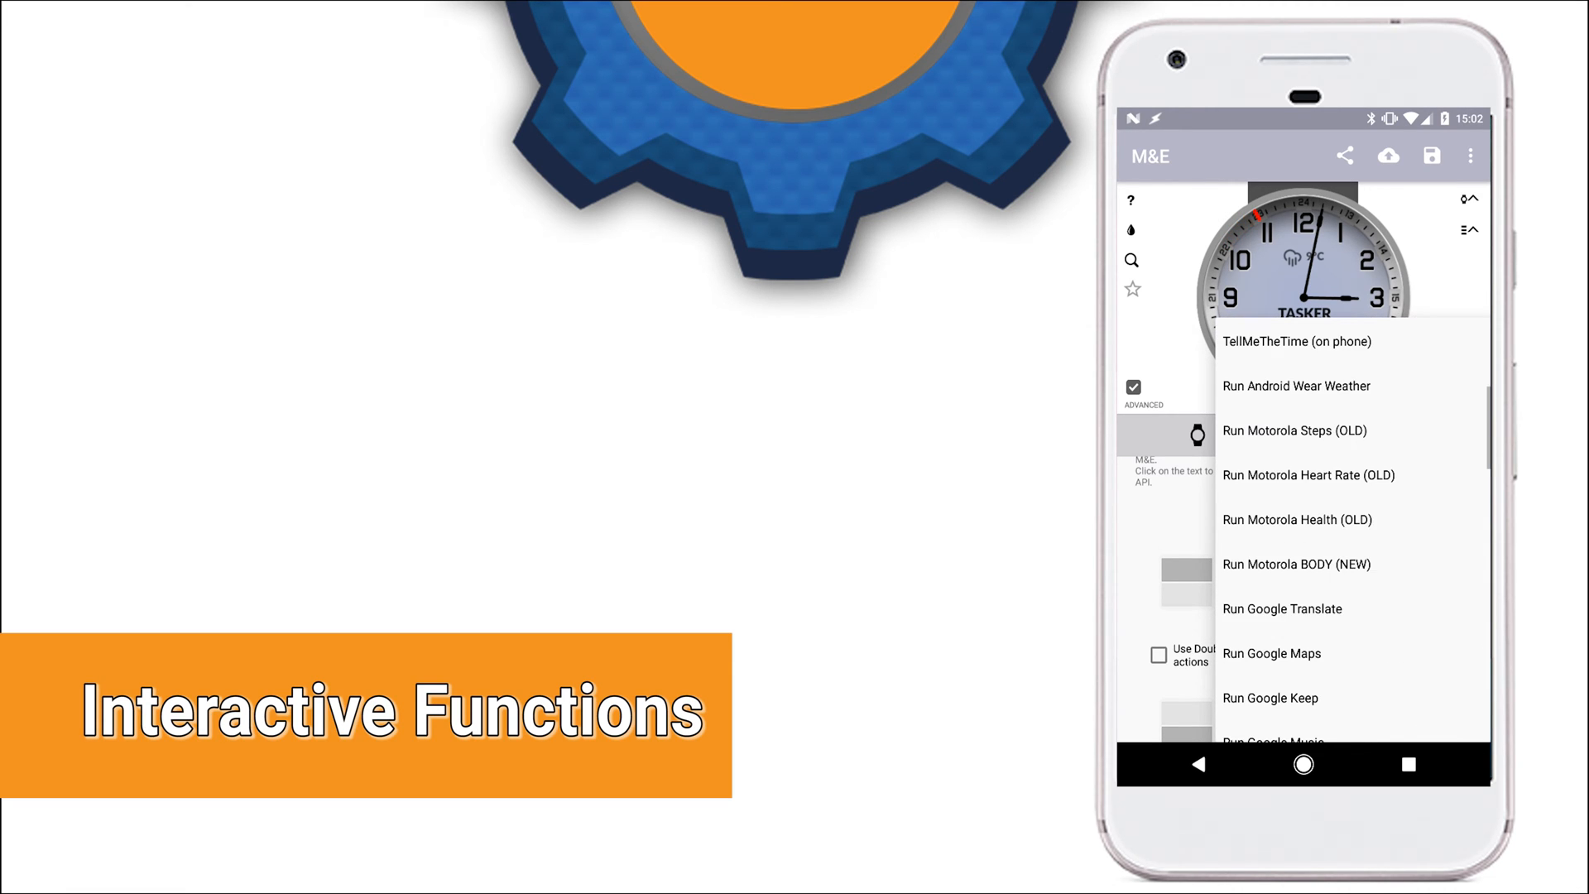
scroll("down", 3)
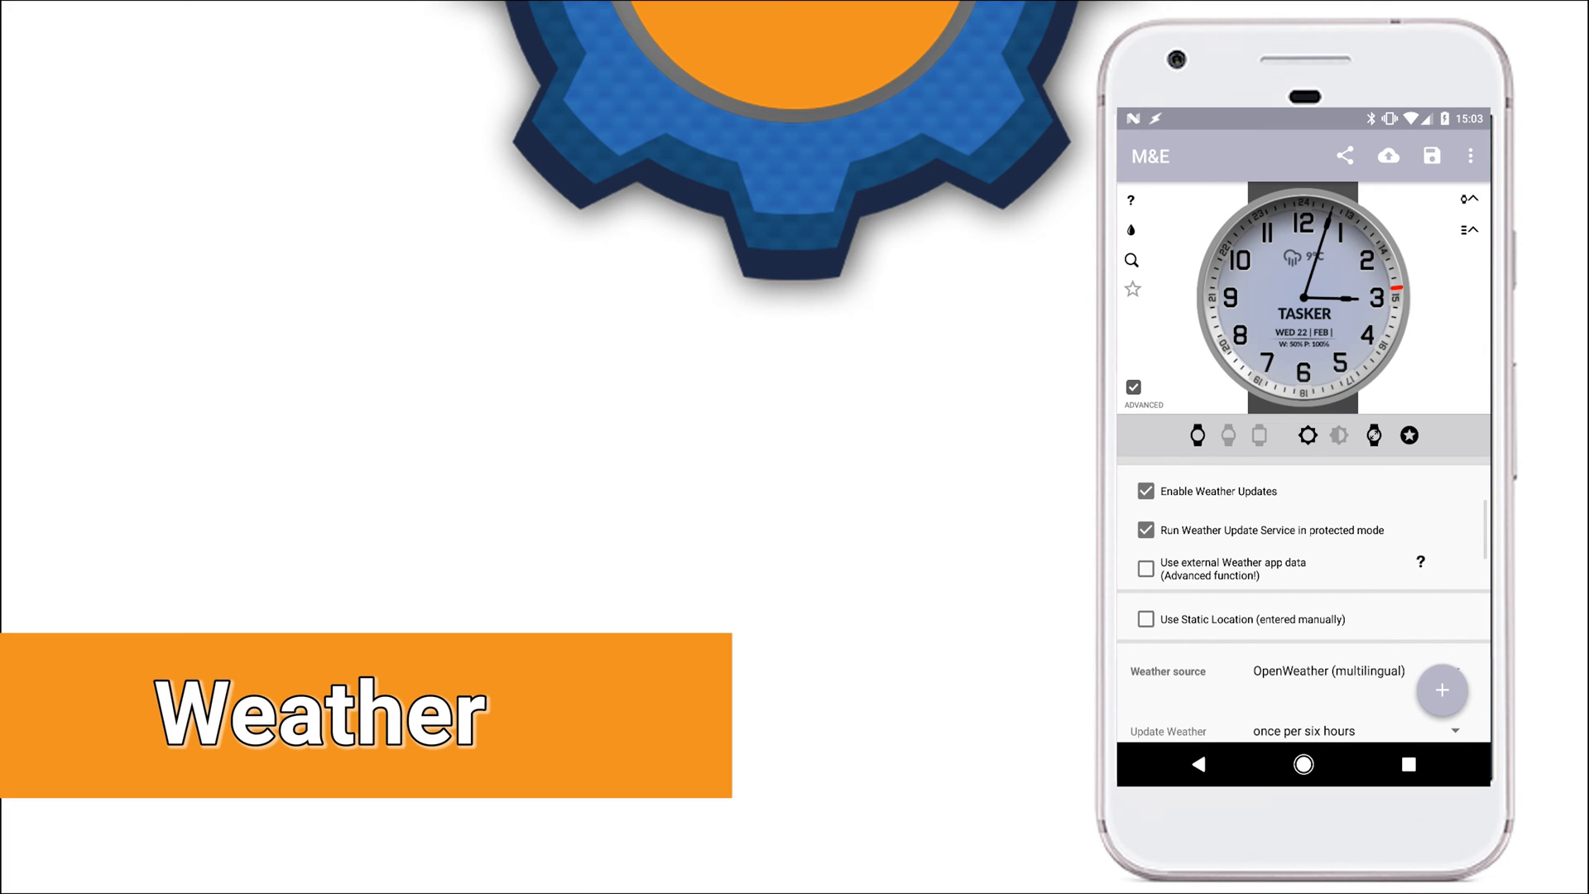
Scroll the settings list down to the Colors section and expand it
scroll("down", 3)
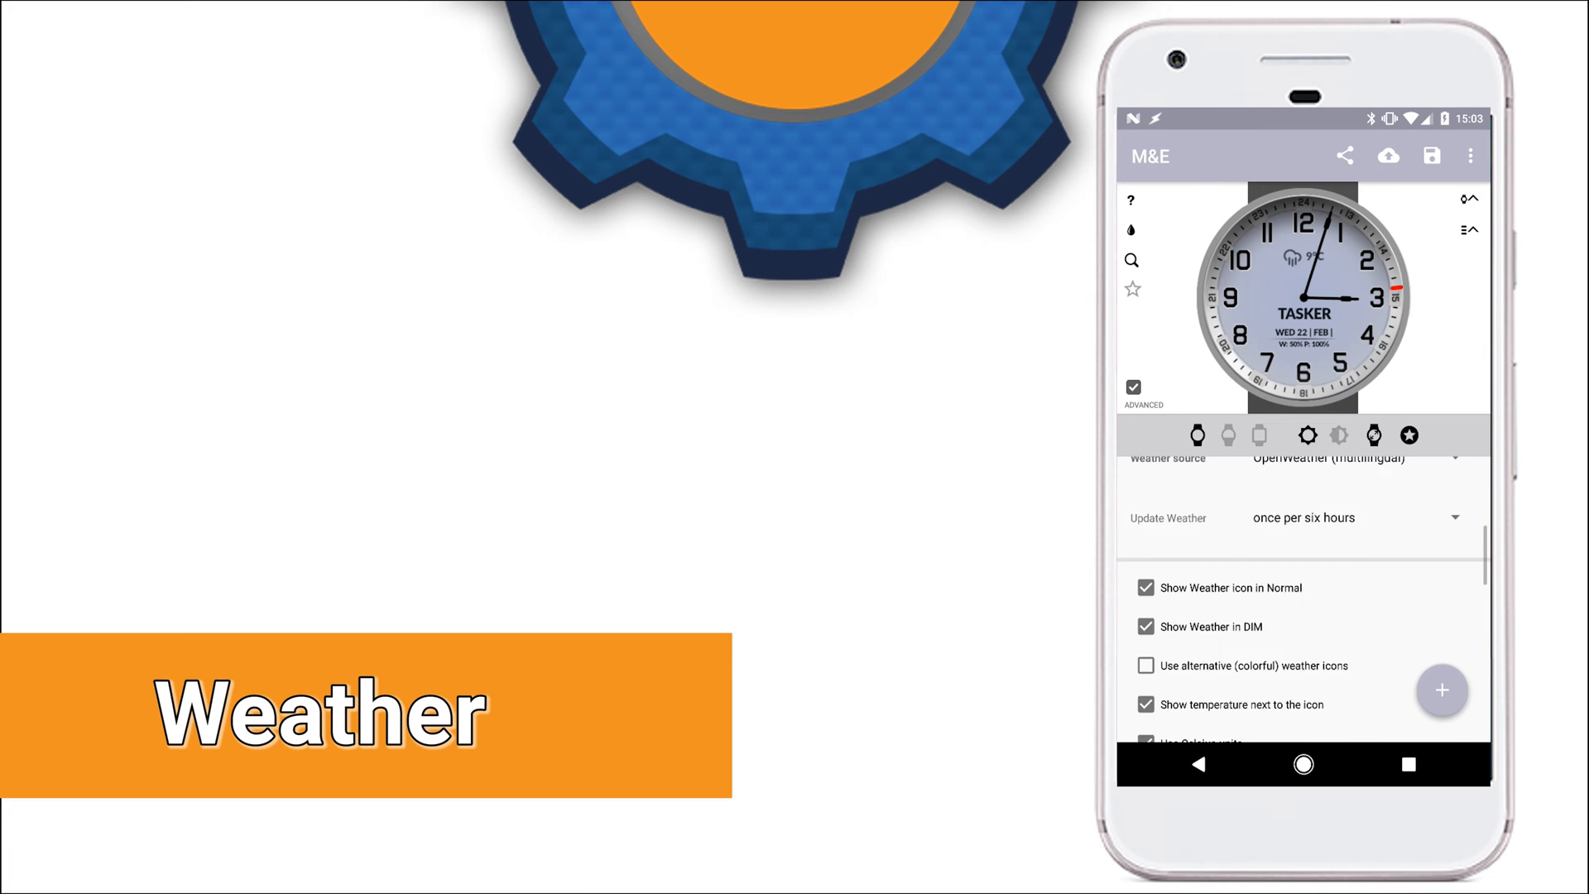
scroll("down", 3)
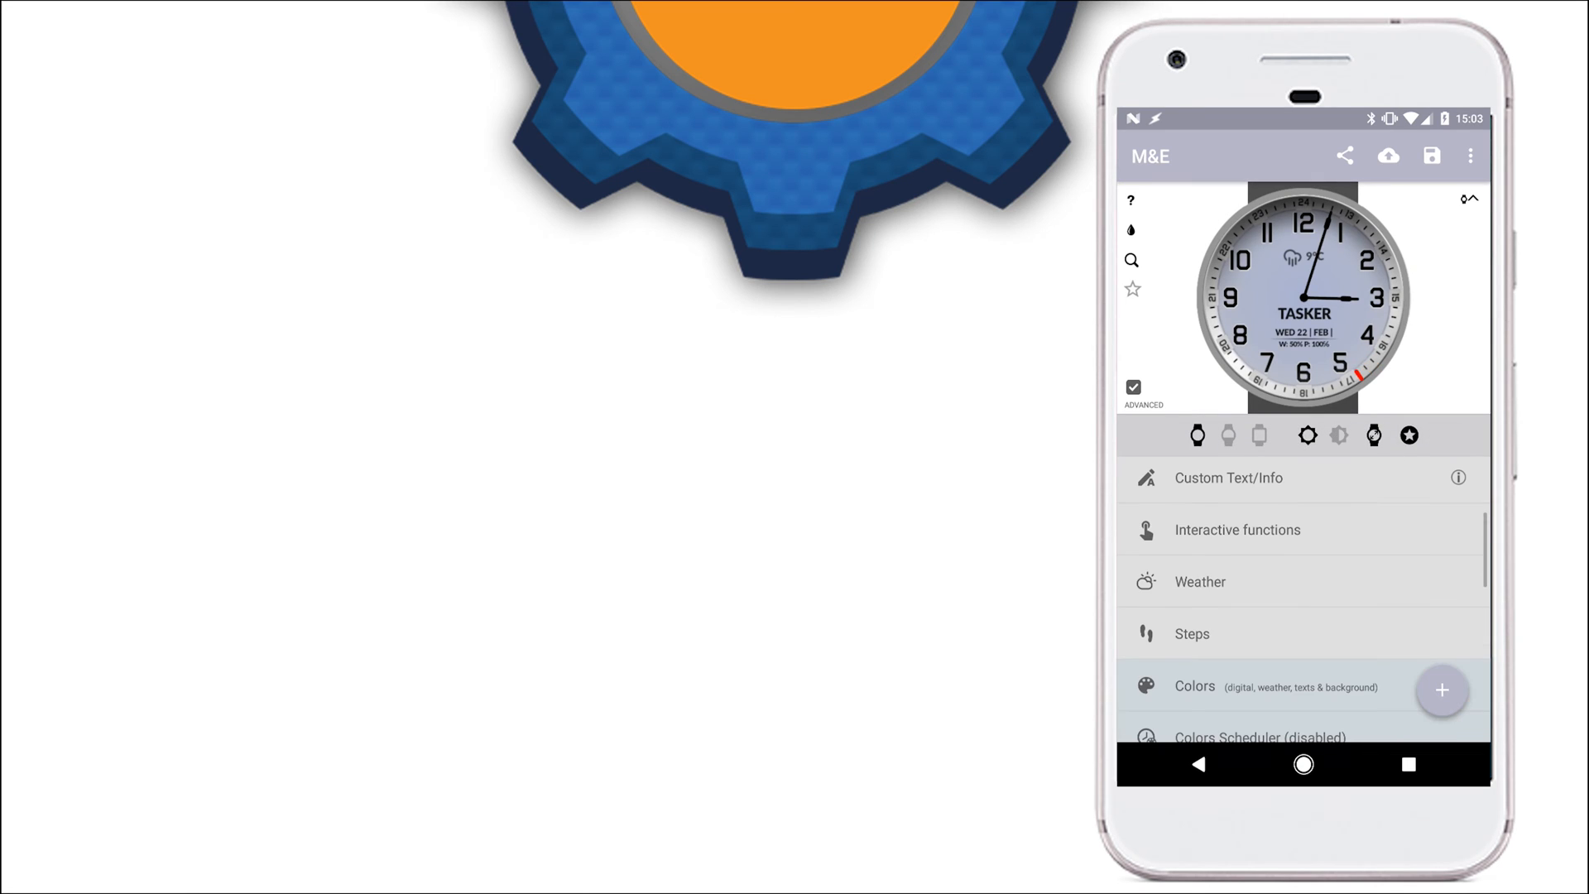
left_click(1192, 634)
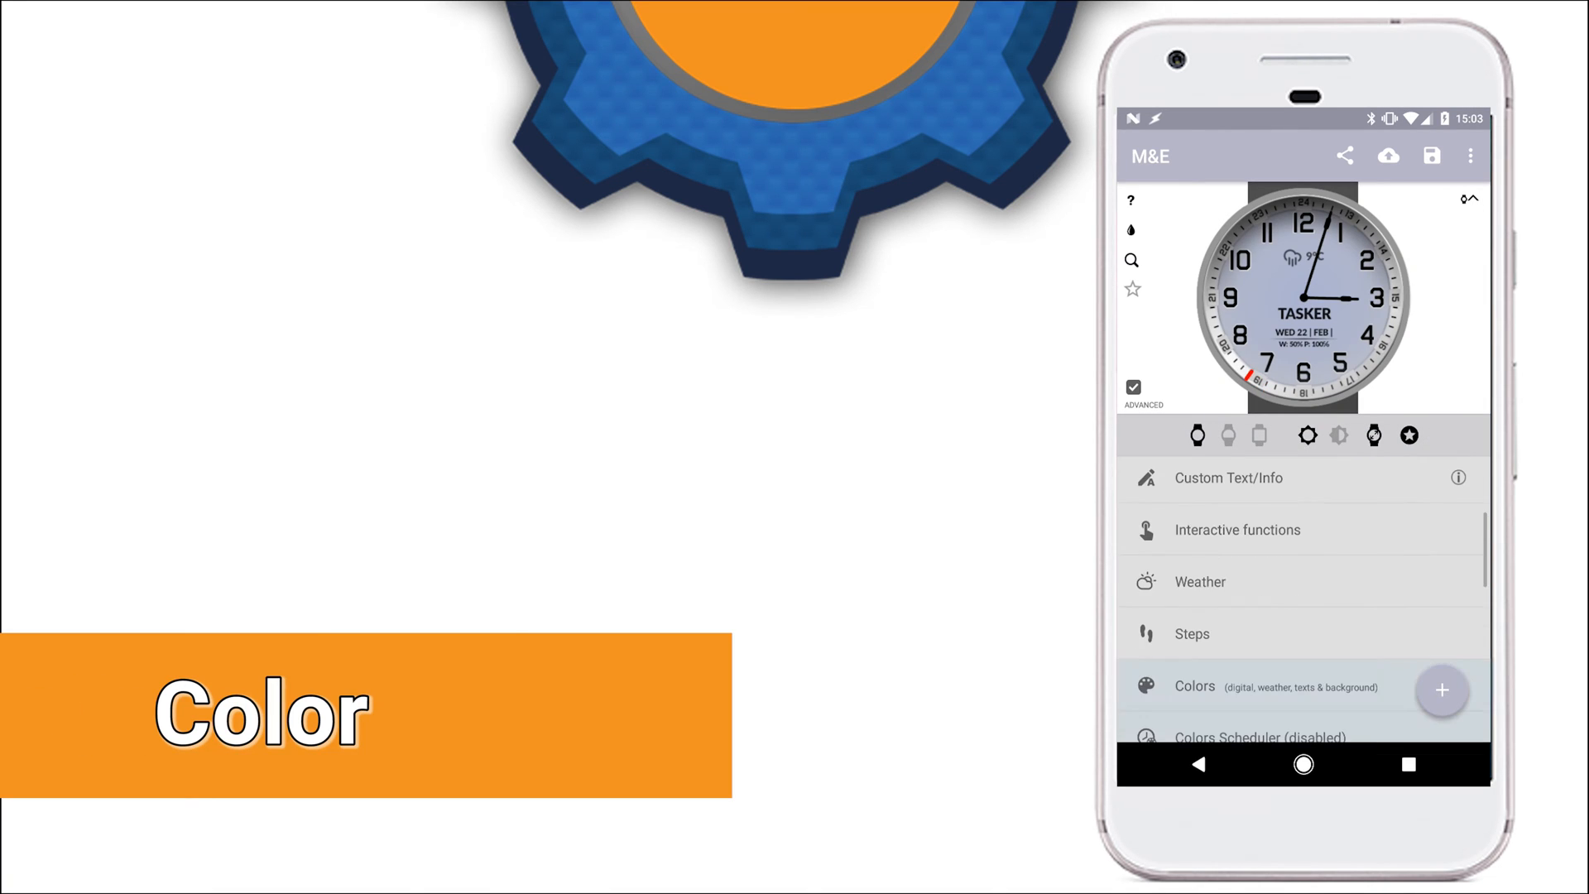
left_click(1194, 685)
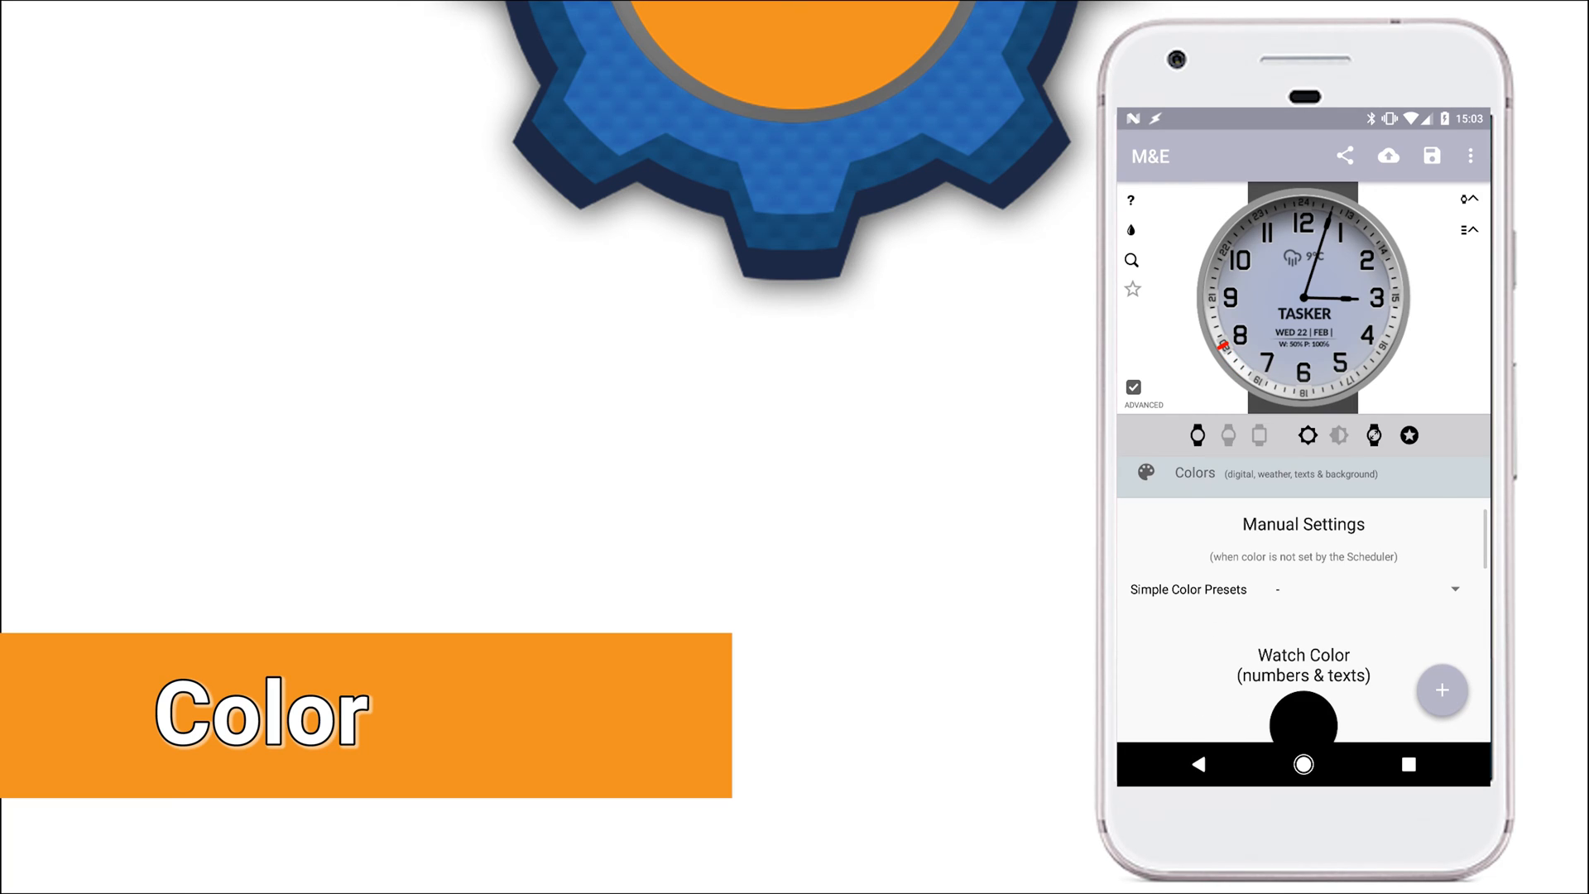
scroll("down", 3)
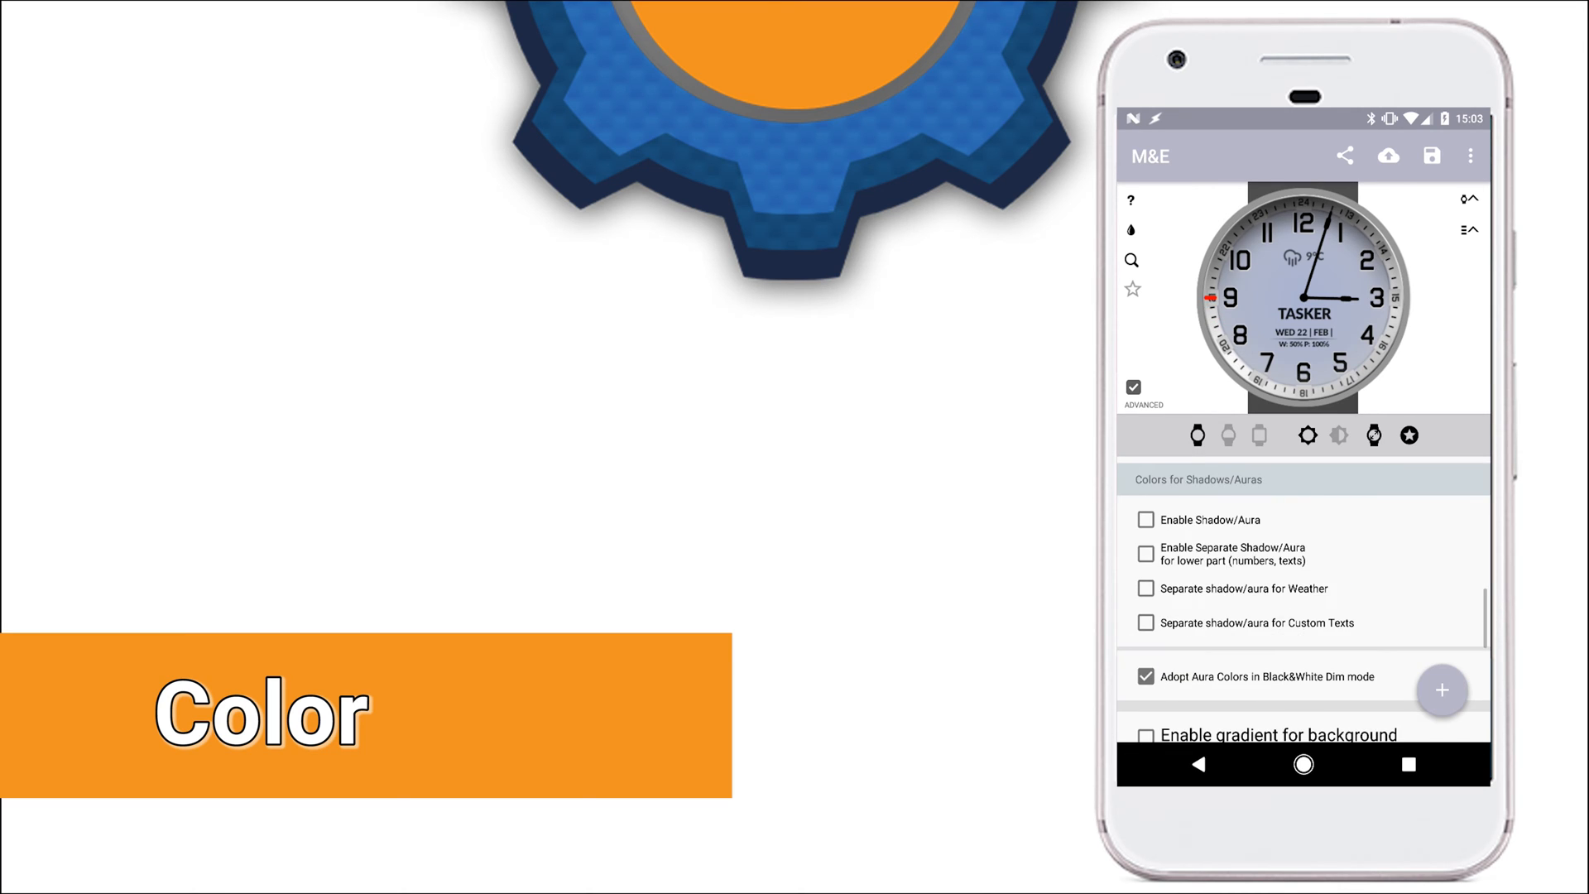
scroll("down", 3)
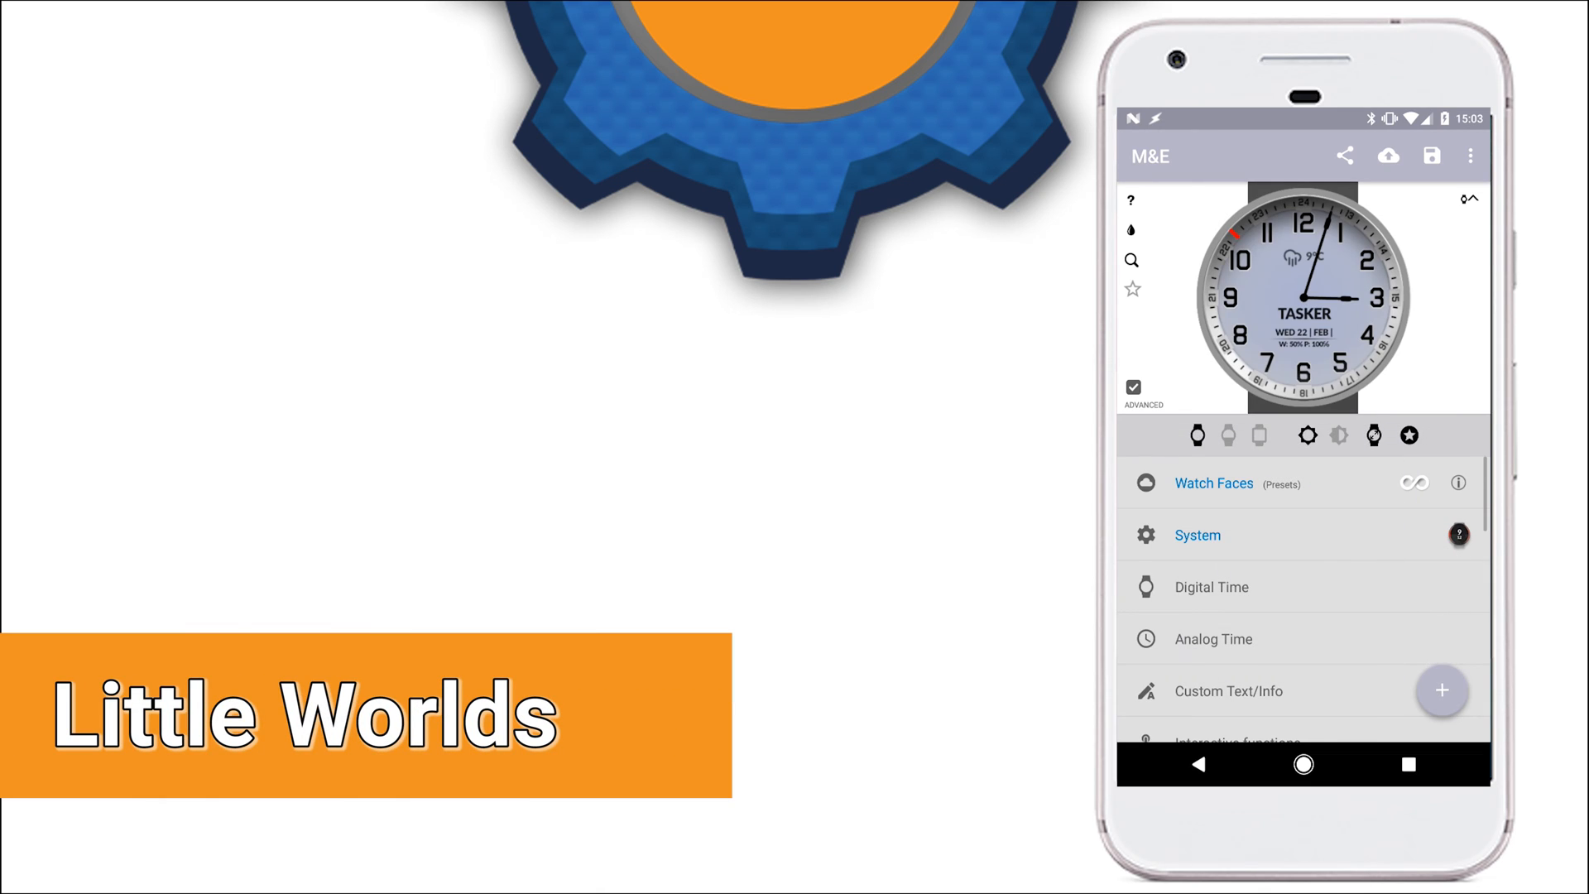
Expand Little Worlds and browse the skyline gallery from Androids to Wroclaw
scroll("down", 3)
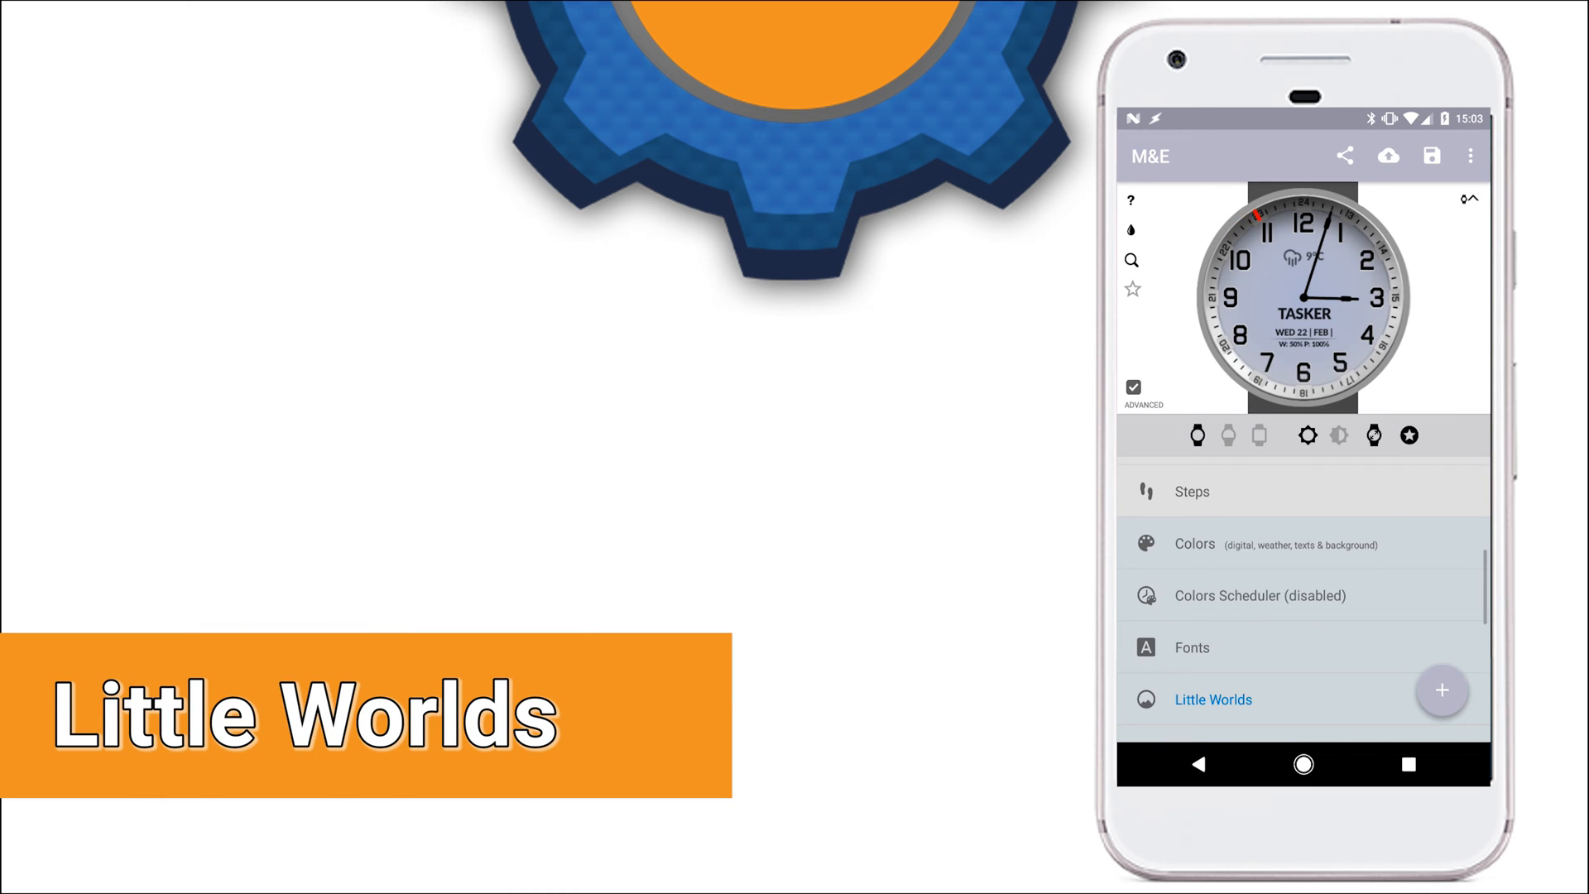
left_click(1212, 699)
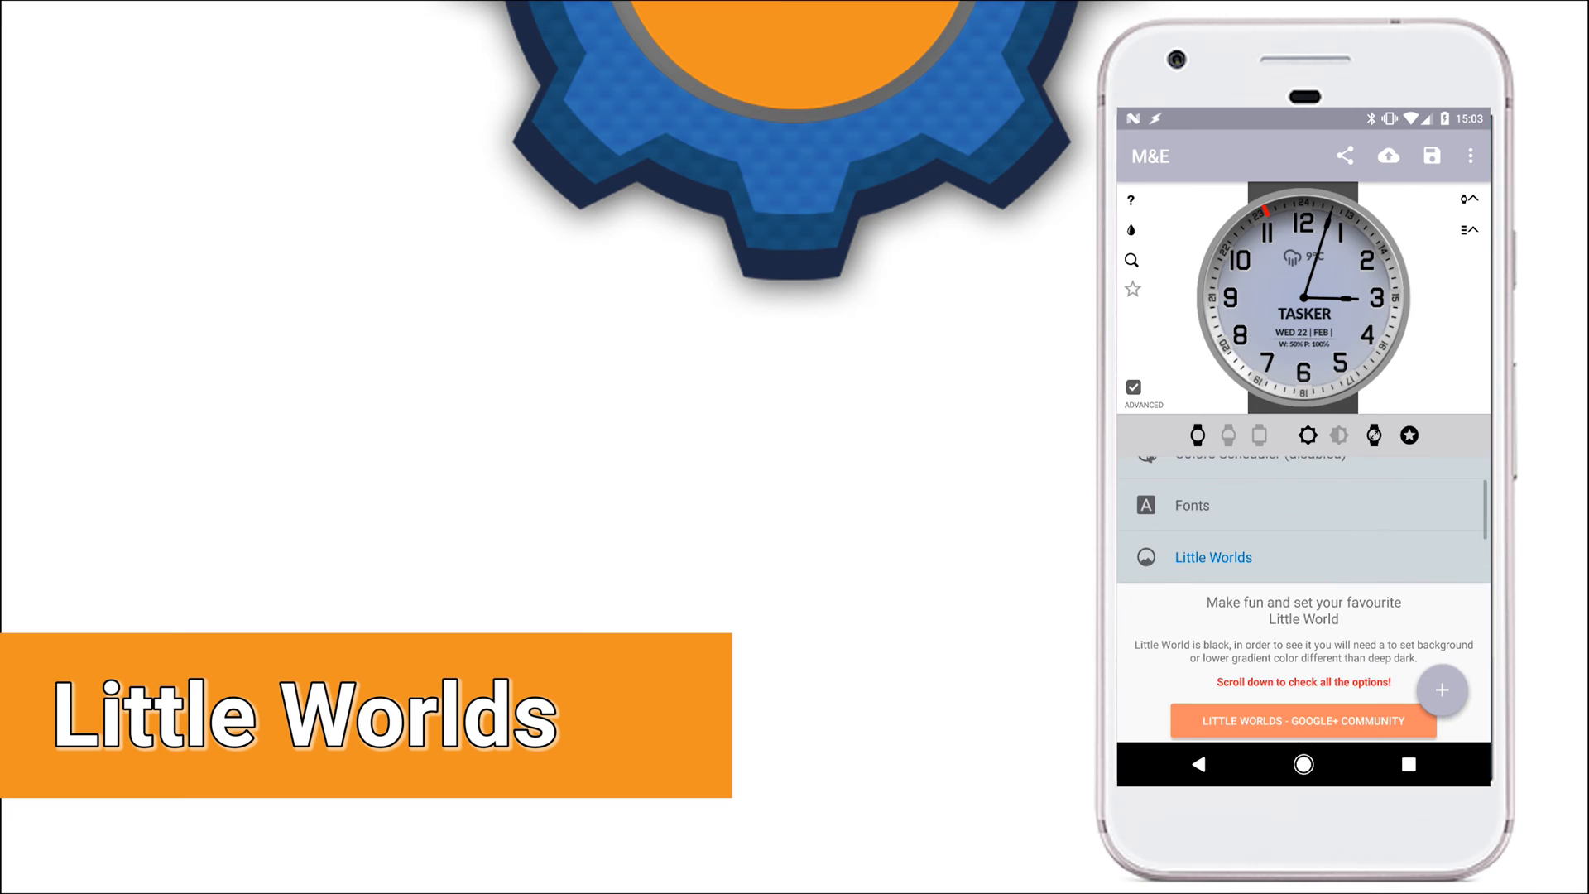
scroll("down", 3)
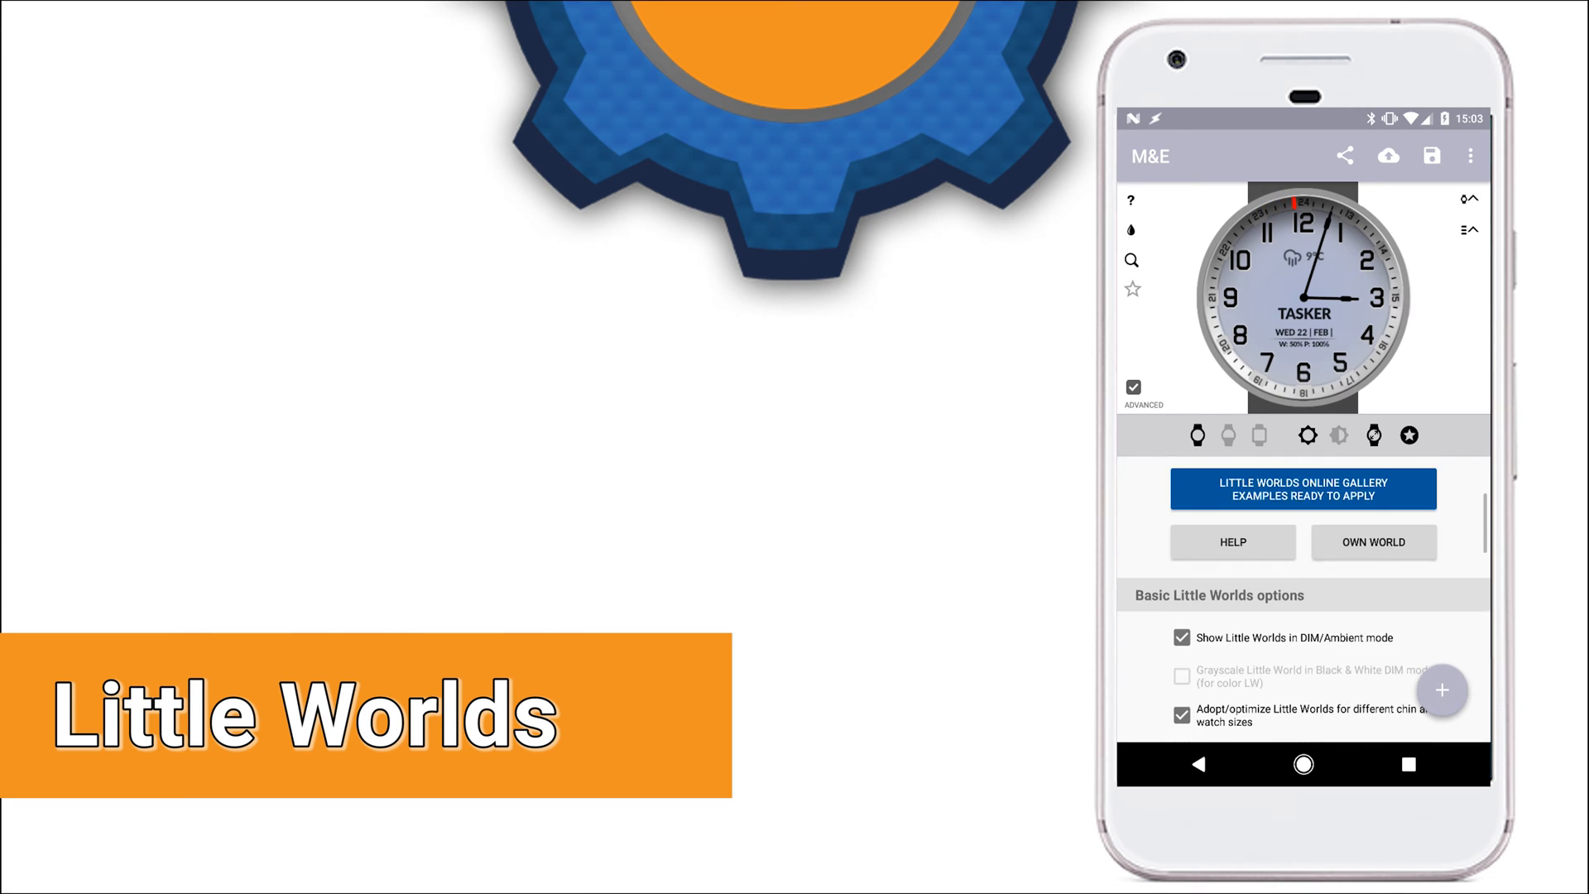
scroll("down", 3)
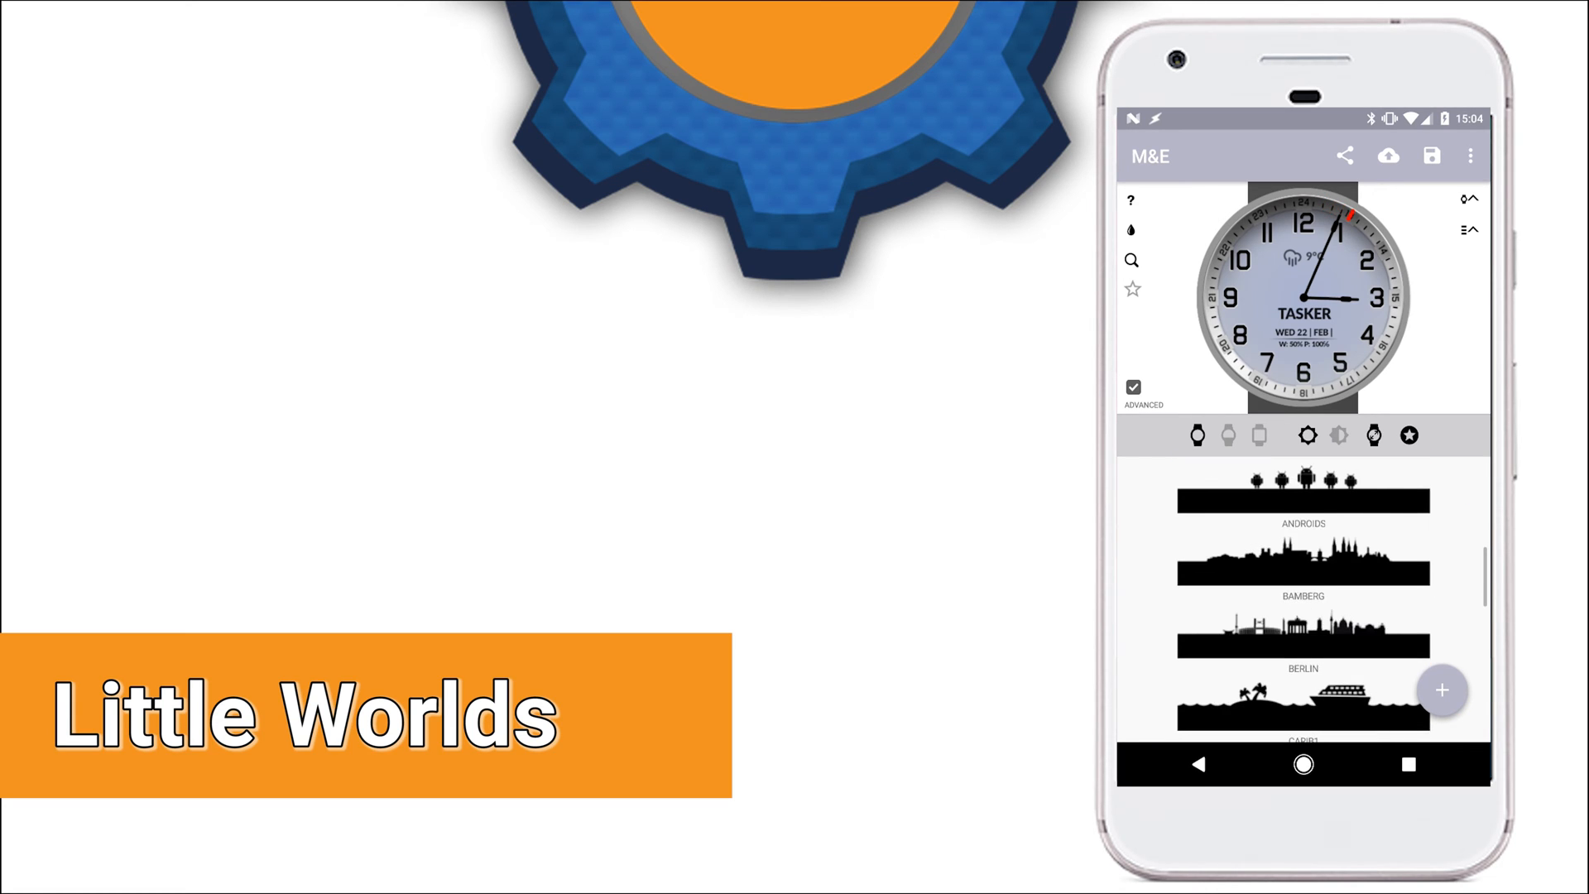
scroll("down", 3)
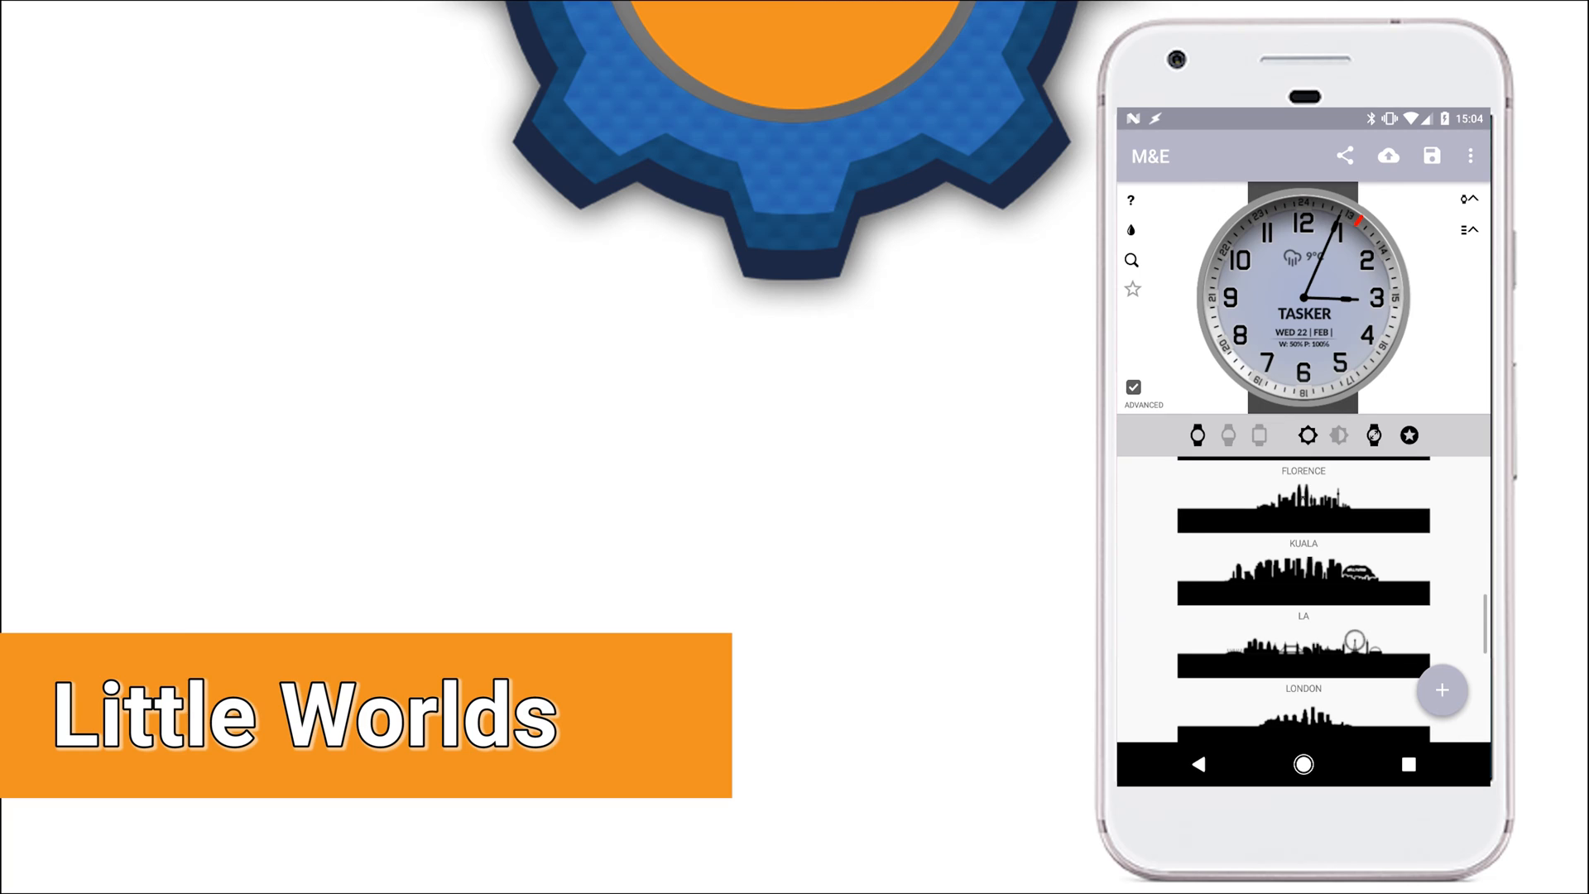
scroll("down", 3)
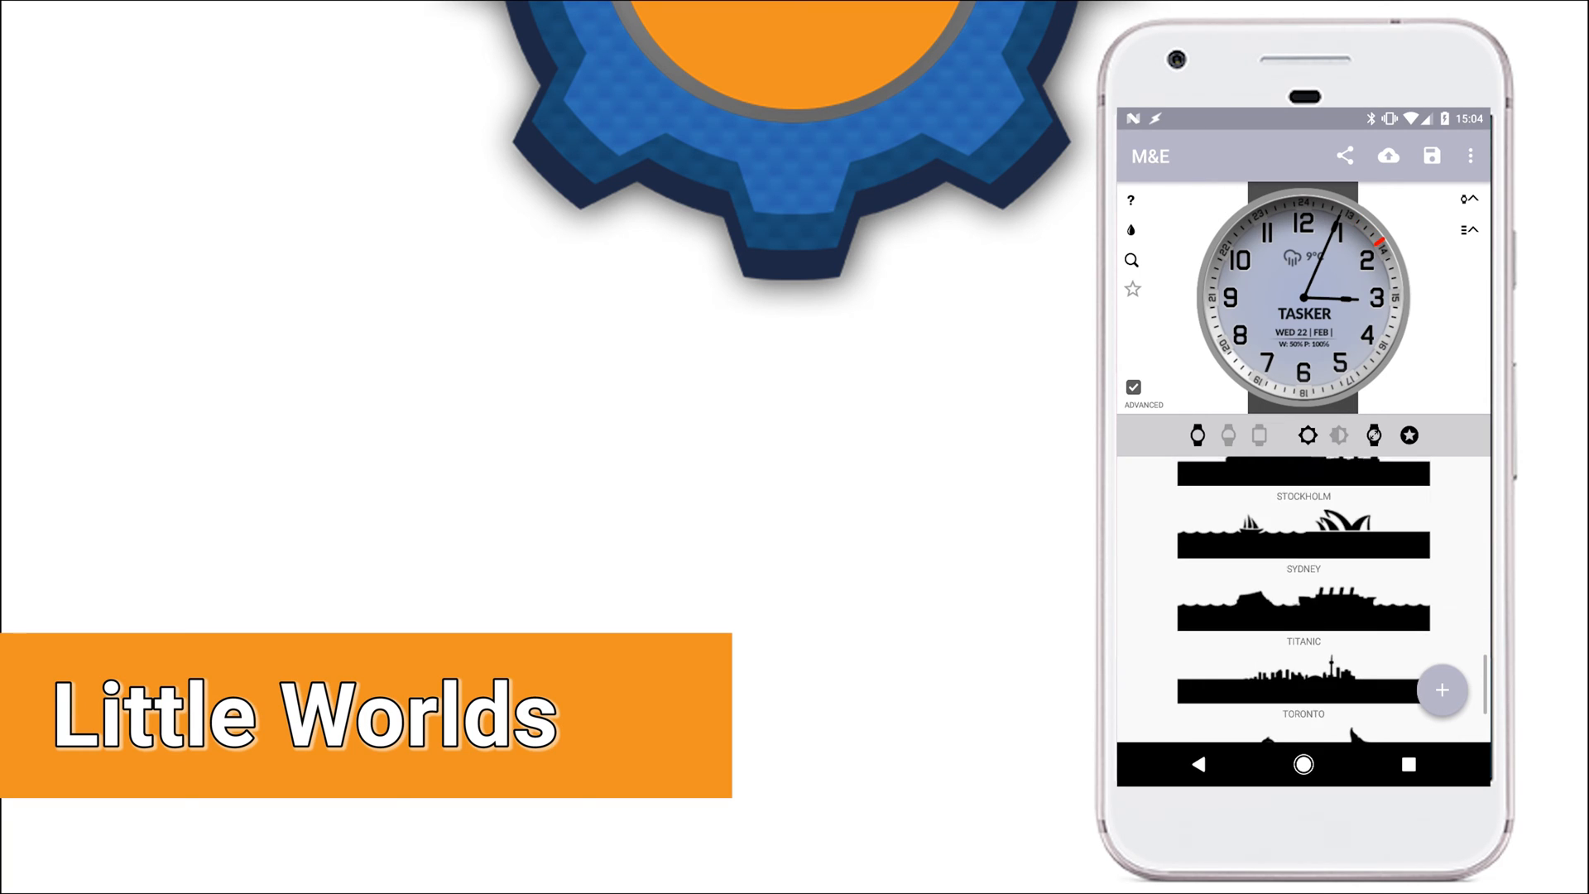
scroll("down", 3)
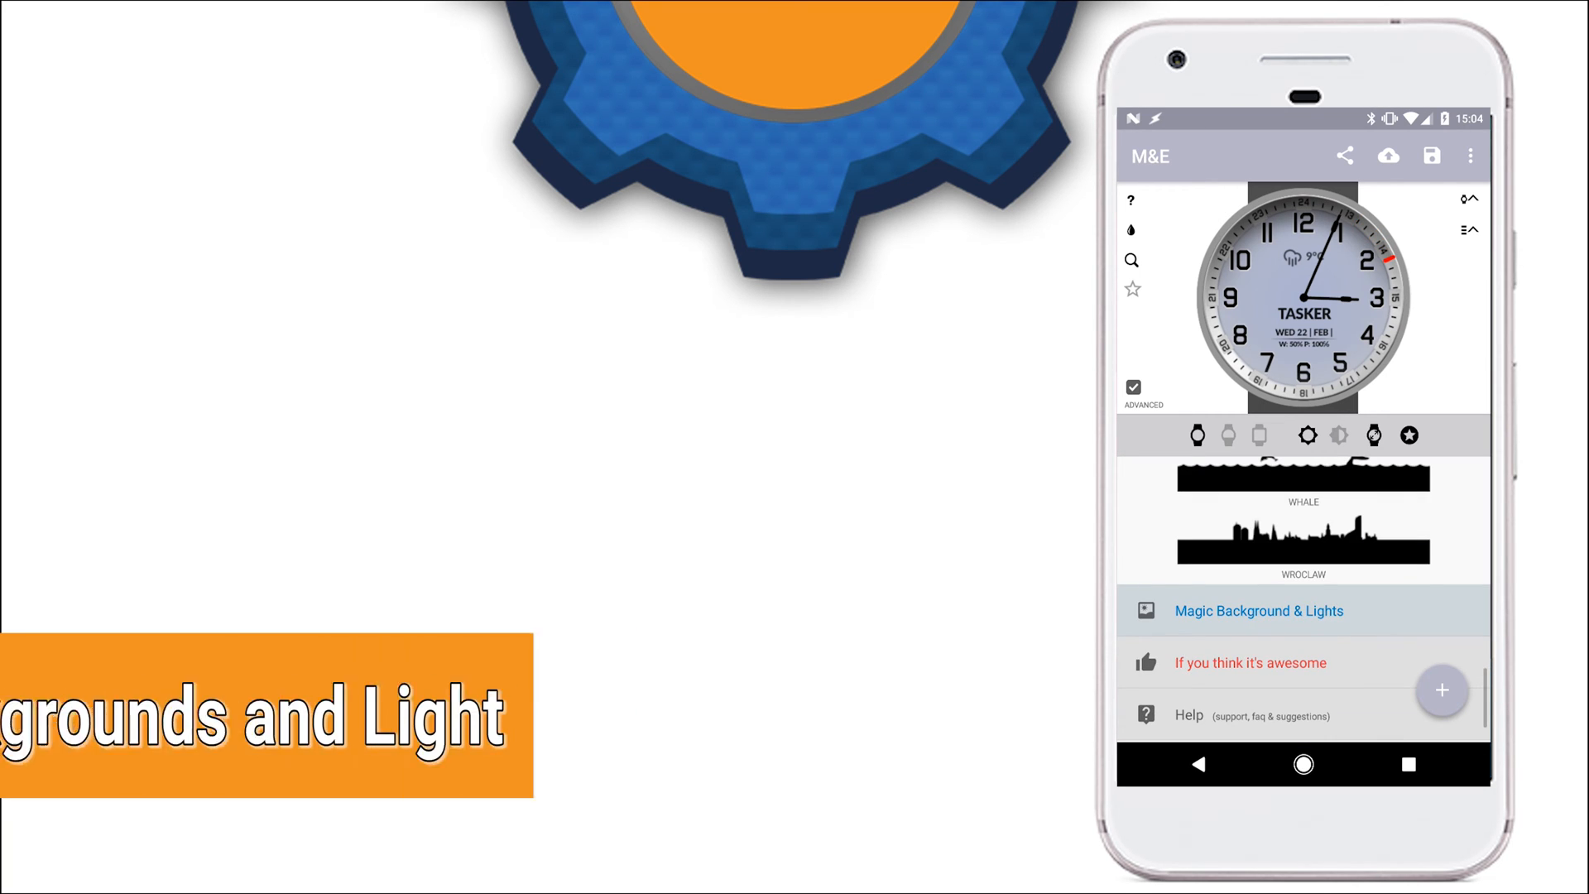
Collapse all settings sections via the + FAB quick actions
left_click(1442, 691)
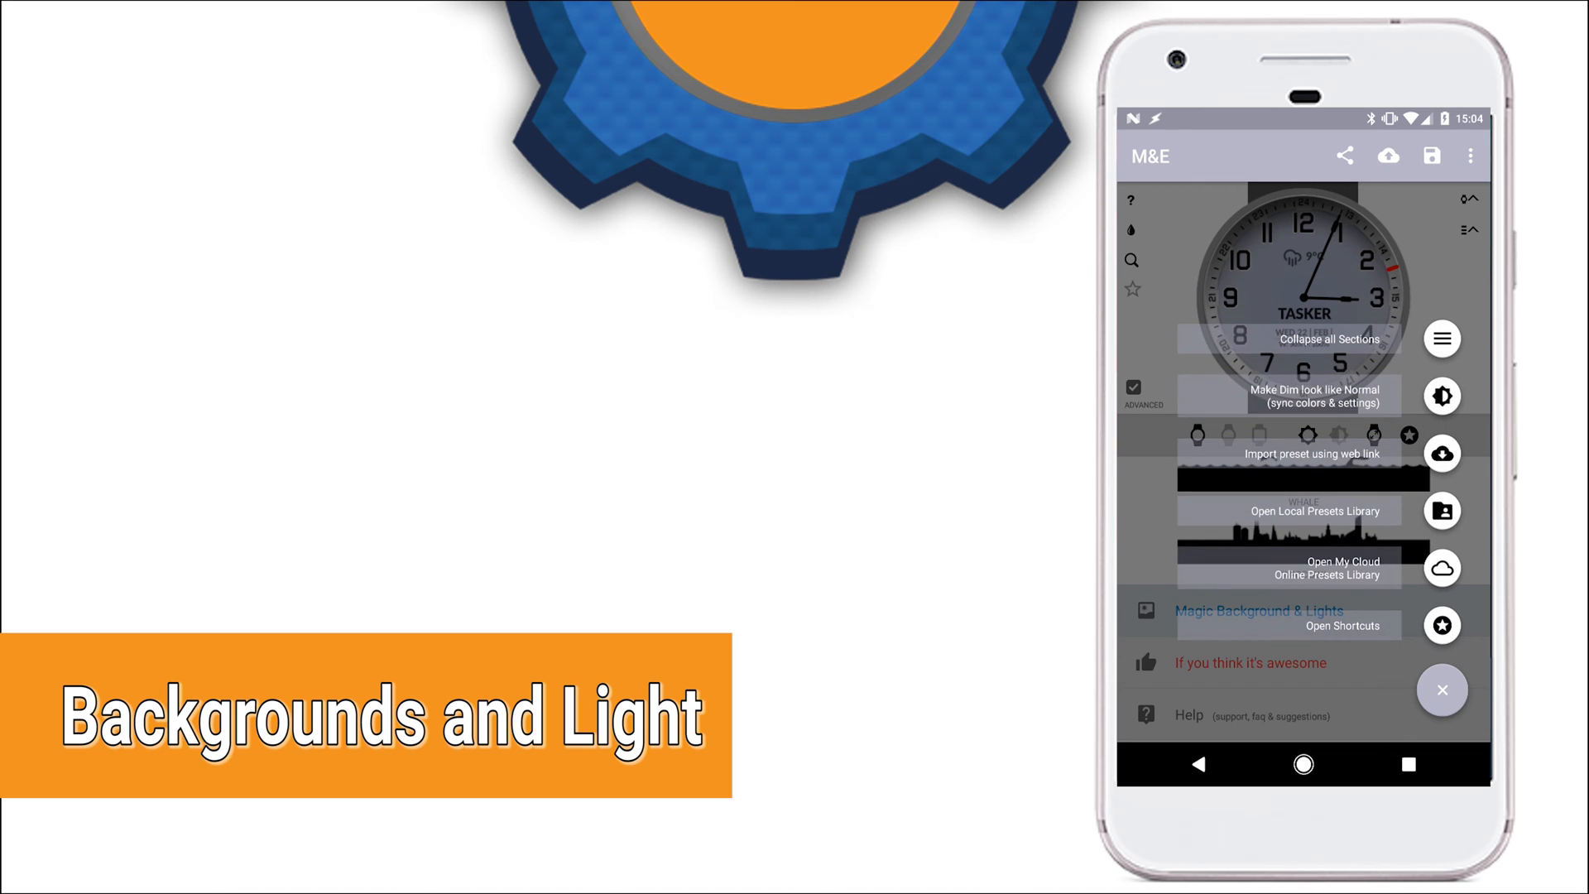
left_click(1442, 690)
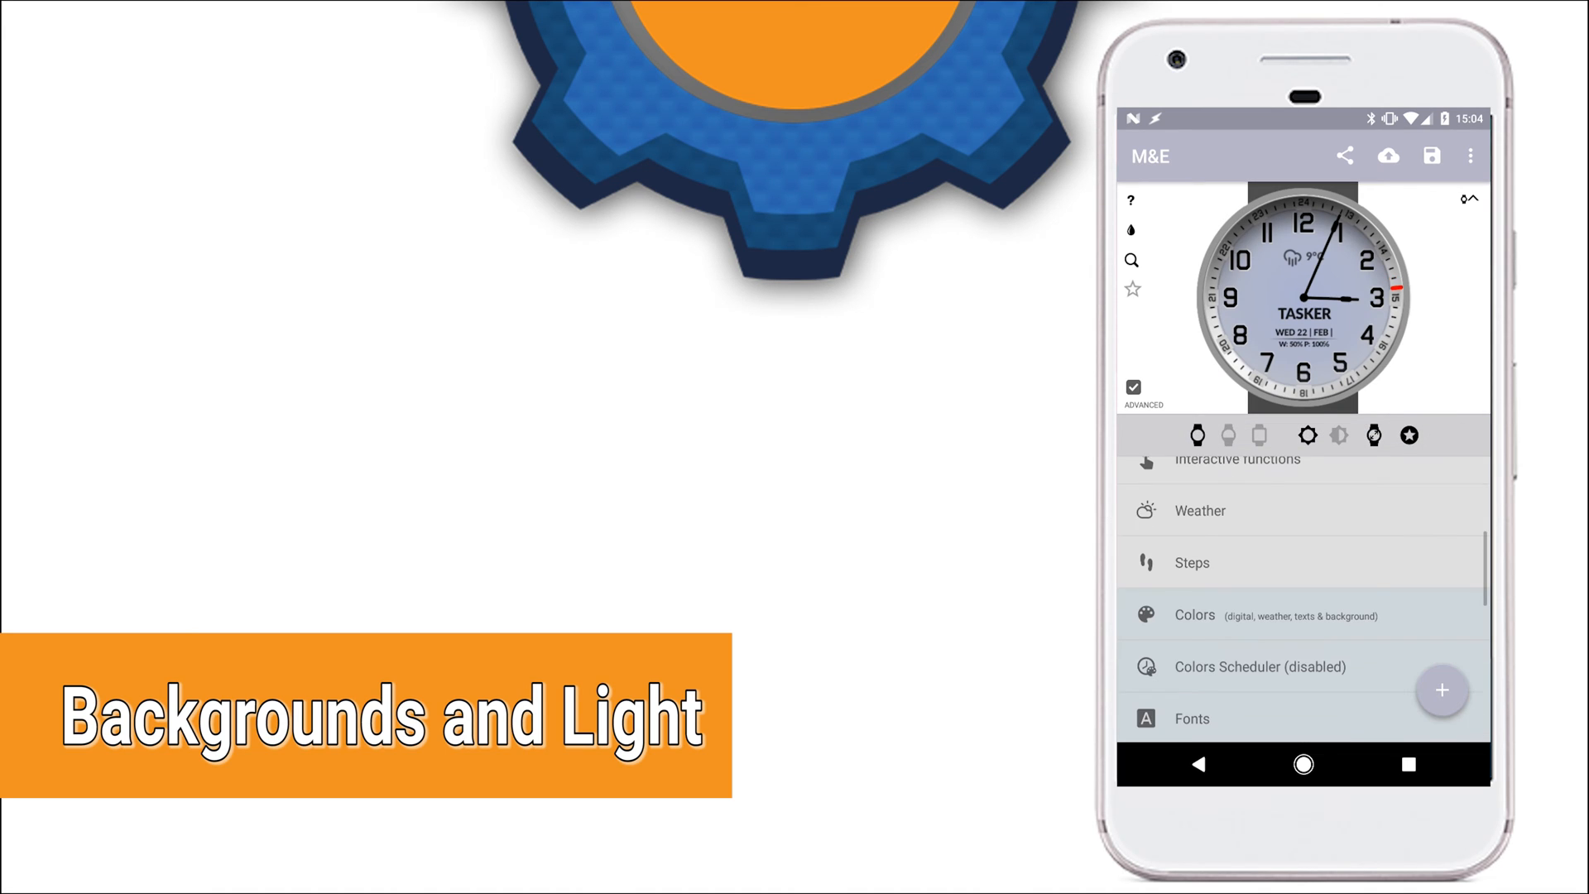
Browse Magic Background & Lights through background image and side light options
scroll("down", 3)
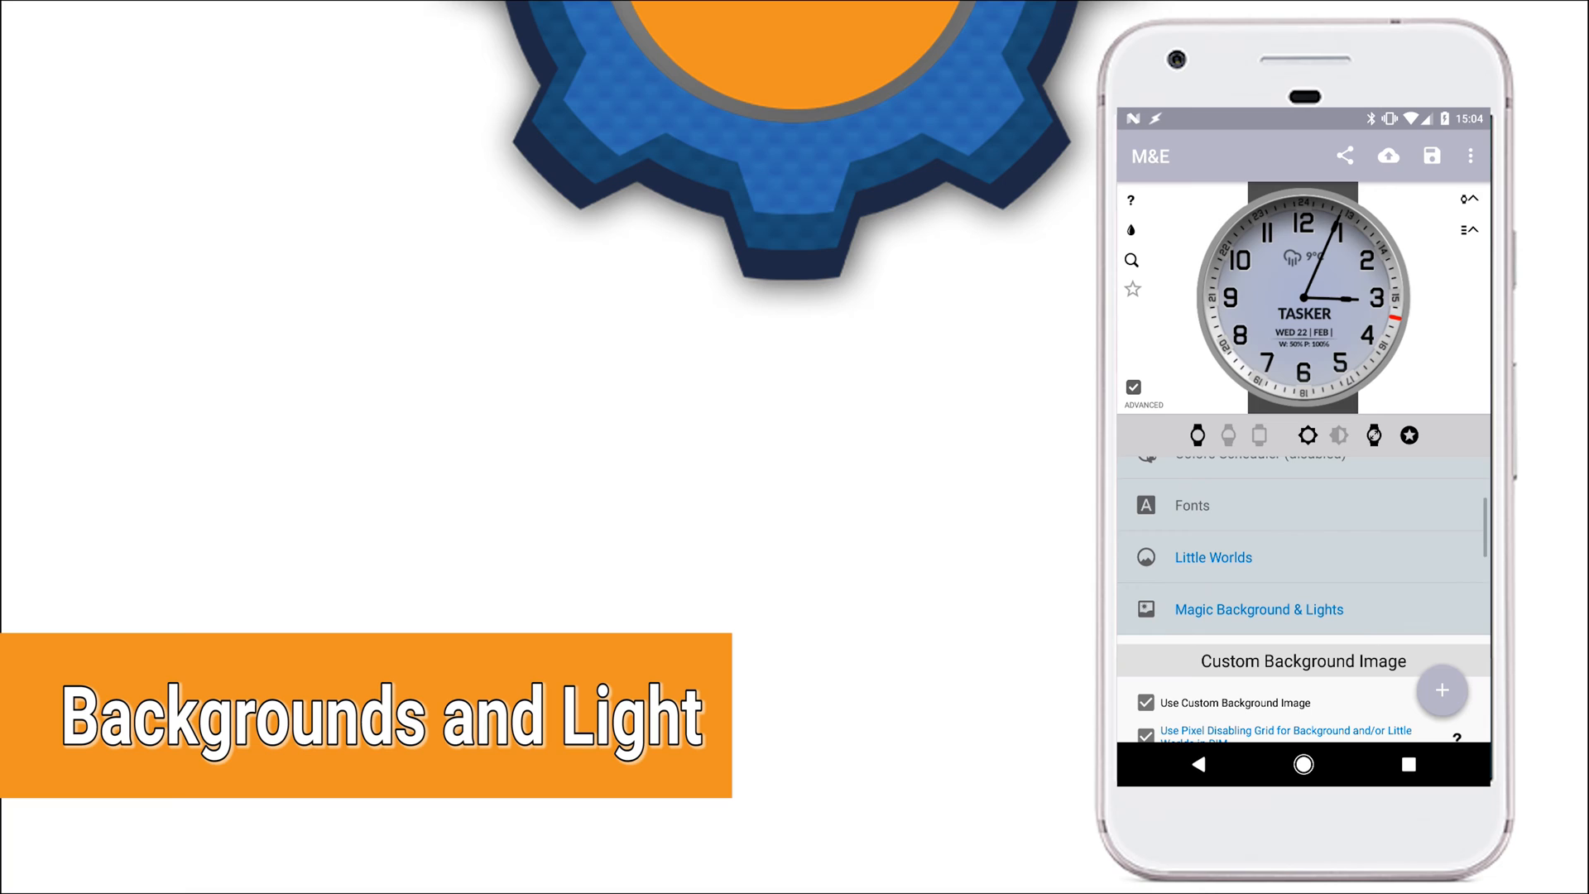
scroll("down", 3)
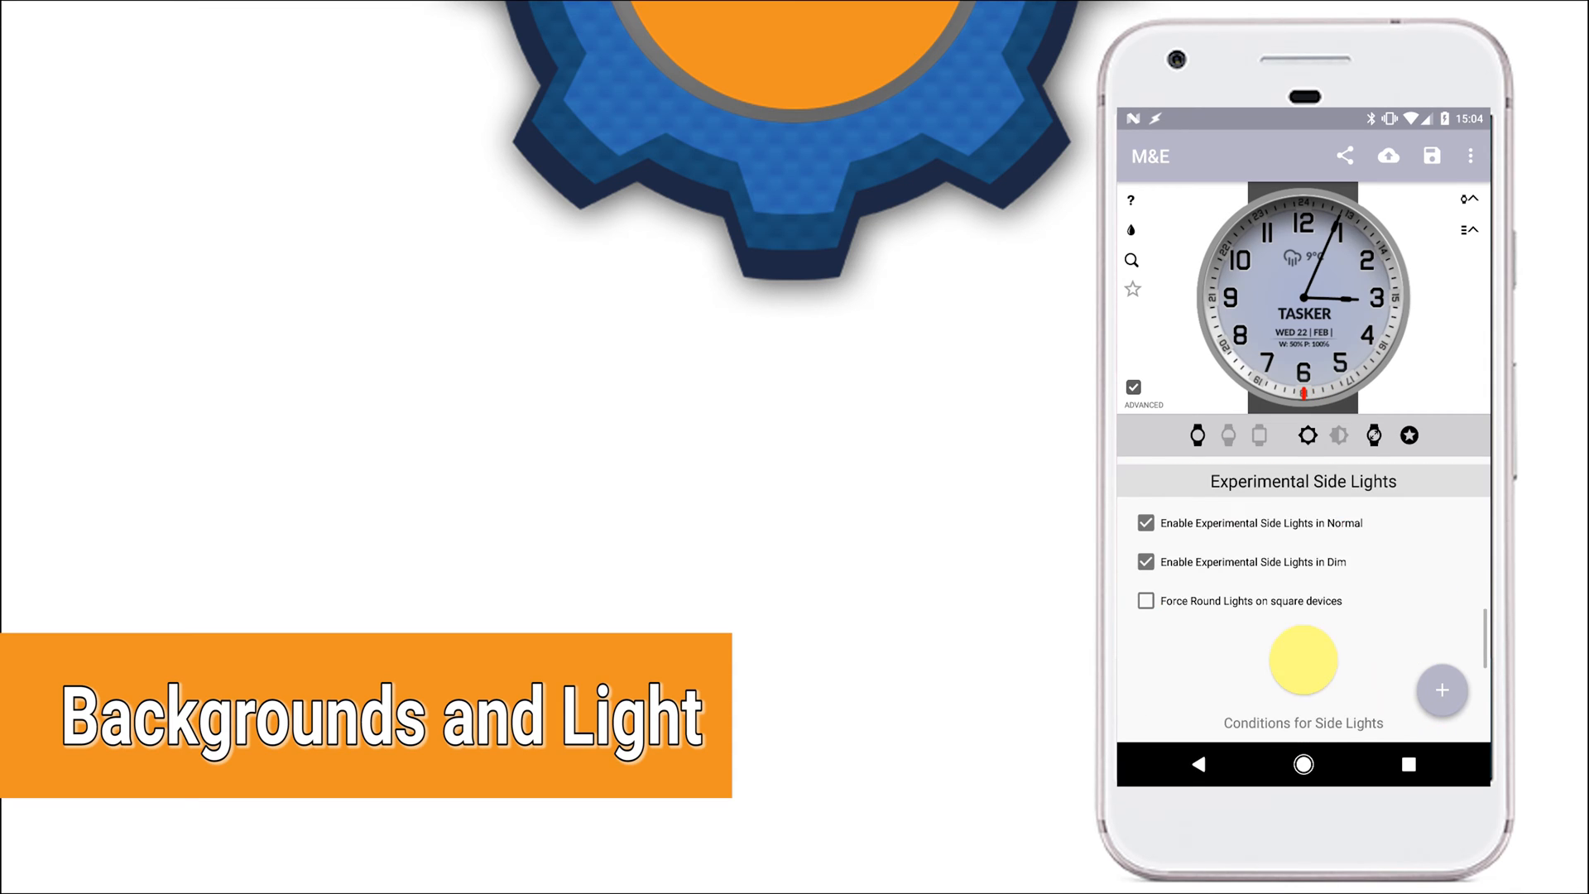
scroll("down", 3)
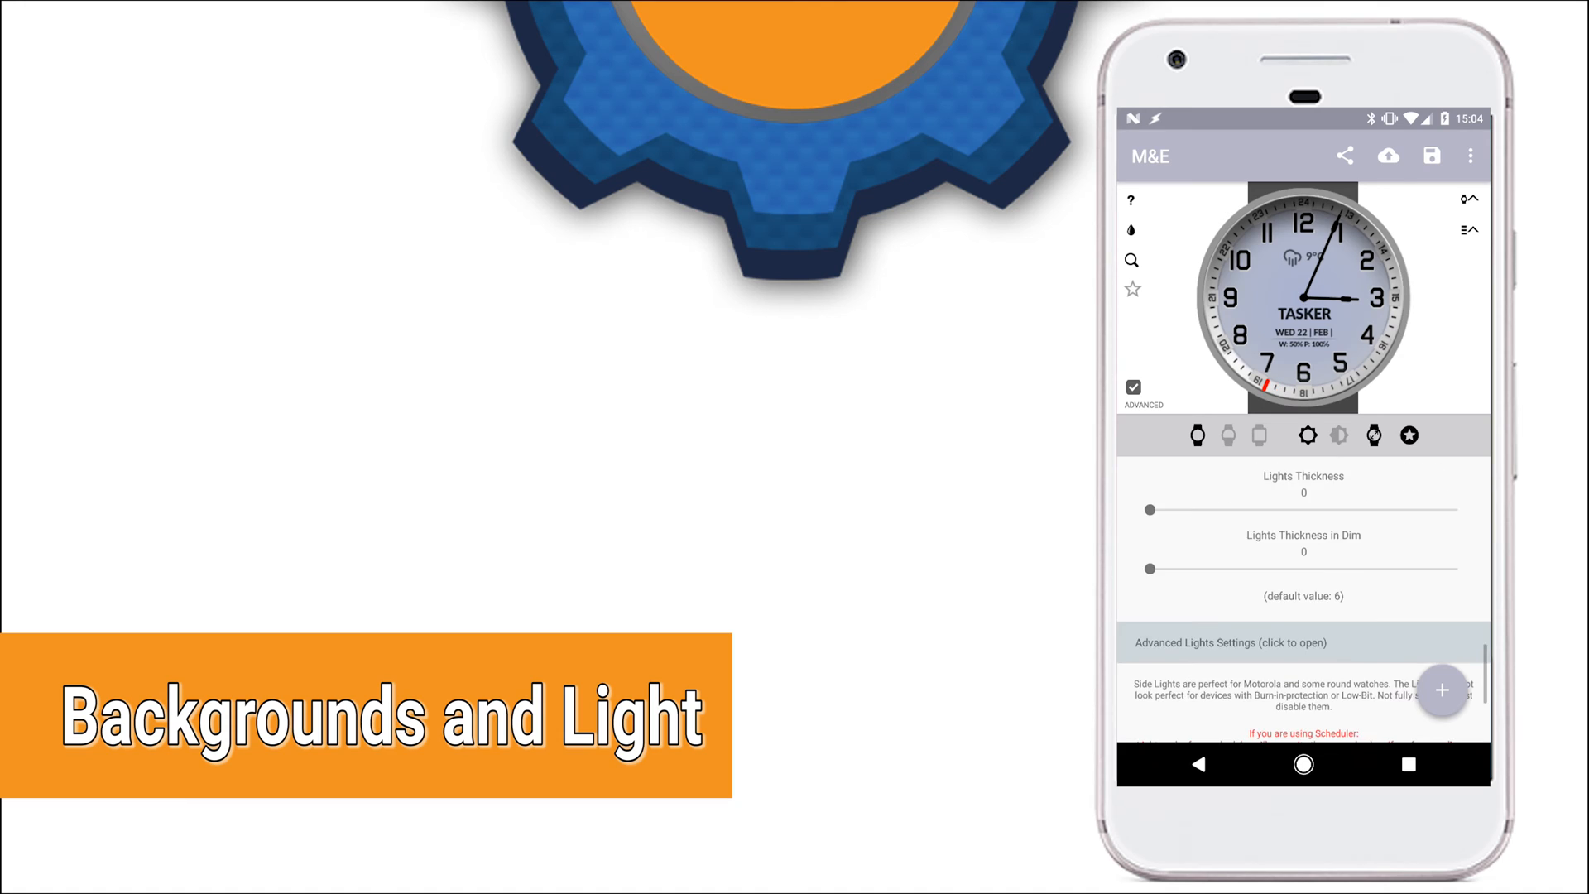
scroll("down", 3)
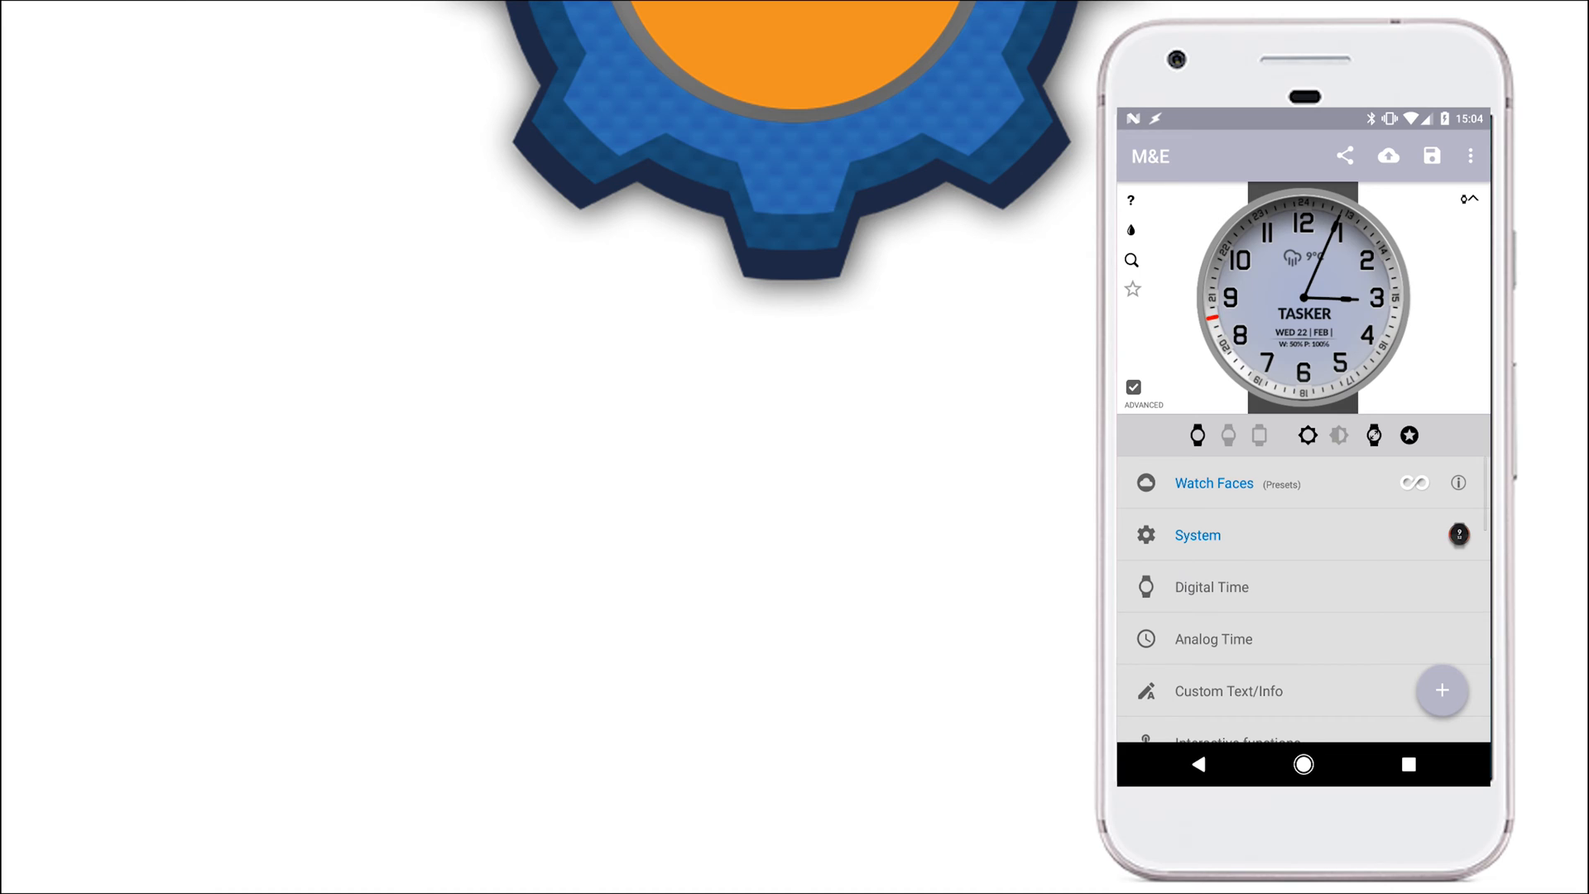
Scroll Interactive functions down to the Double Tap Points Config dropdown
scroll("down", 3)
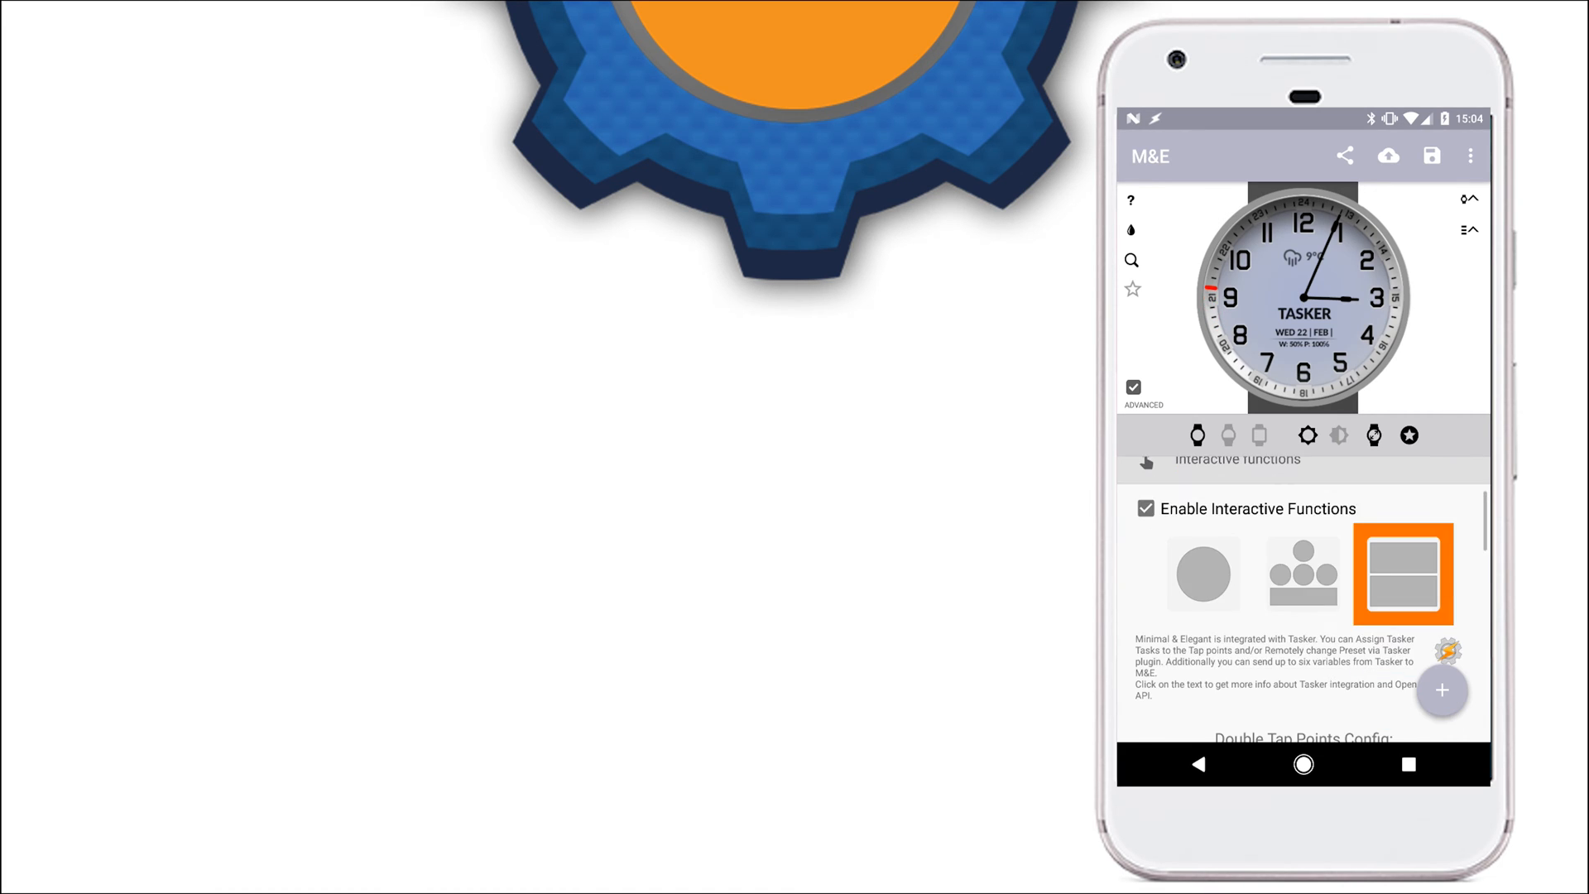
scroll("down", 3)
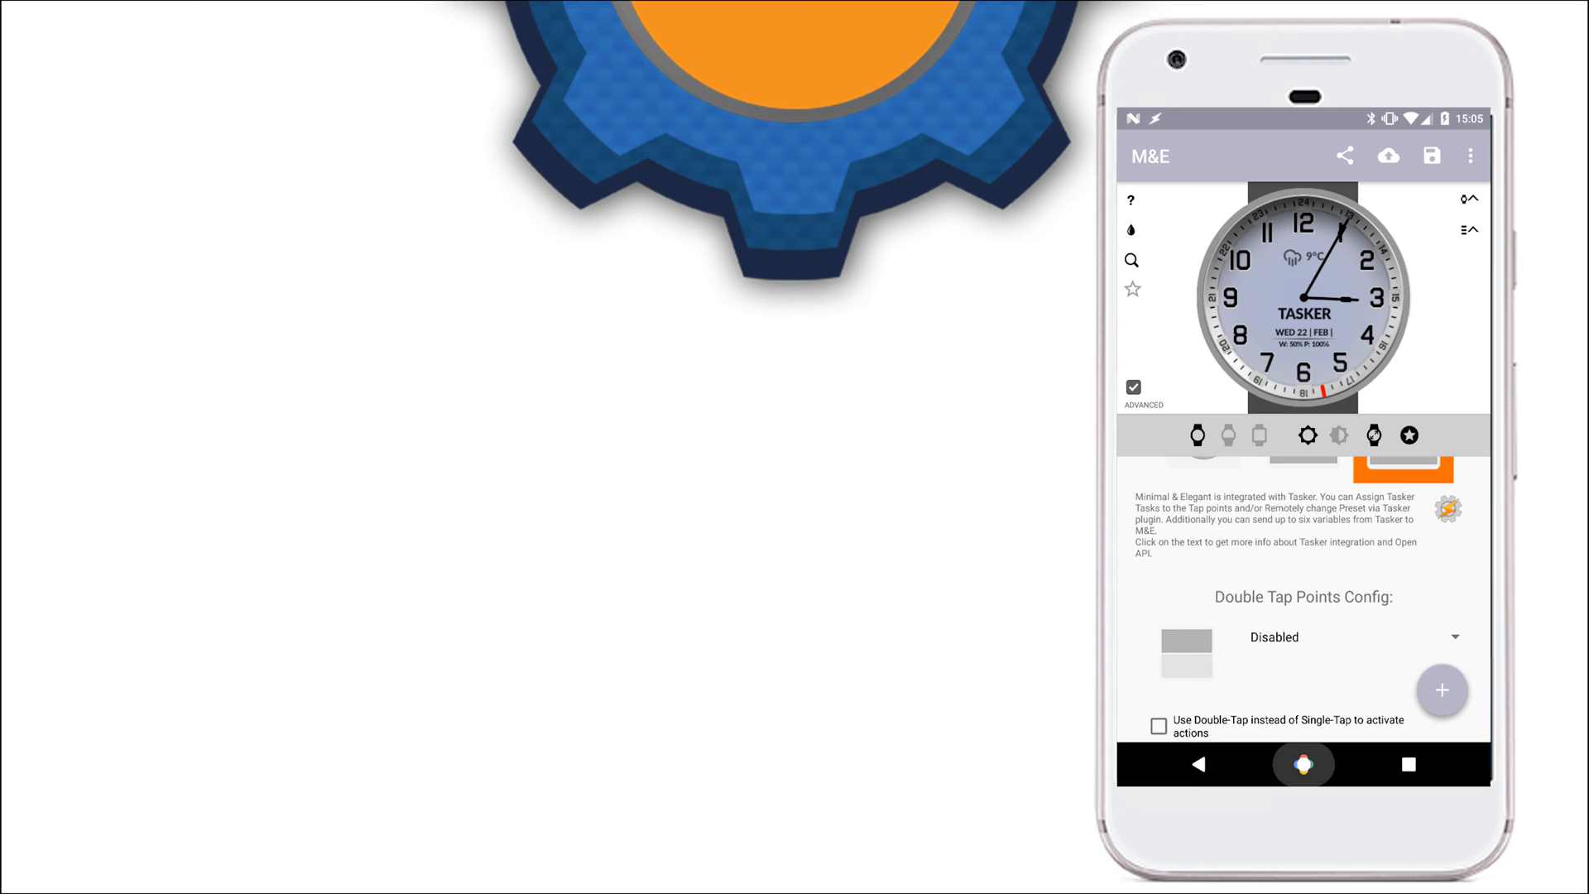
Leave the watch face settings and bring up the M&E Variables action with %location chosen for <MEV1>
left_click(1303, 765)
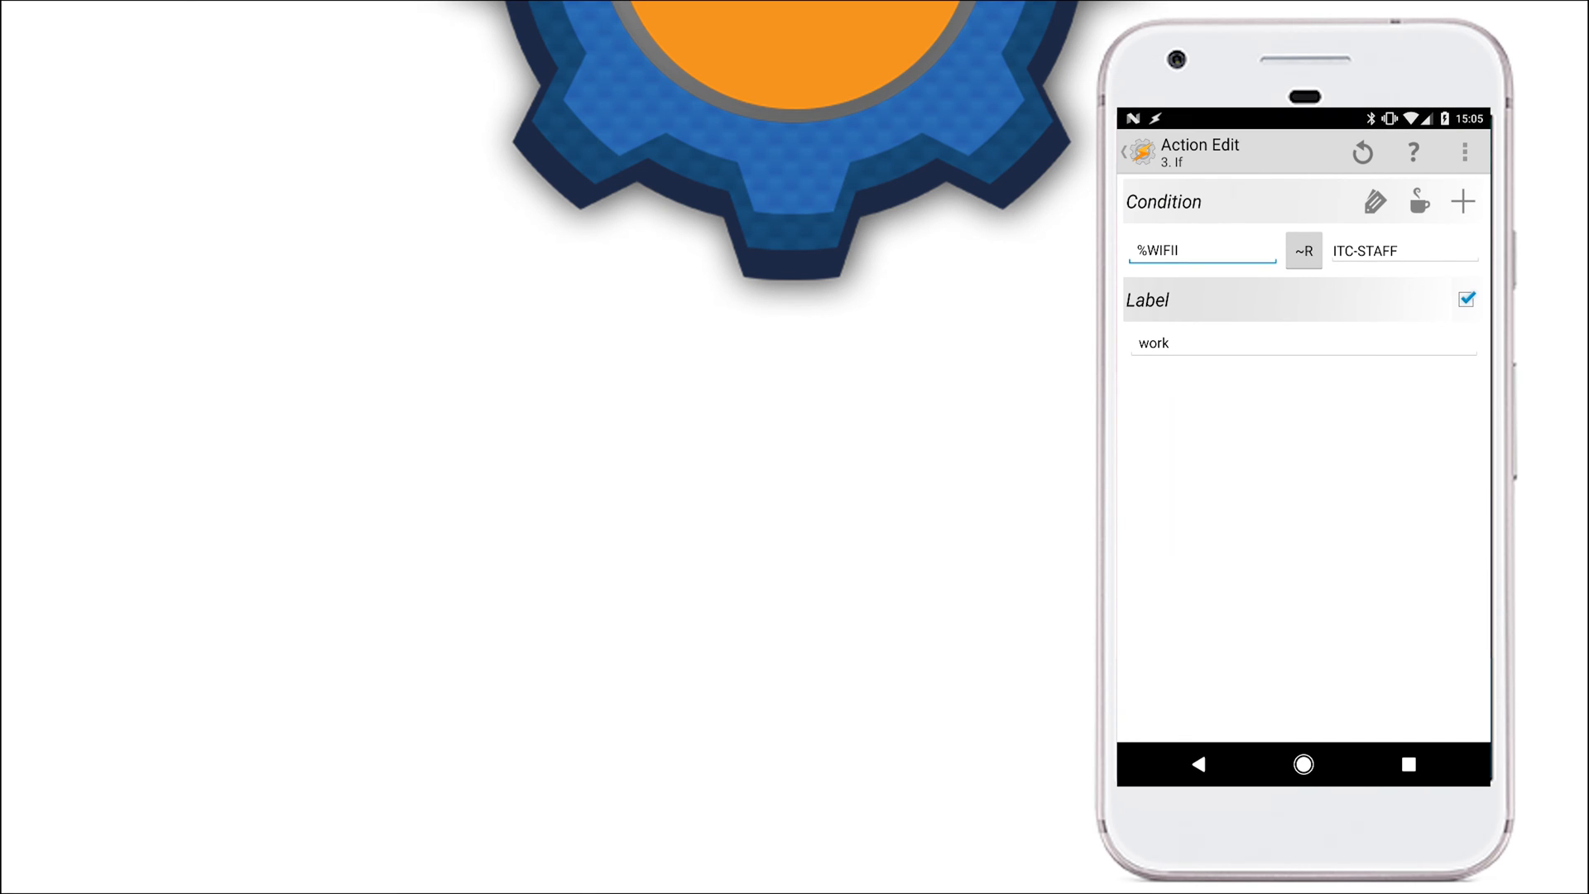
left_click(1175, 250)
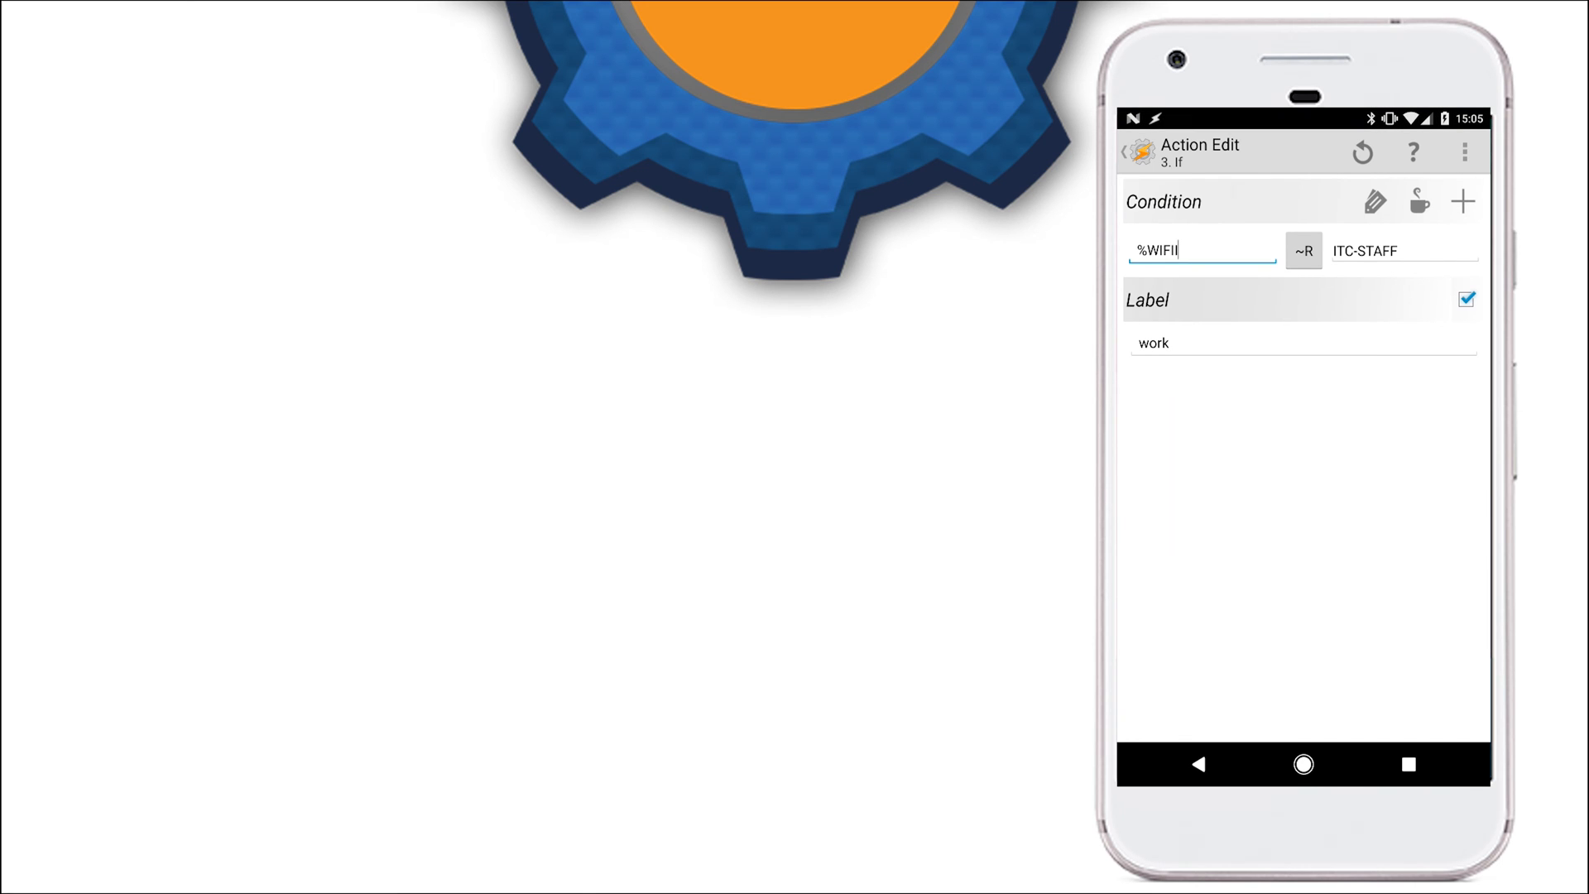
left_click(1199, 764)
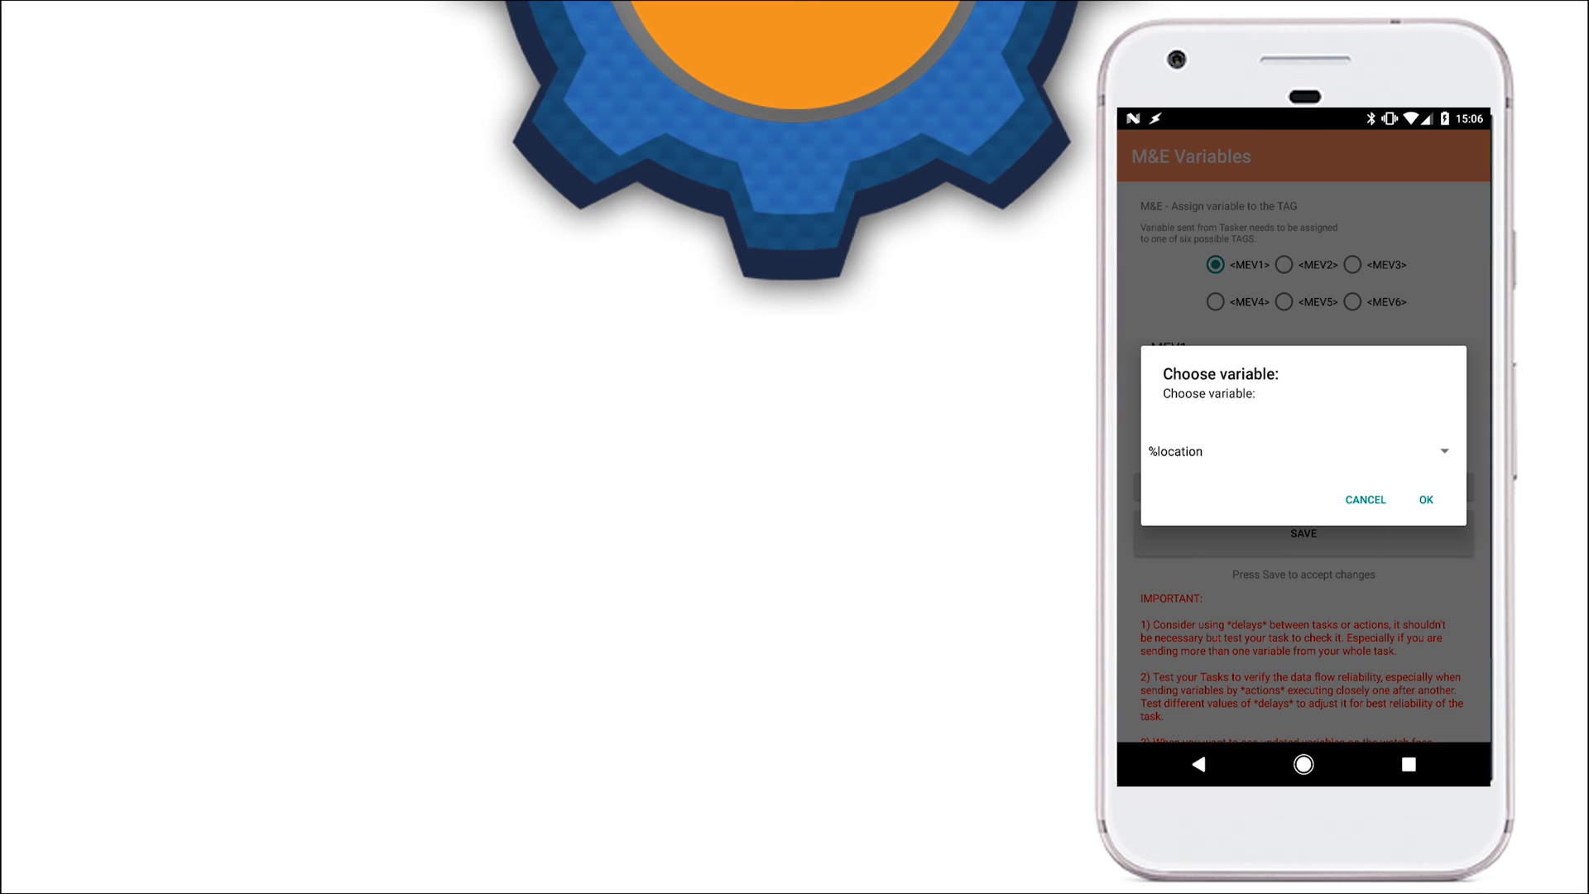
Confirm %location for <MEV1>, save the M&E Variables action and back out to the Profiles list
left_click(1425, 500)
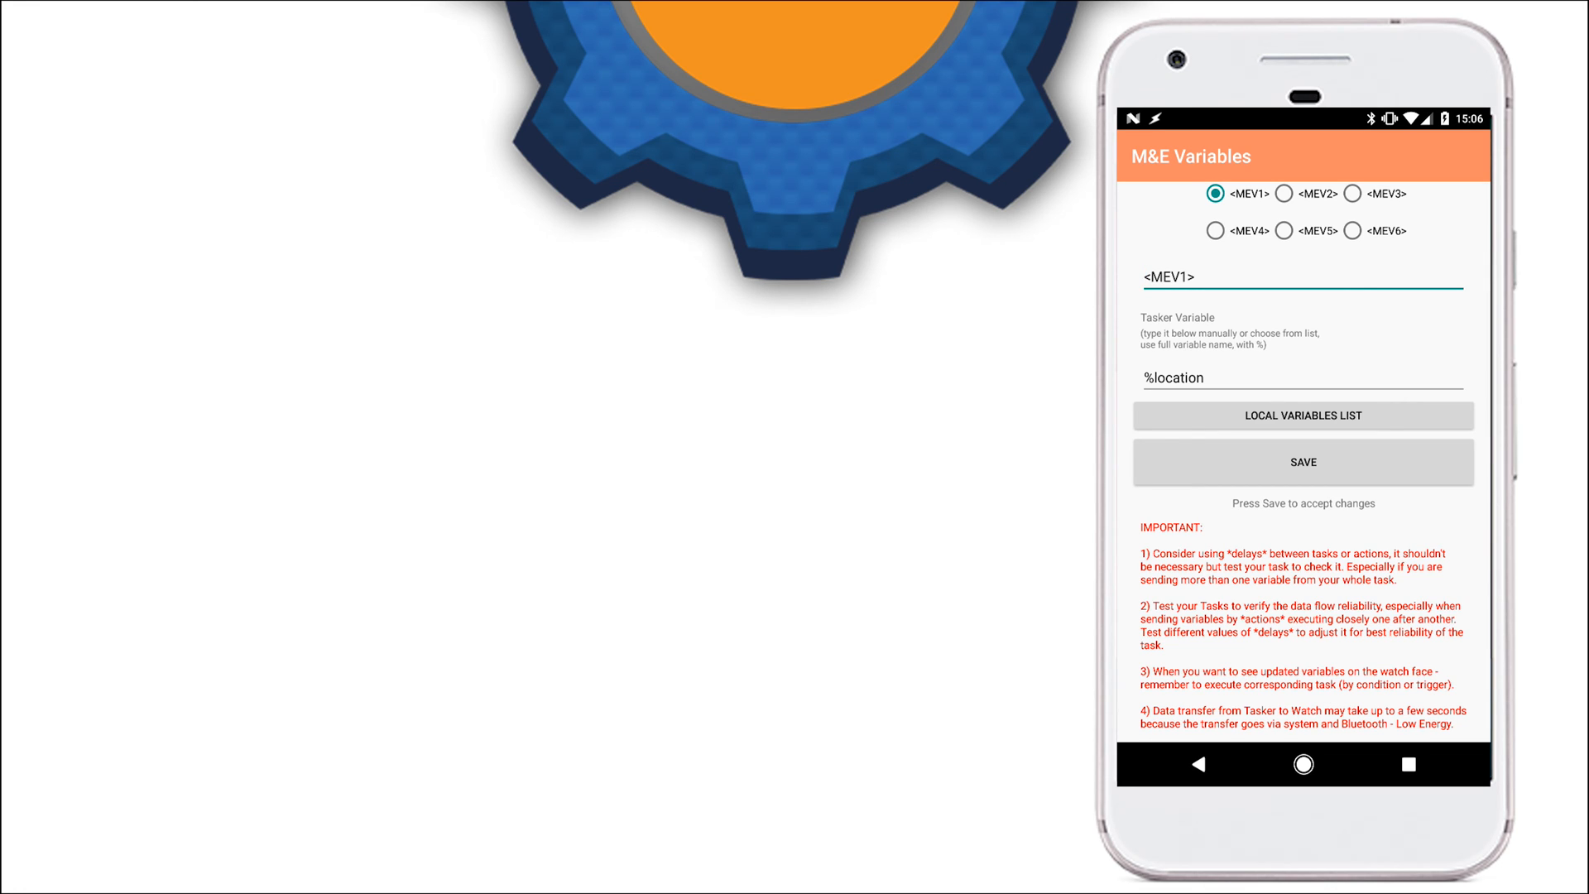
scroll("down", 3)
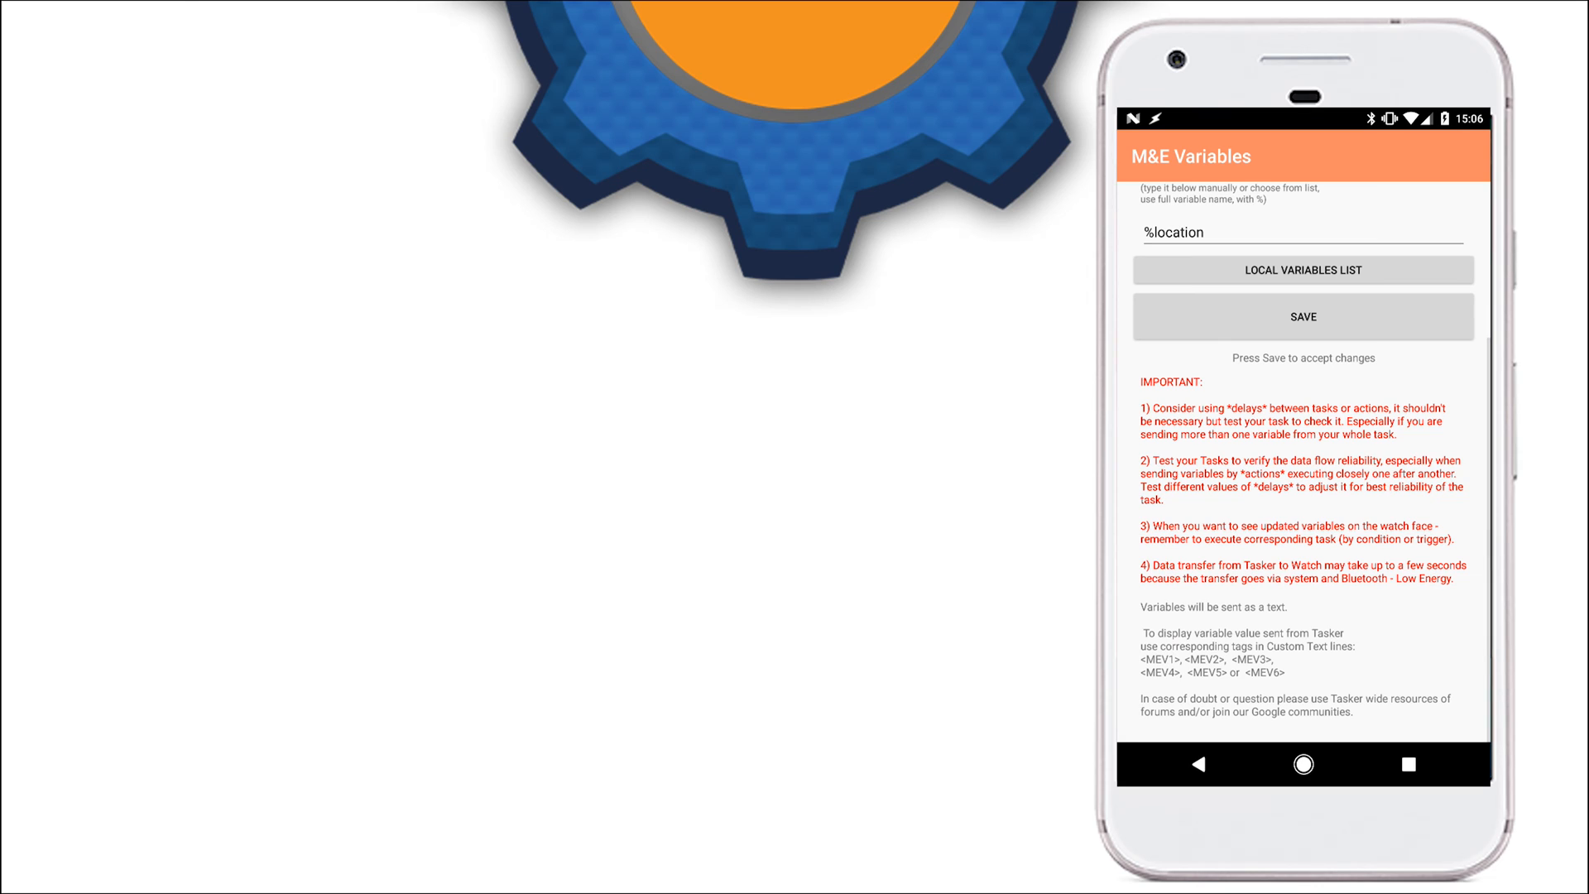
left_click(1303, 315)
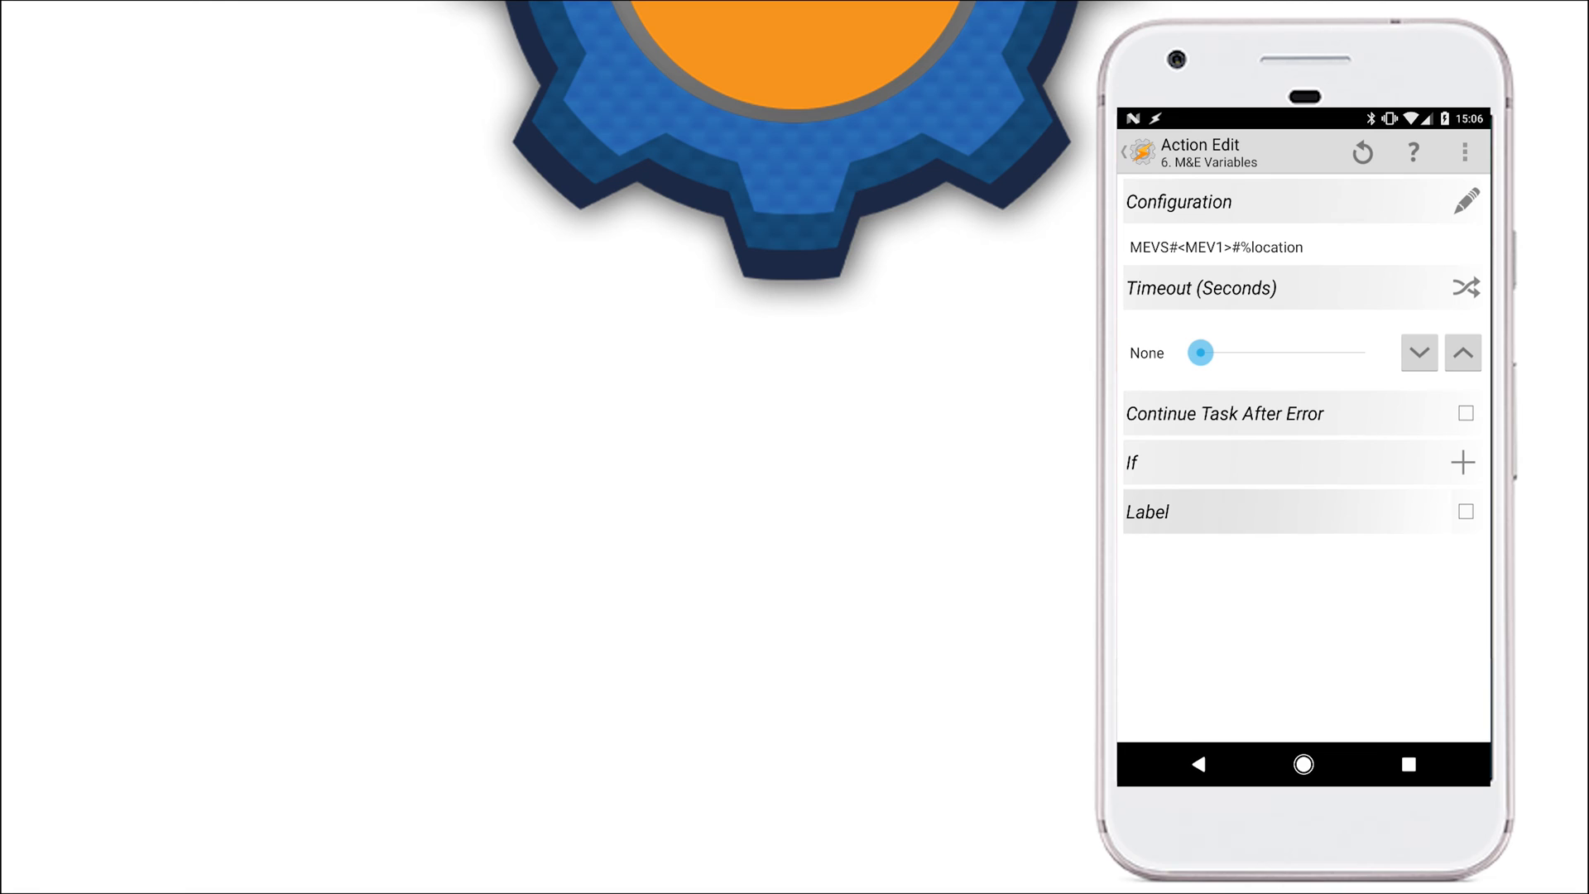
left_click(1199, 765)
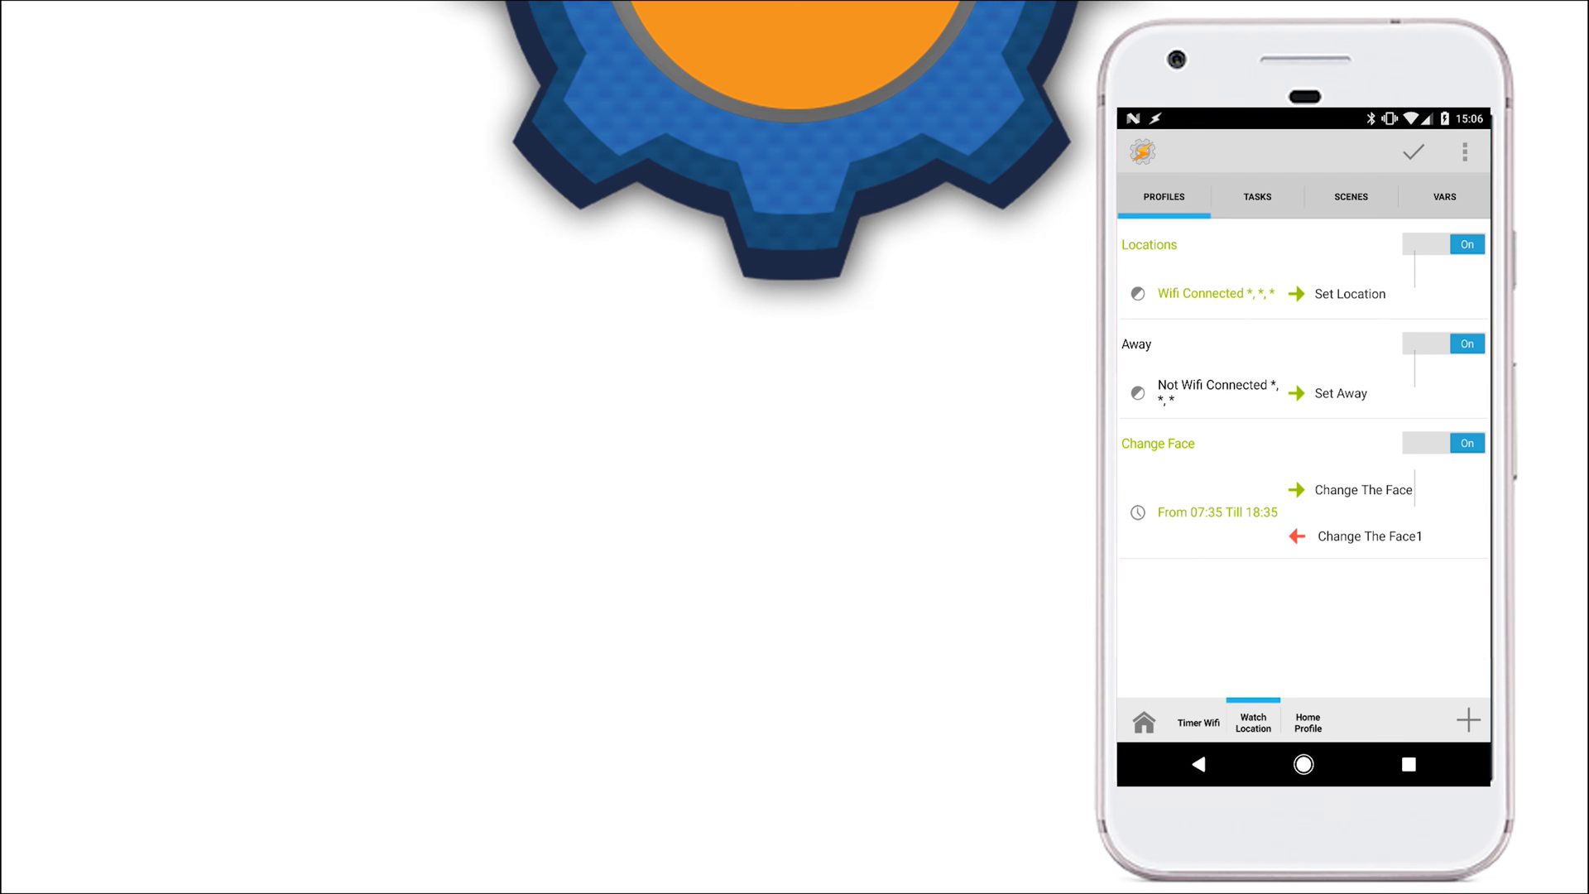
Peek at the Wifi Connected context of Locations, then open the Set Away task's action list
left_click(1201, 293)
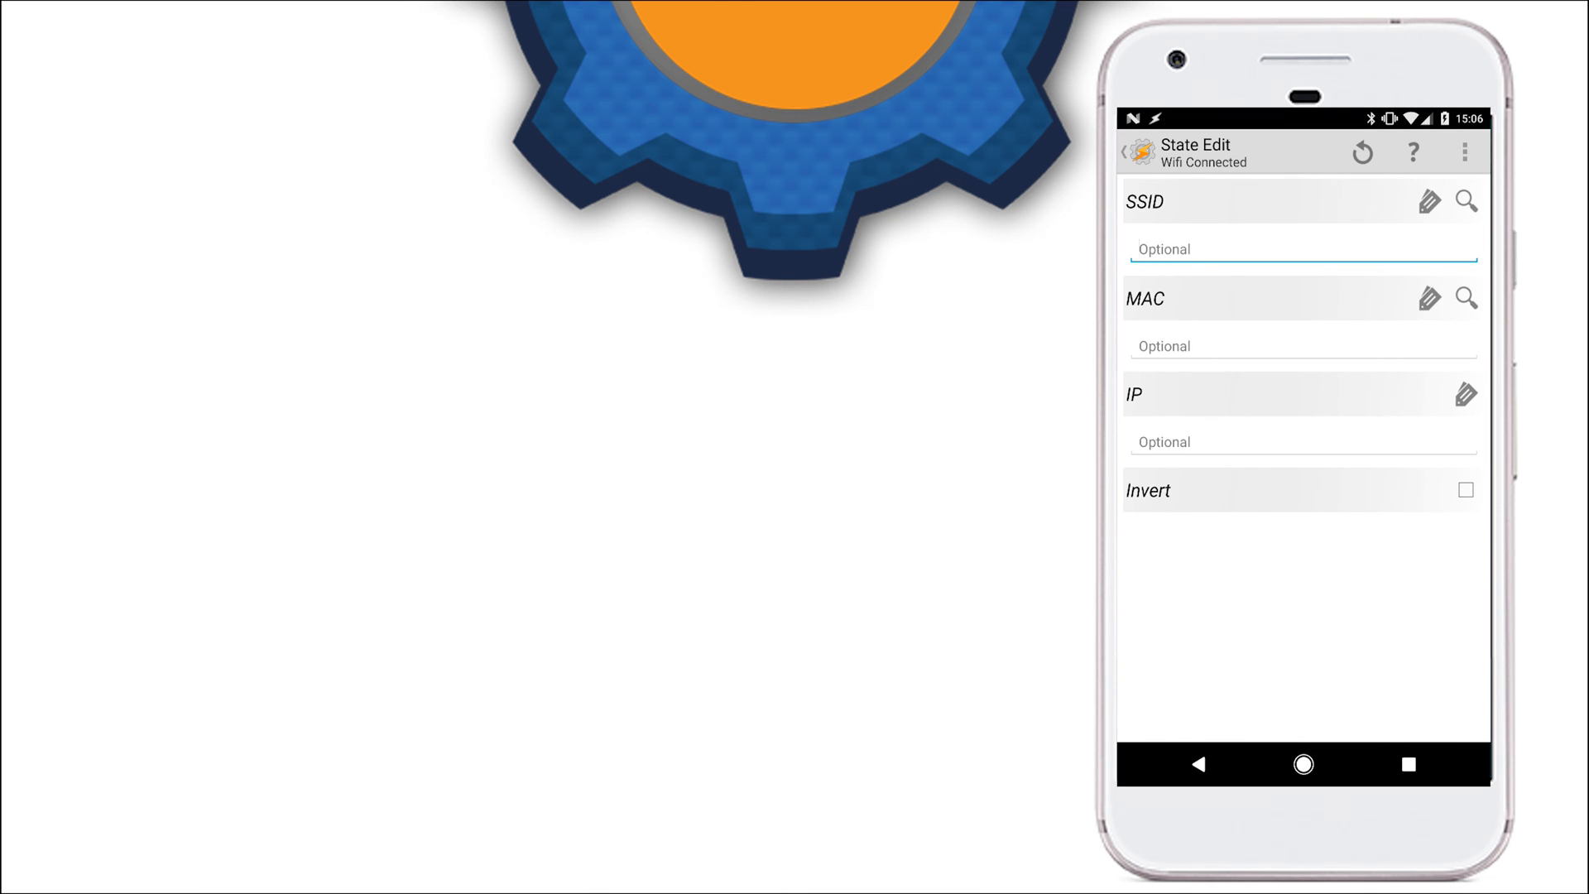
left_click(1125, 152)
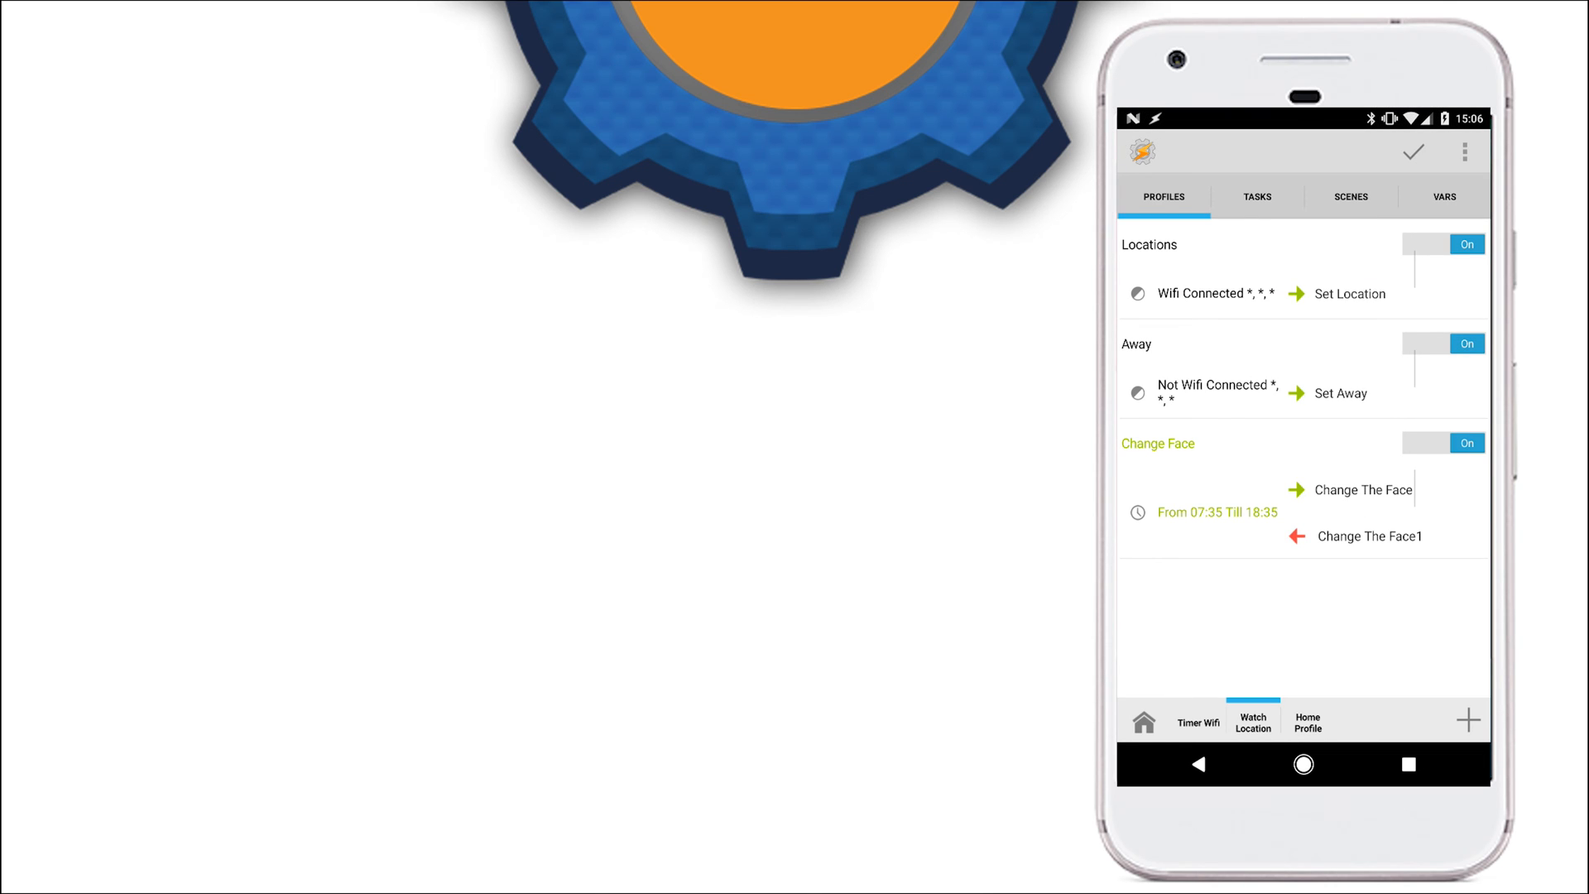
left_click(1343, 394)
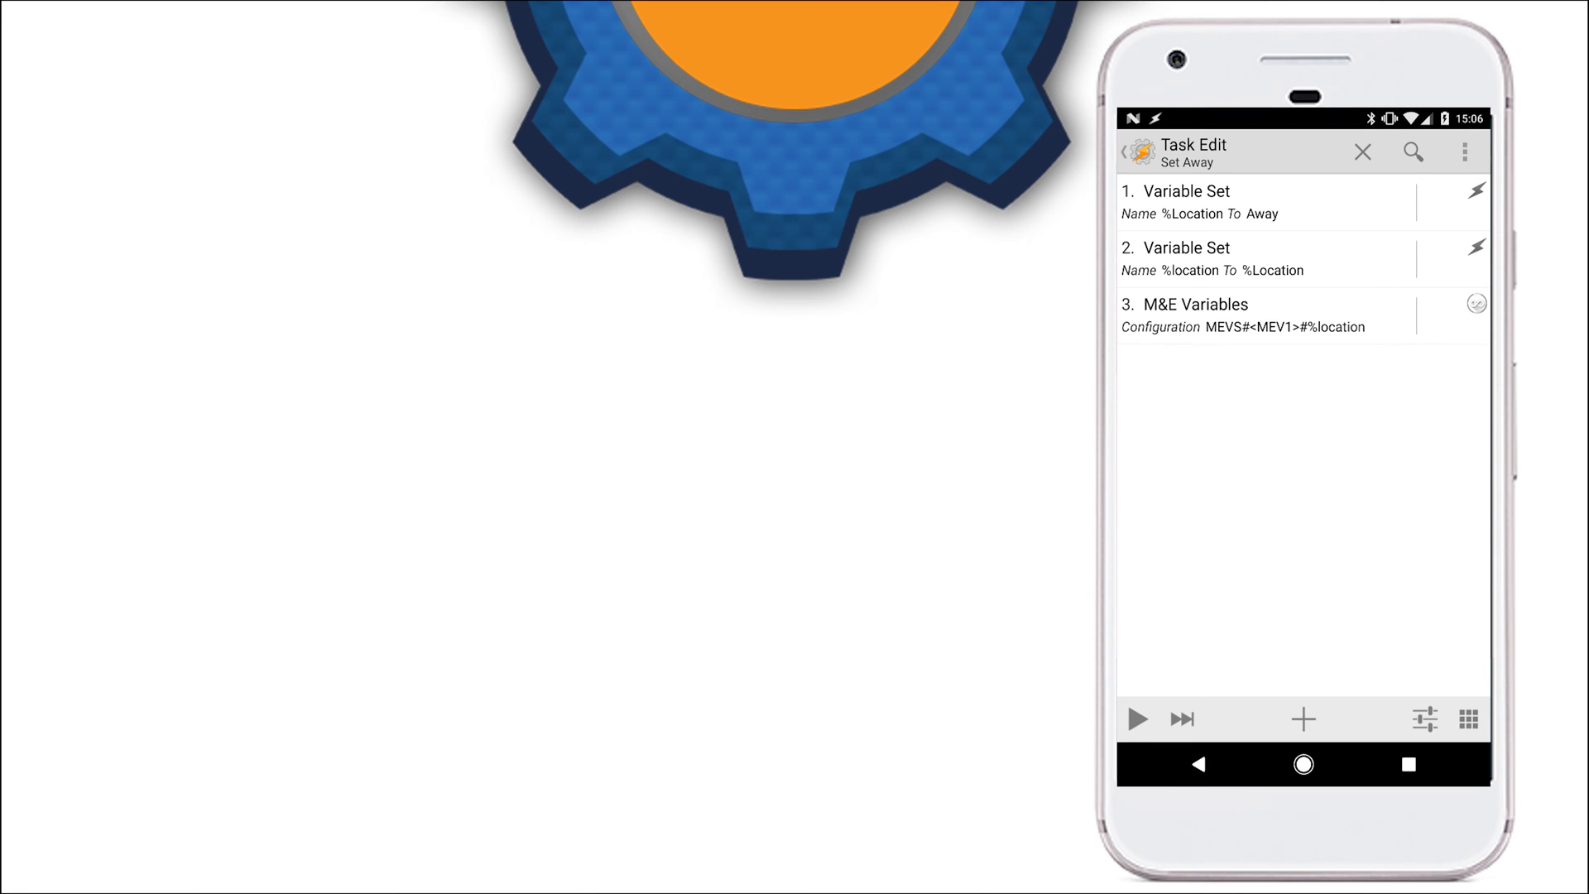
View the M&E Presets action applying preset task #1, then back out of its editor
left_click(1363, 152)
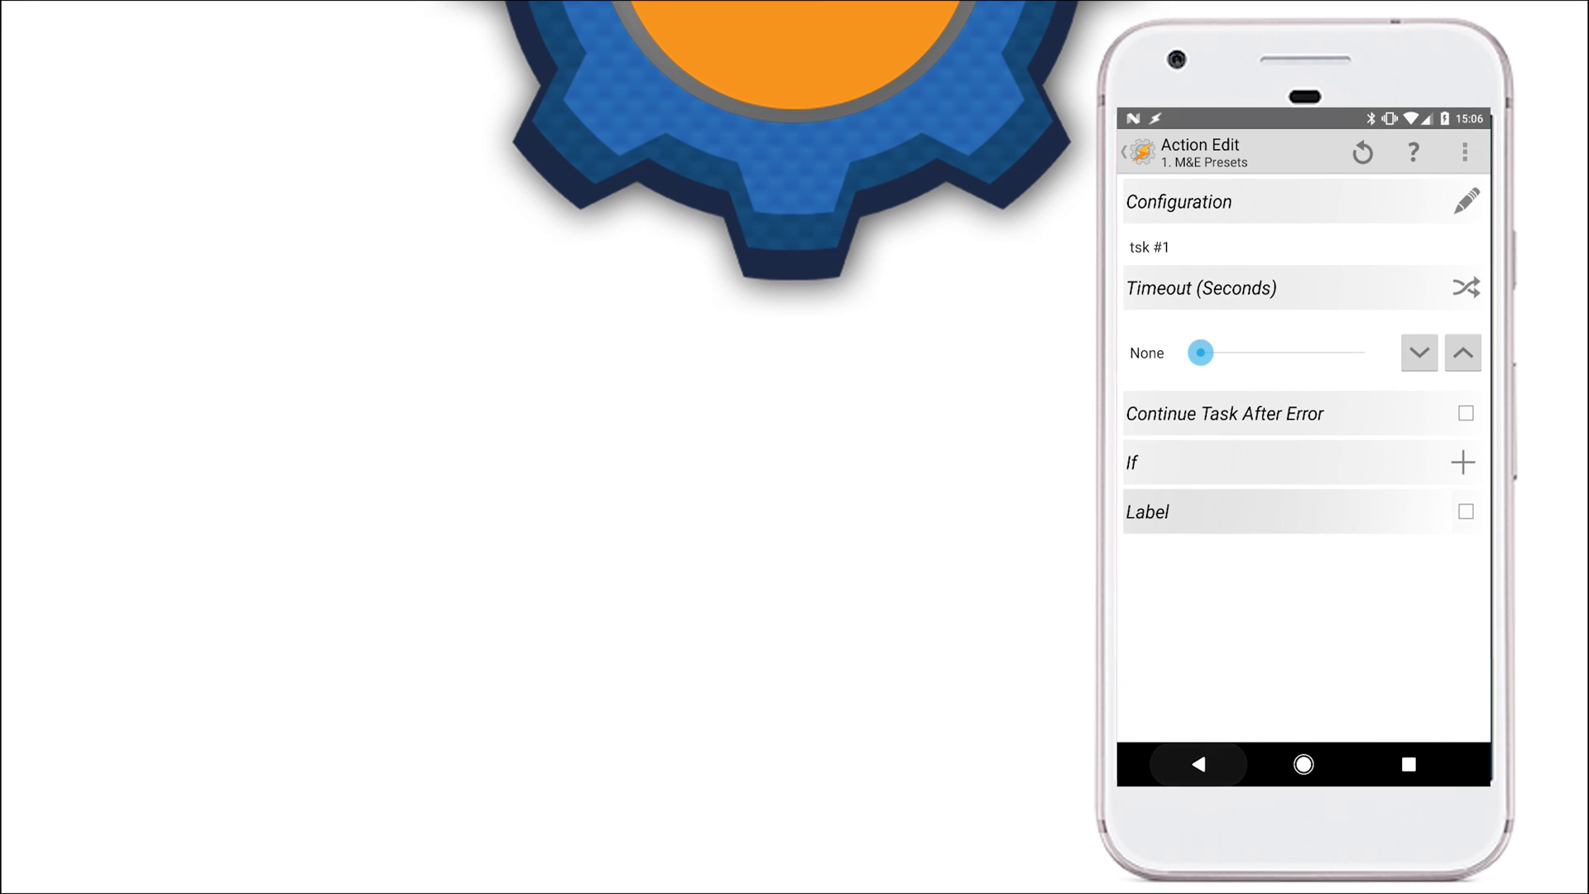
left_click(1197, 764)
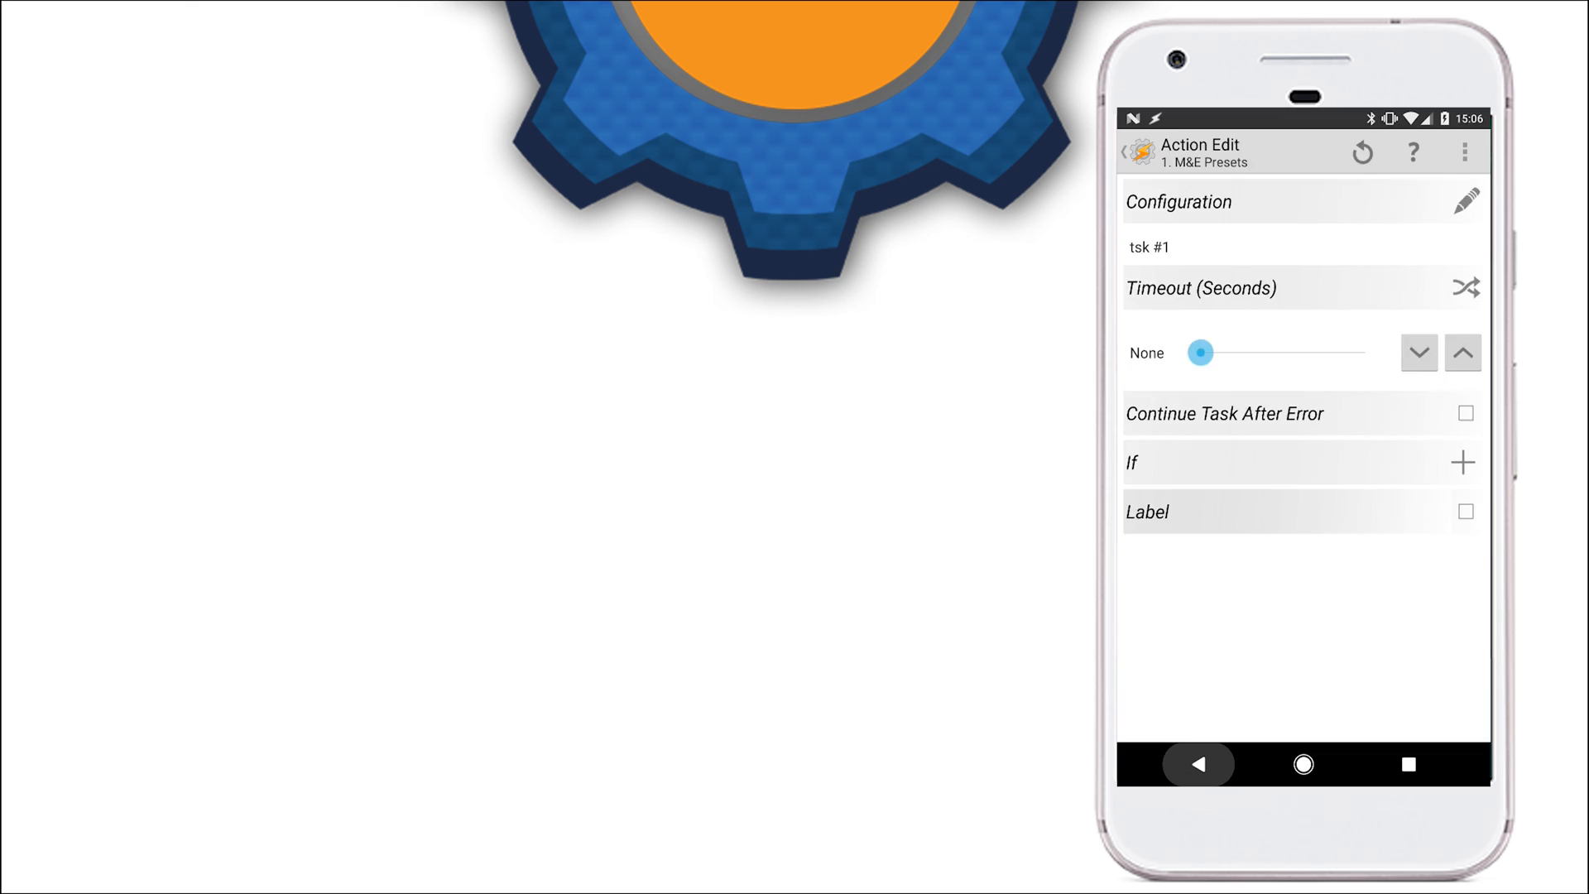